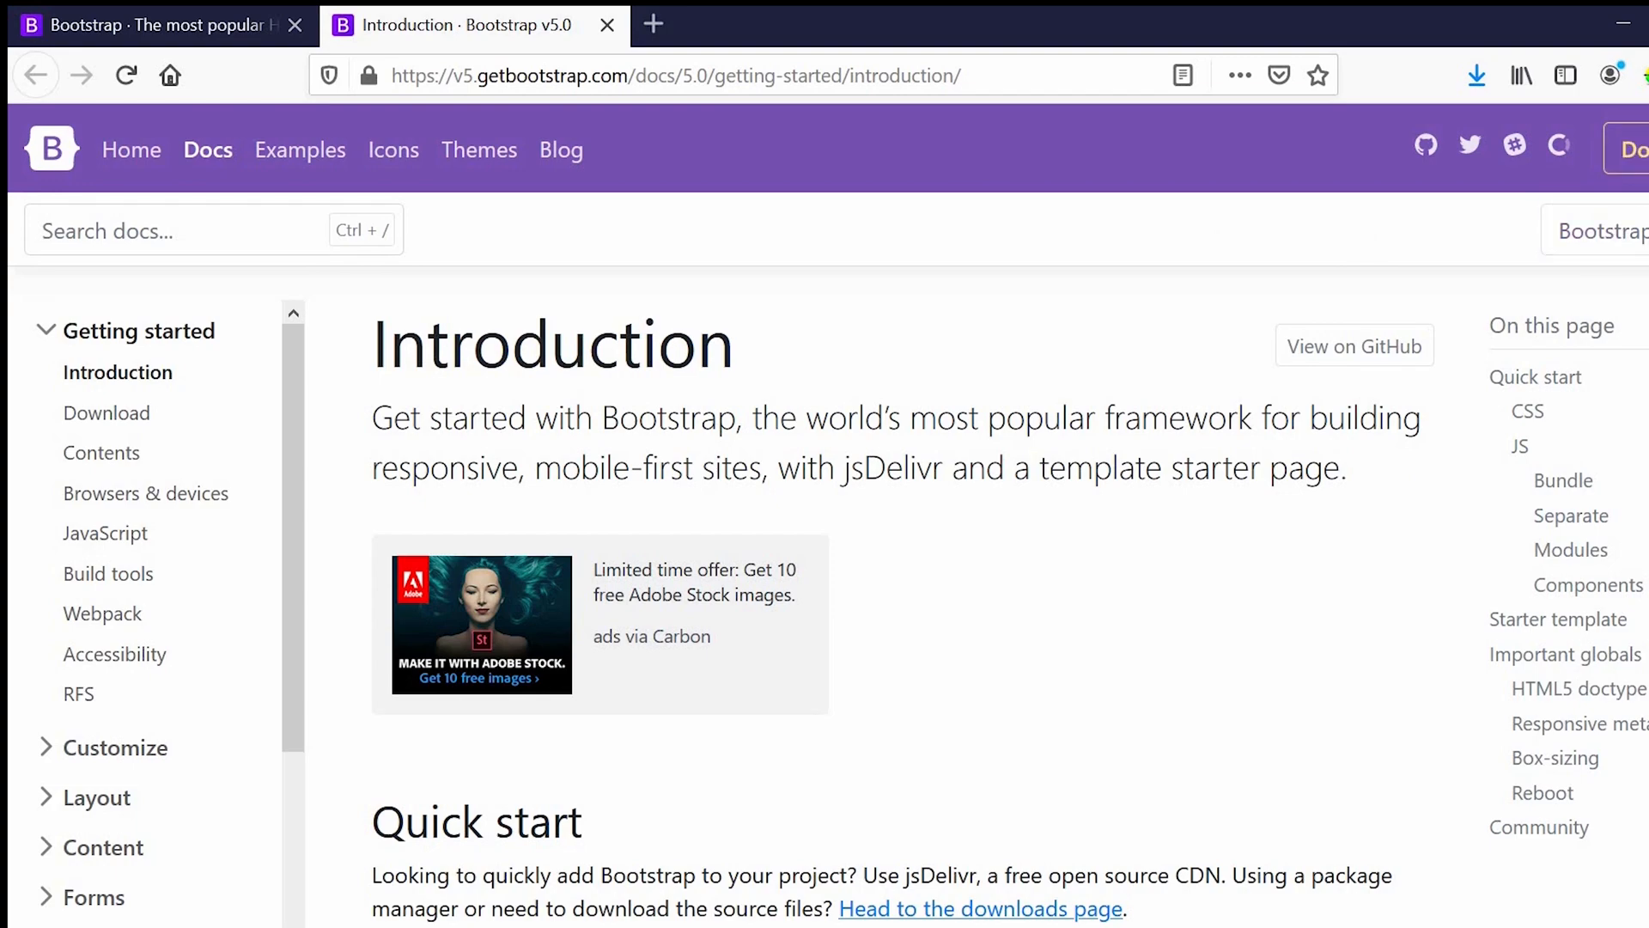
Step: Scroll through the Bootstrap introduction docs page in Firefox
{"action": "scroll", "scroll_direction": "down", "scroll_amount": 3}
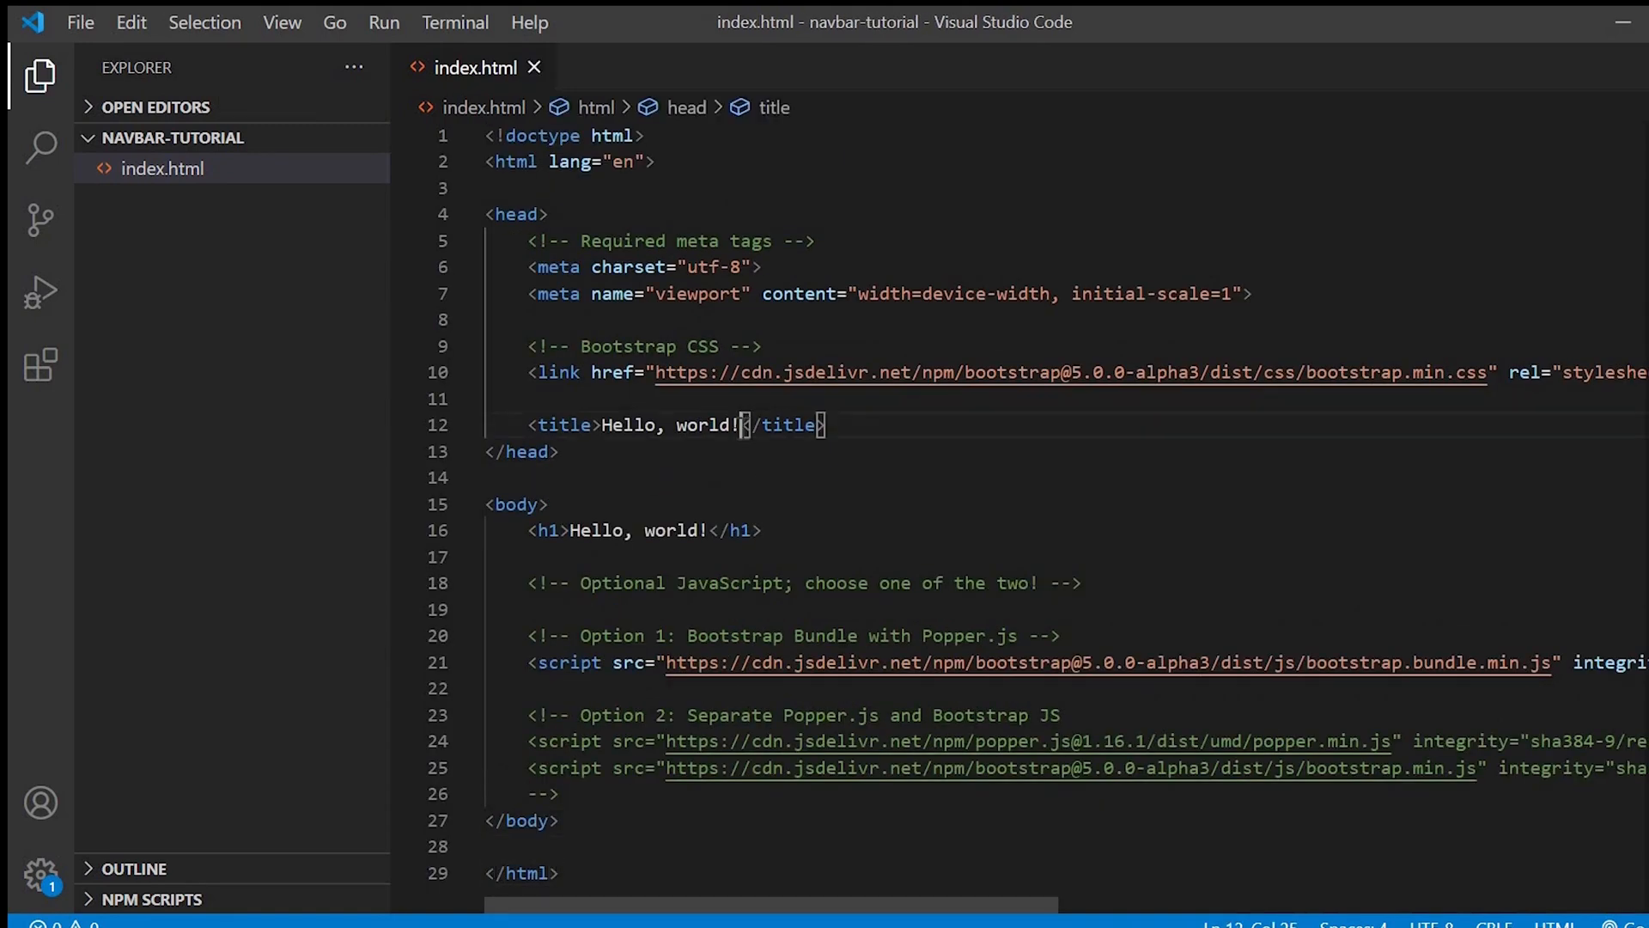
Step: Change the page title to 'Navbar Tutorial', save, and check the preview tab
{"action": "type", "text": "Navbar"}
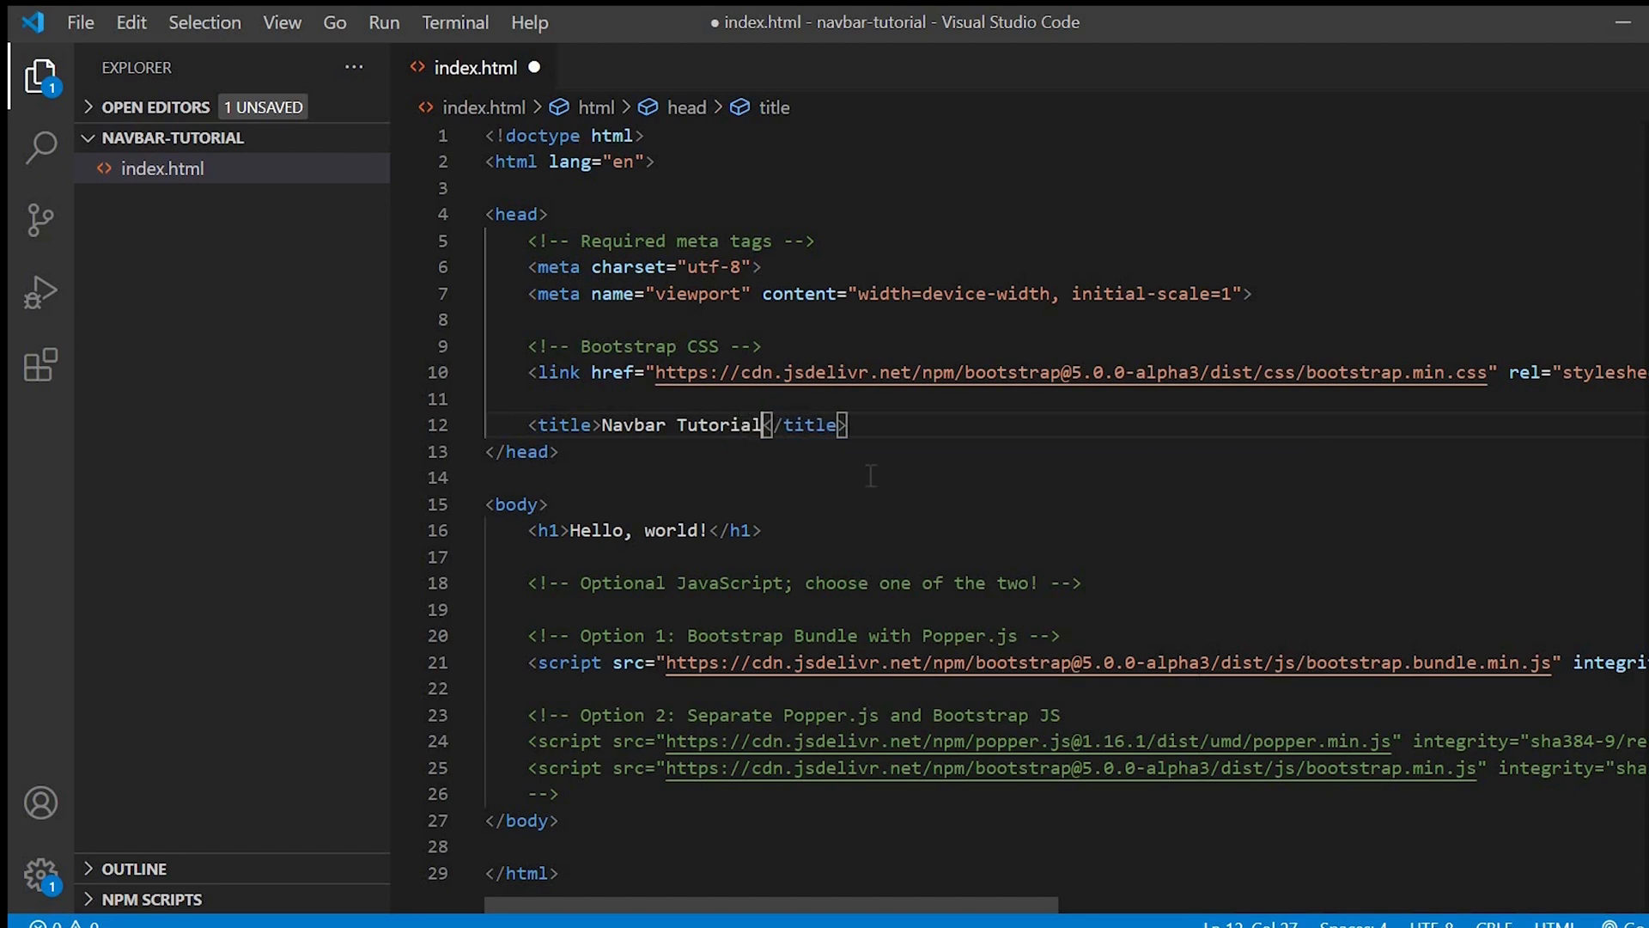
{"action": "key", "text": "ctrl+s"}
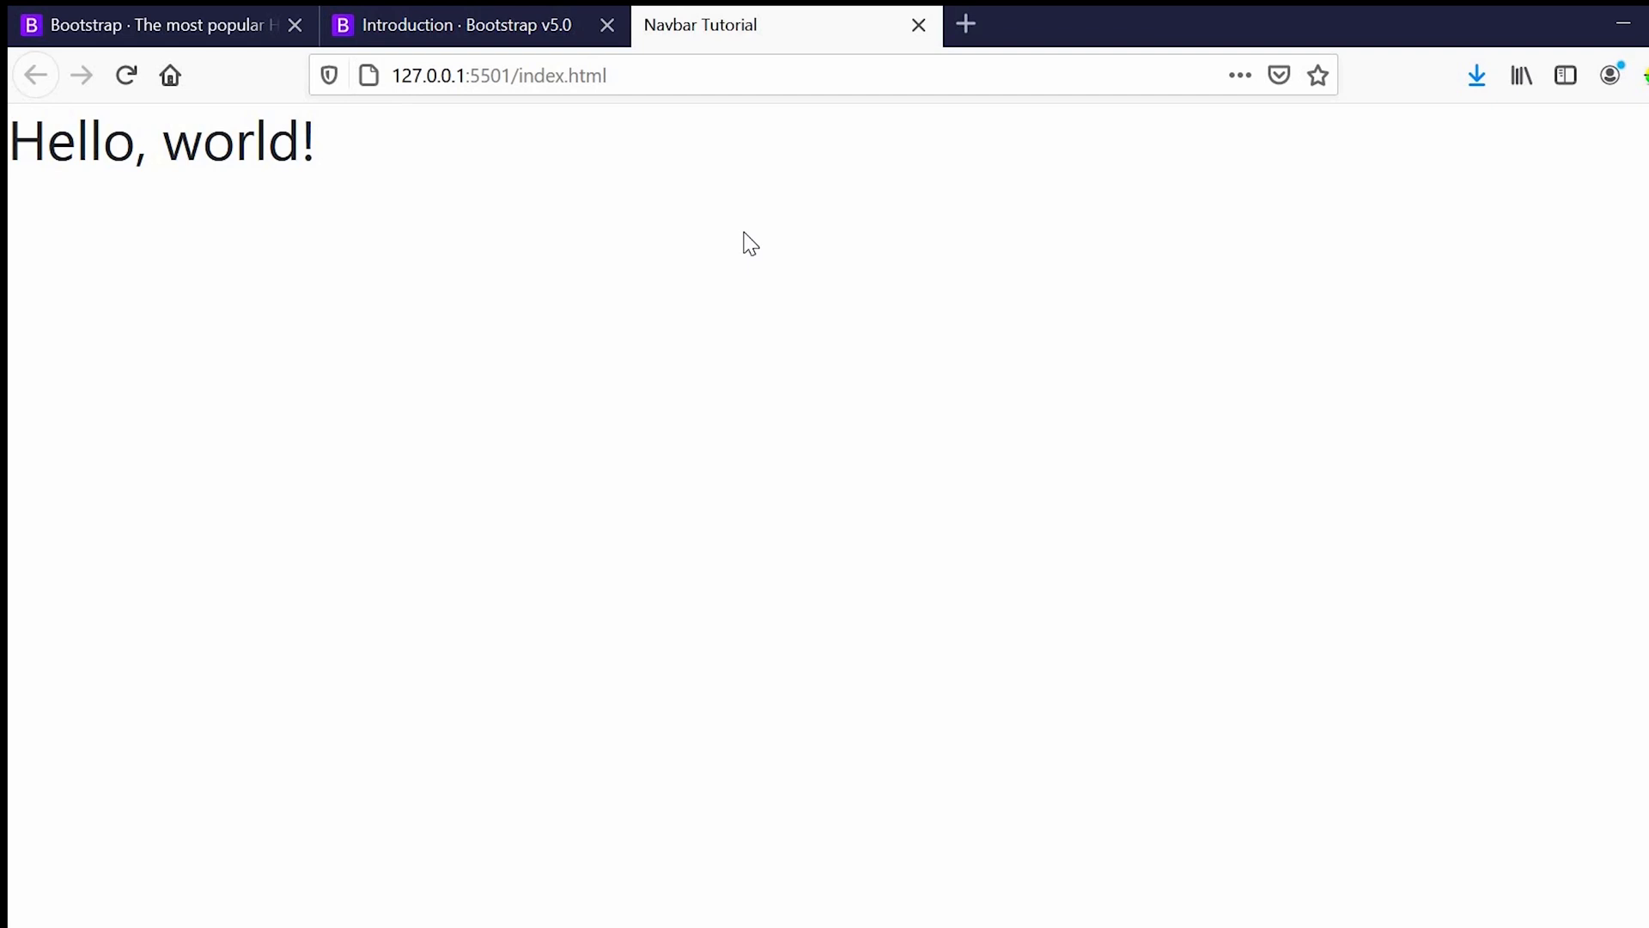
{"action": "key", "text": "alt+tab"}
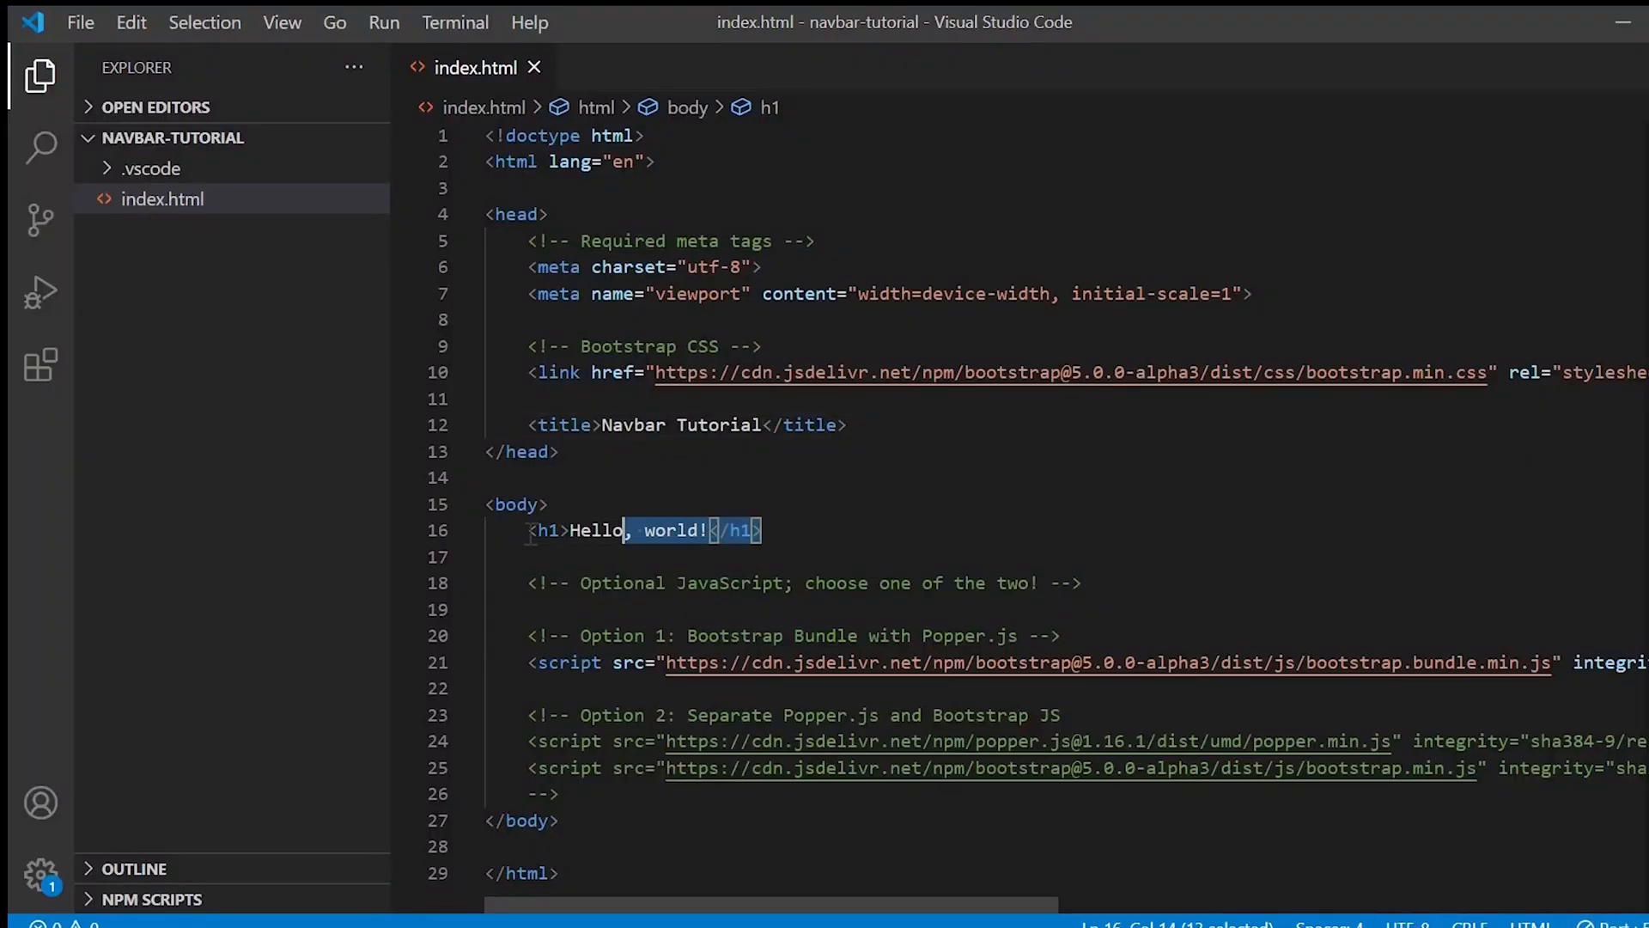
Step: Delete the Hello, world heading and start a nav with an 'Always Expand' link
{"action": "key", "text": "Delete"}
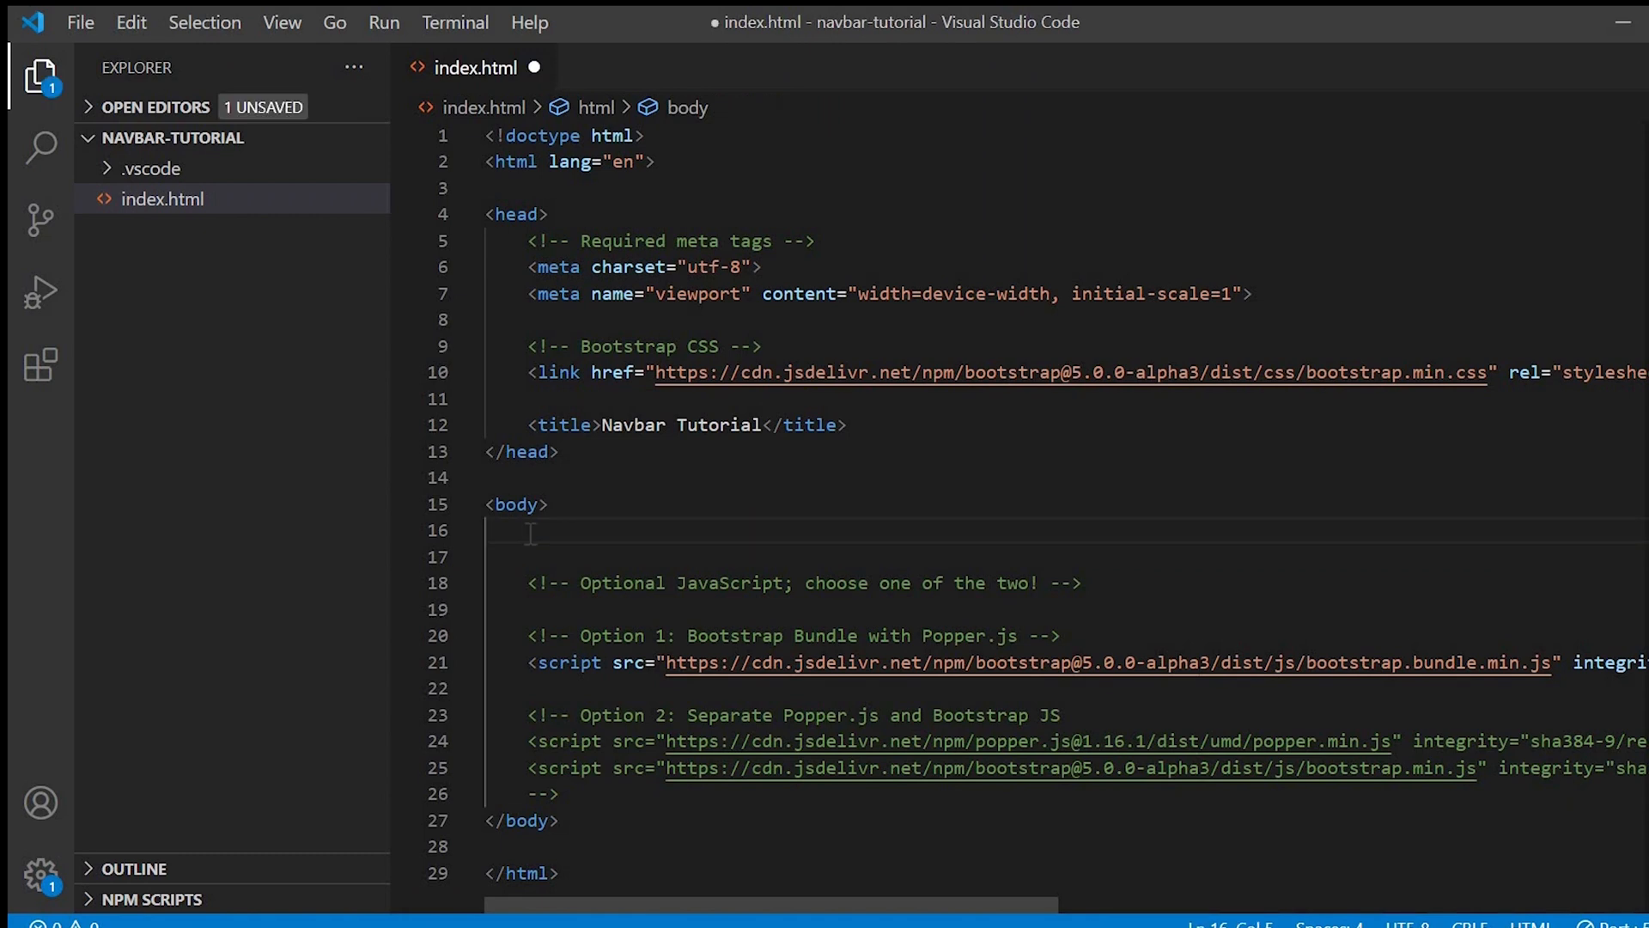
{"action": "type", "text": "<nav>"}
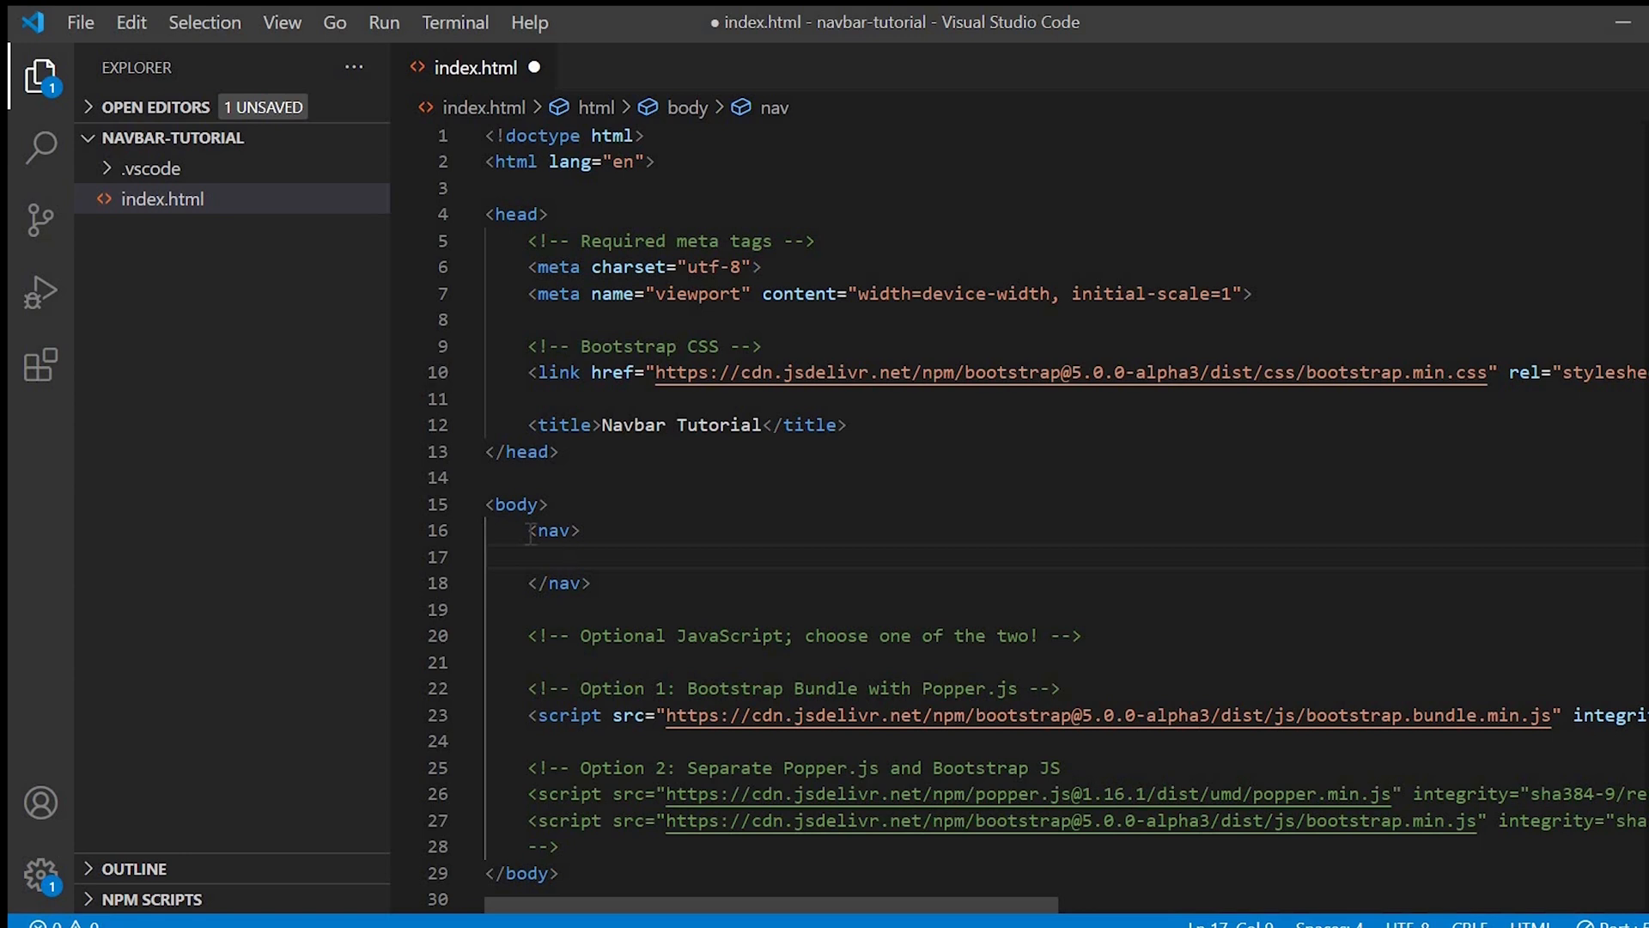
{"action": "type", "text": "<a href=\"#\"></a>"}
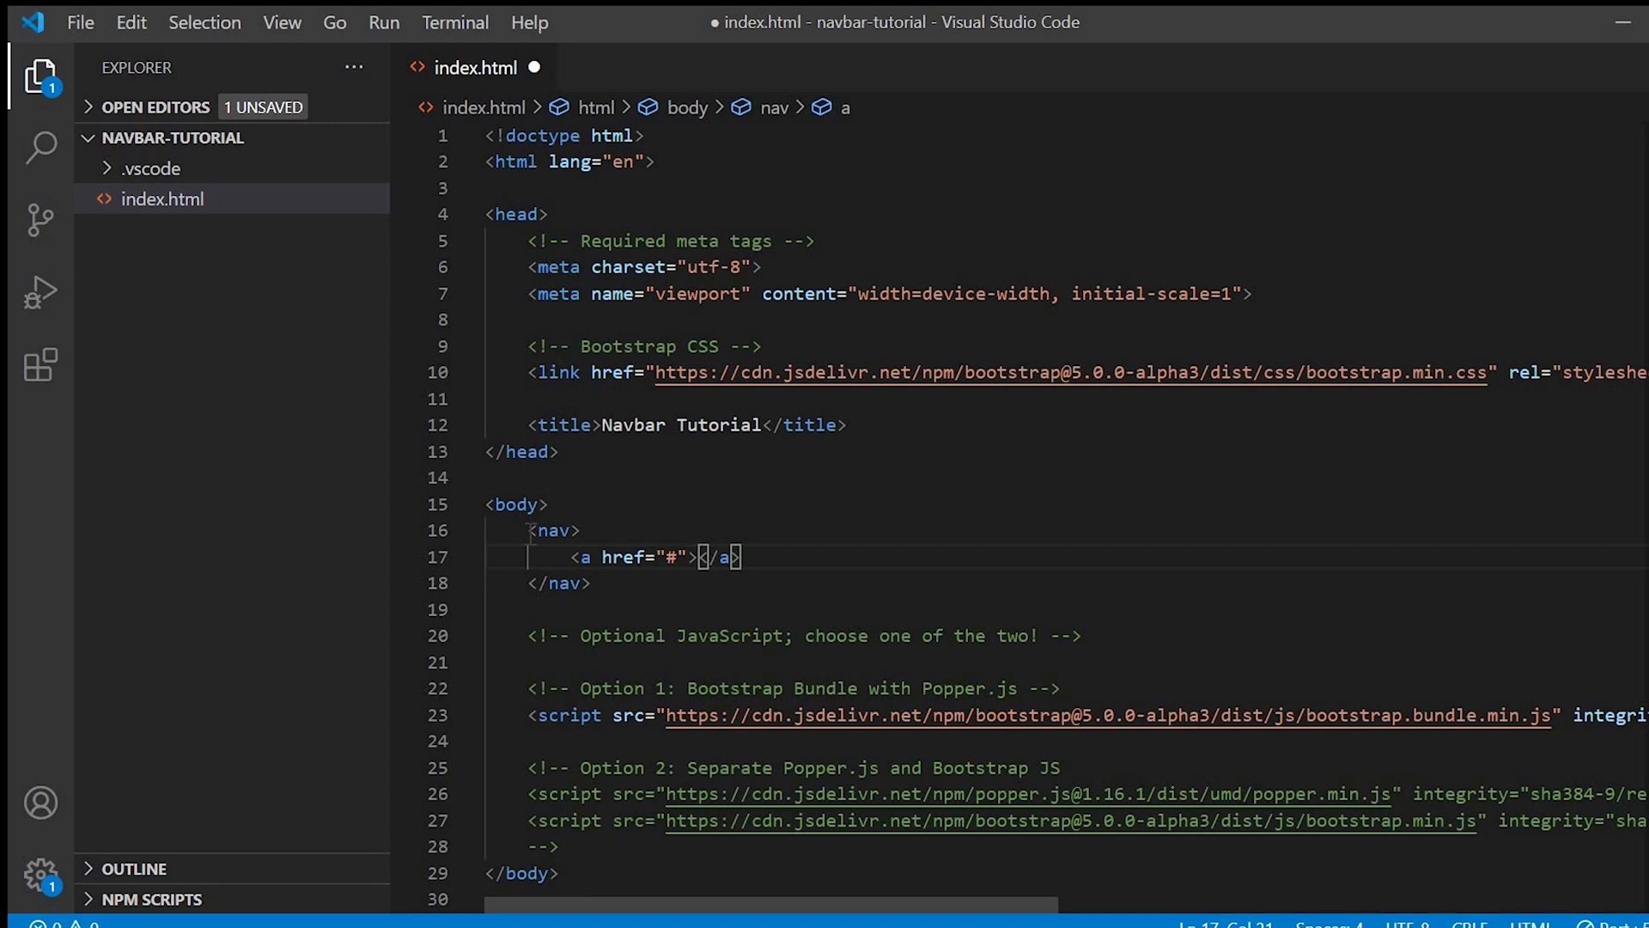
{"action": "type", "text": "Always"}
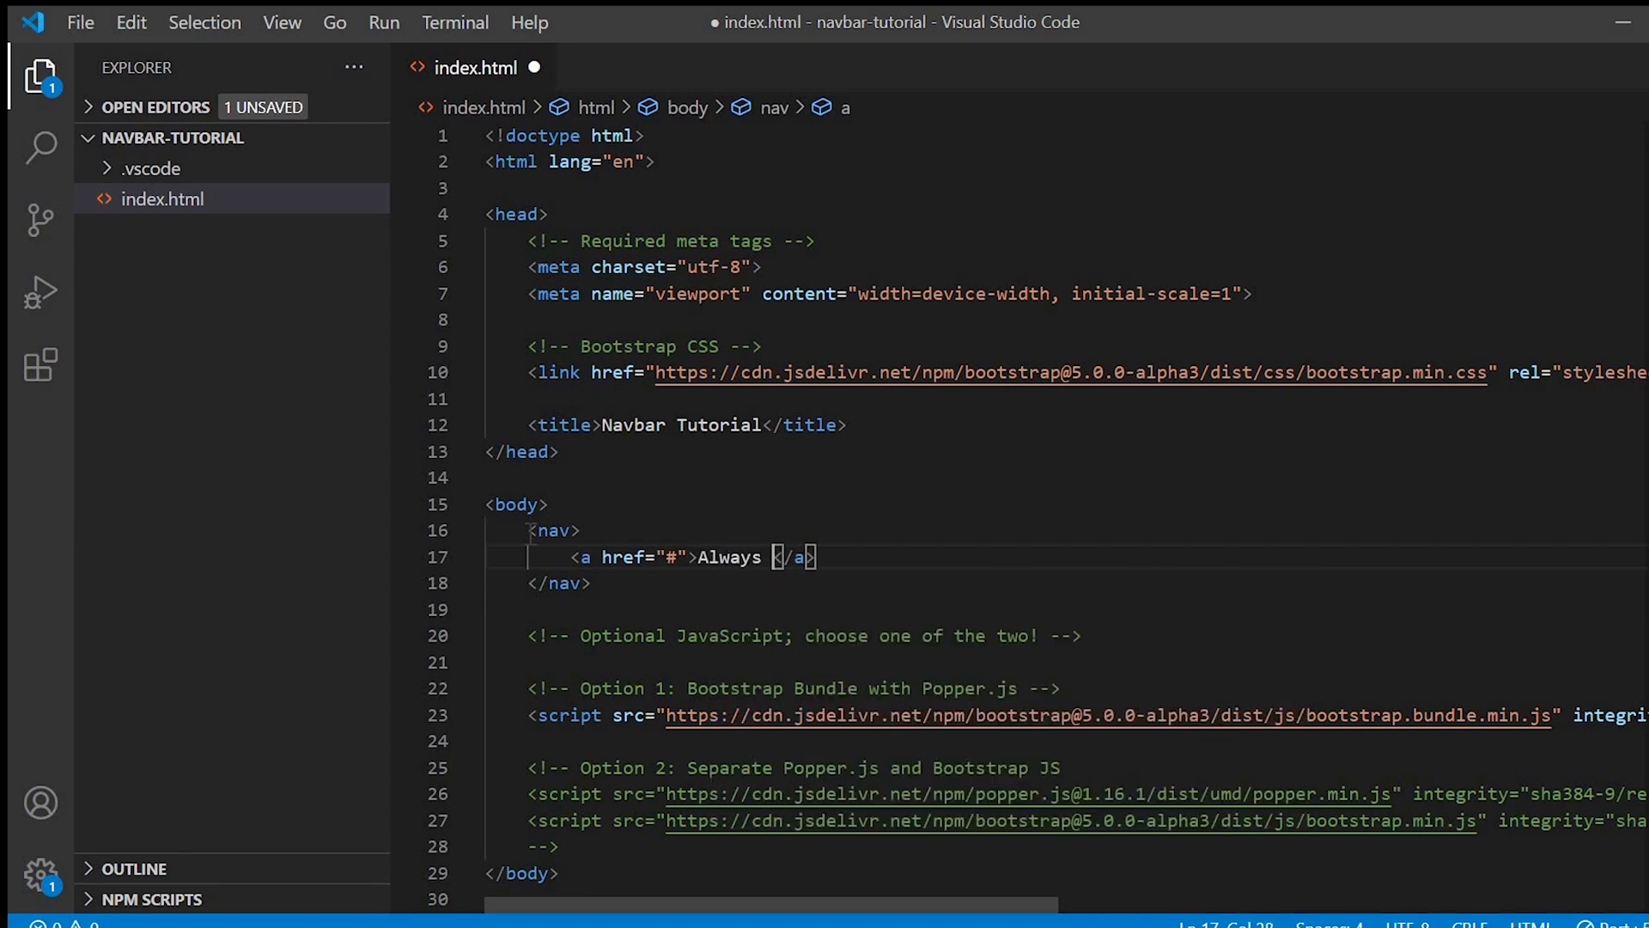
{"action": "type", "text": "Expand"}
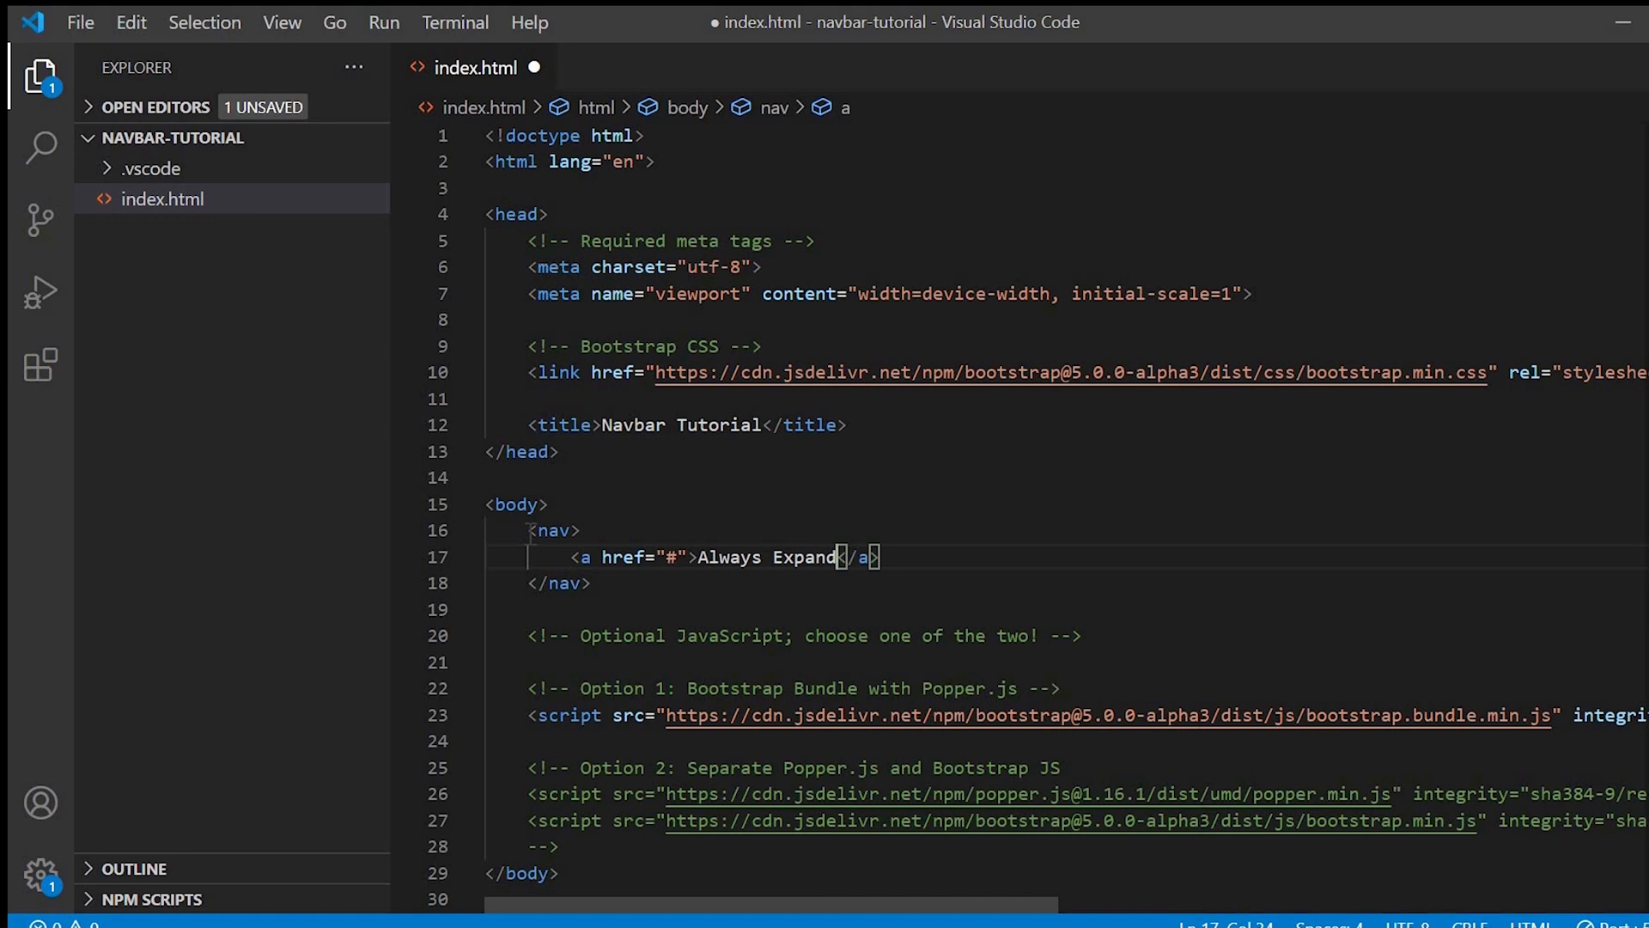
Step: Add a list with Home and About links and a text input with placeholder 'Search'
{"action": "type", "text": "<ul>"}
{"action": "type", "text": "<li><a></a></li>"}
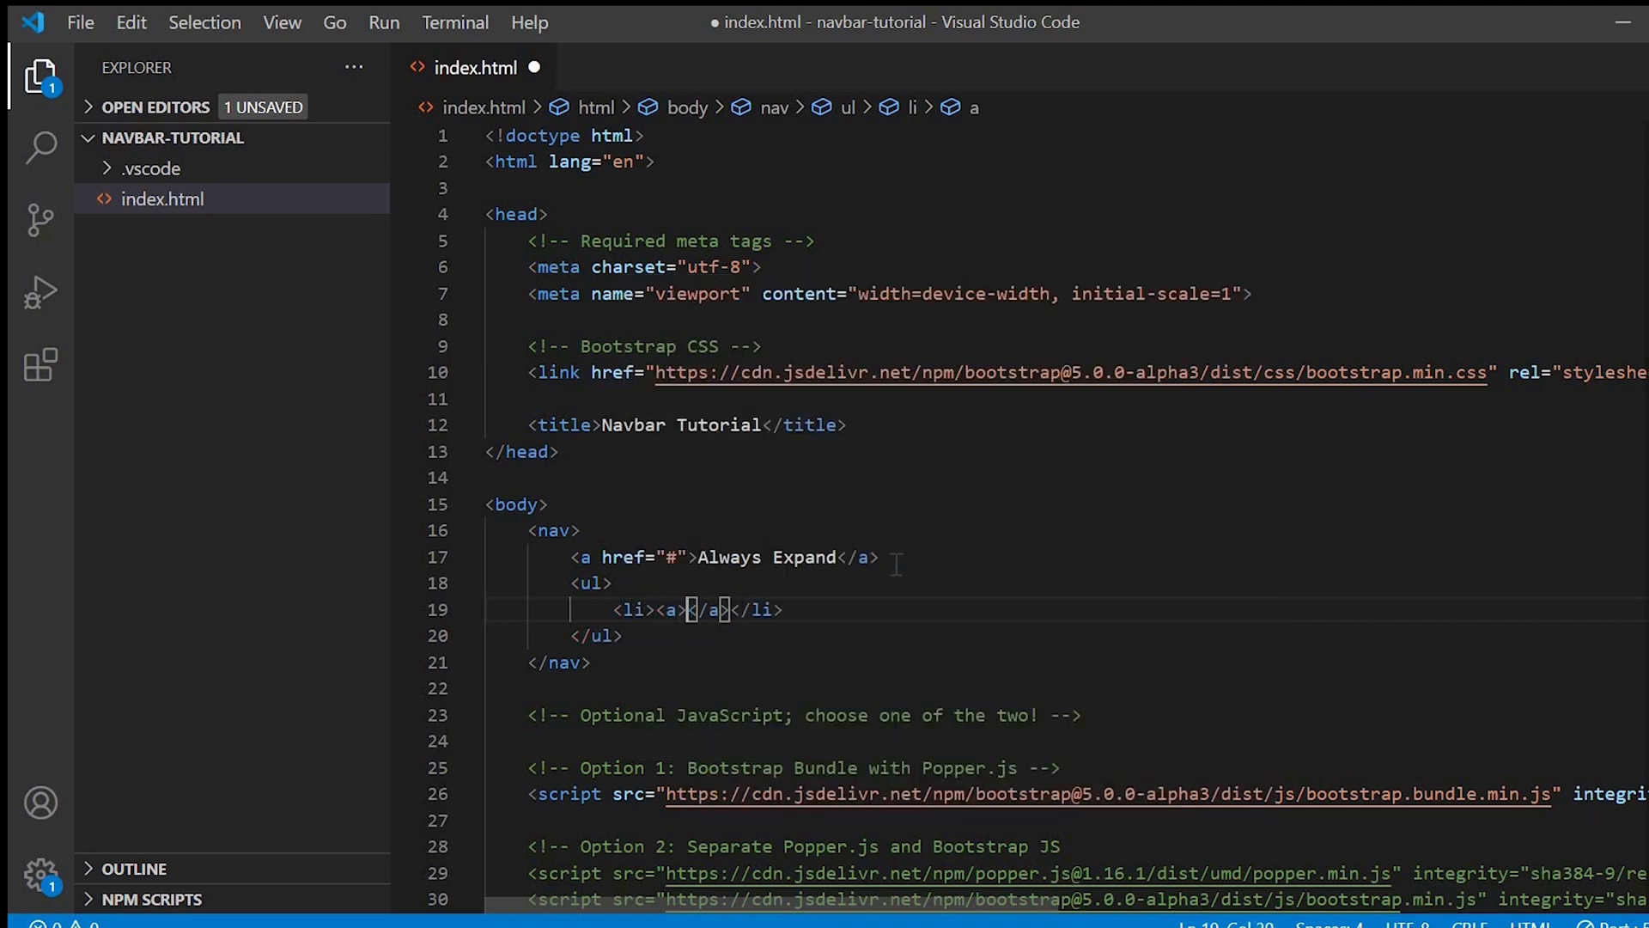
{"action": "type", "text": "href=\"#\""}
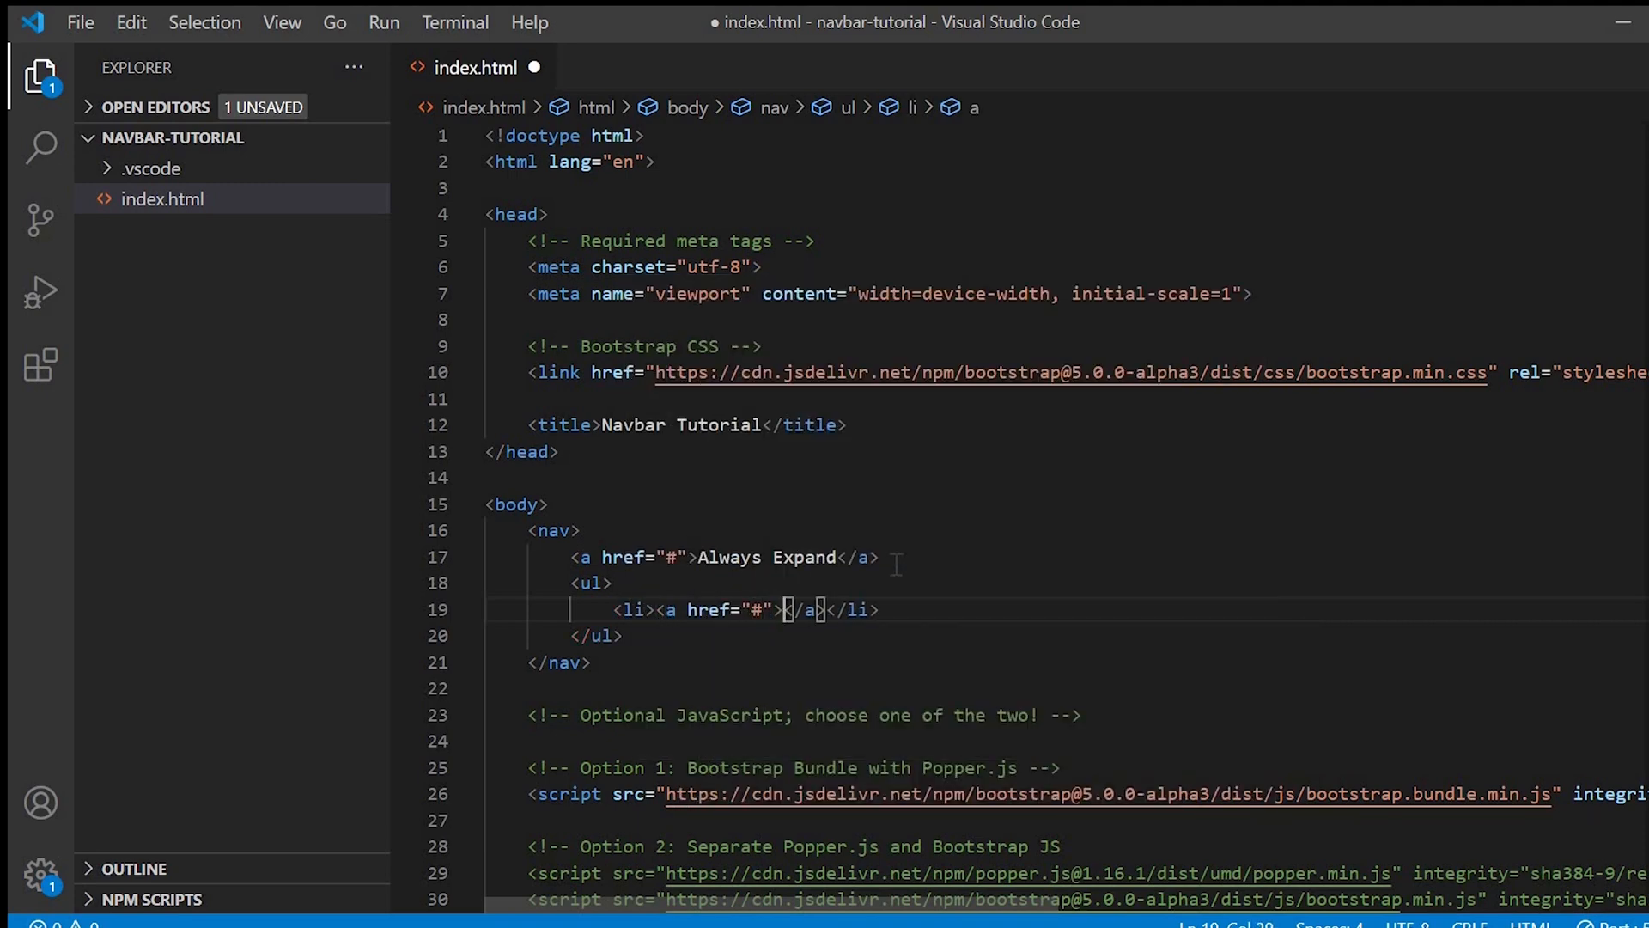
{"action": "type", "text": "Home"}
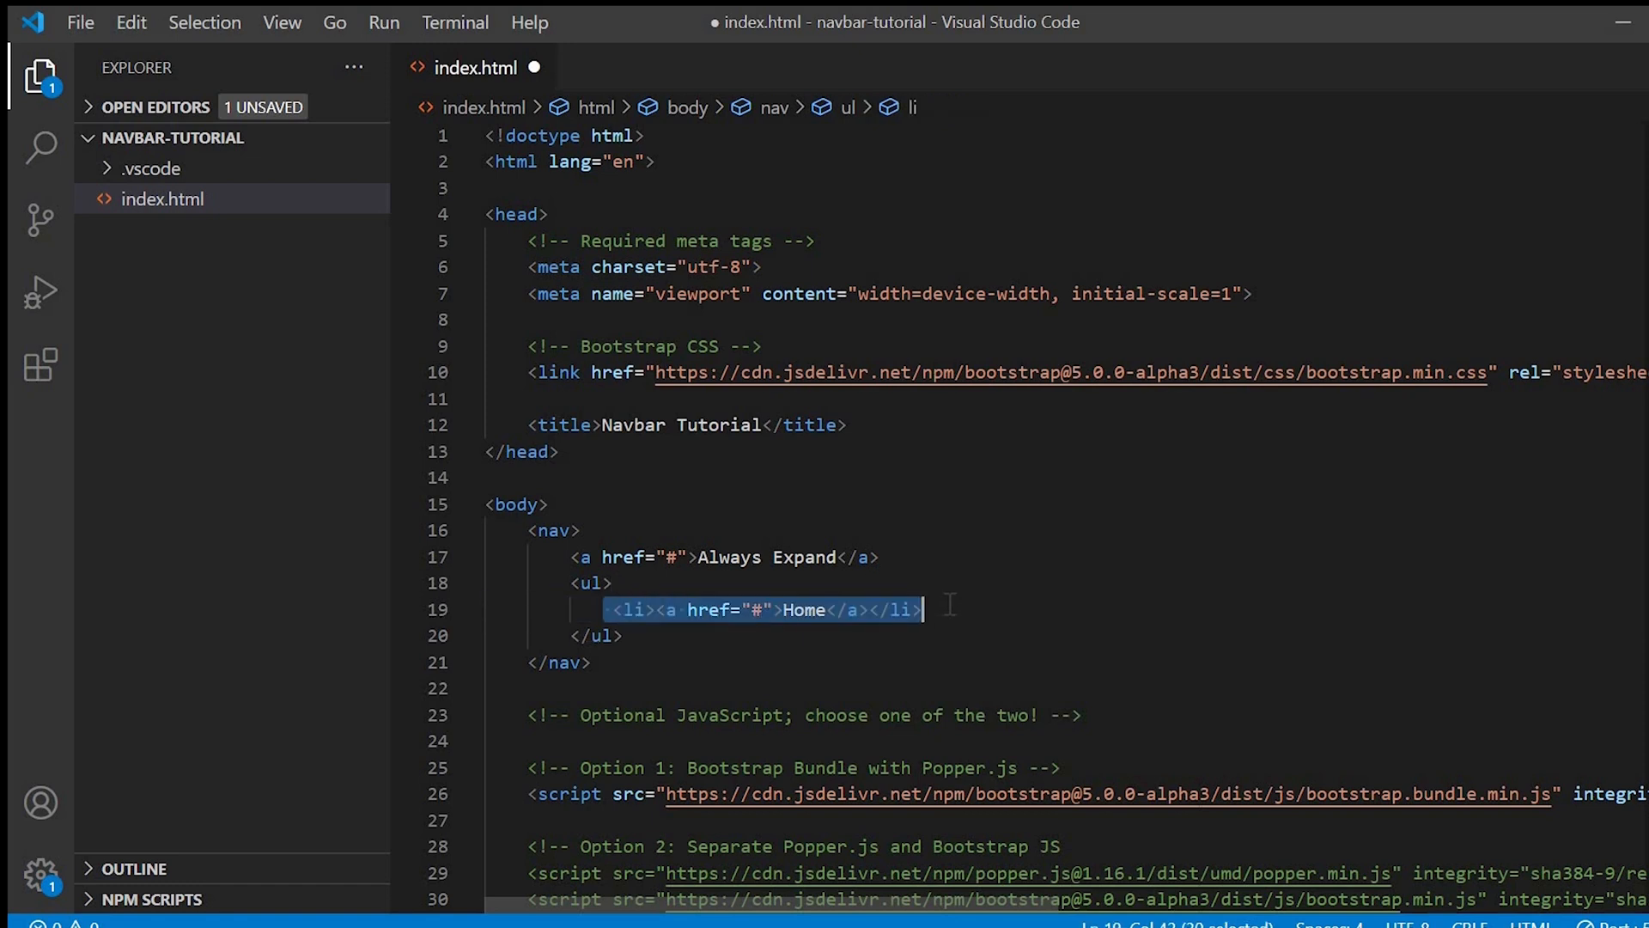
{"action": "type", "text": "<li><a href=\"#\">About</a></li>"}
{"action": "type", "text": "<form></form>"}
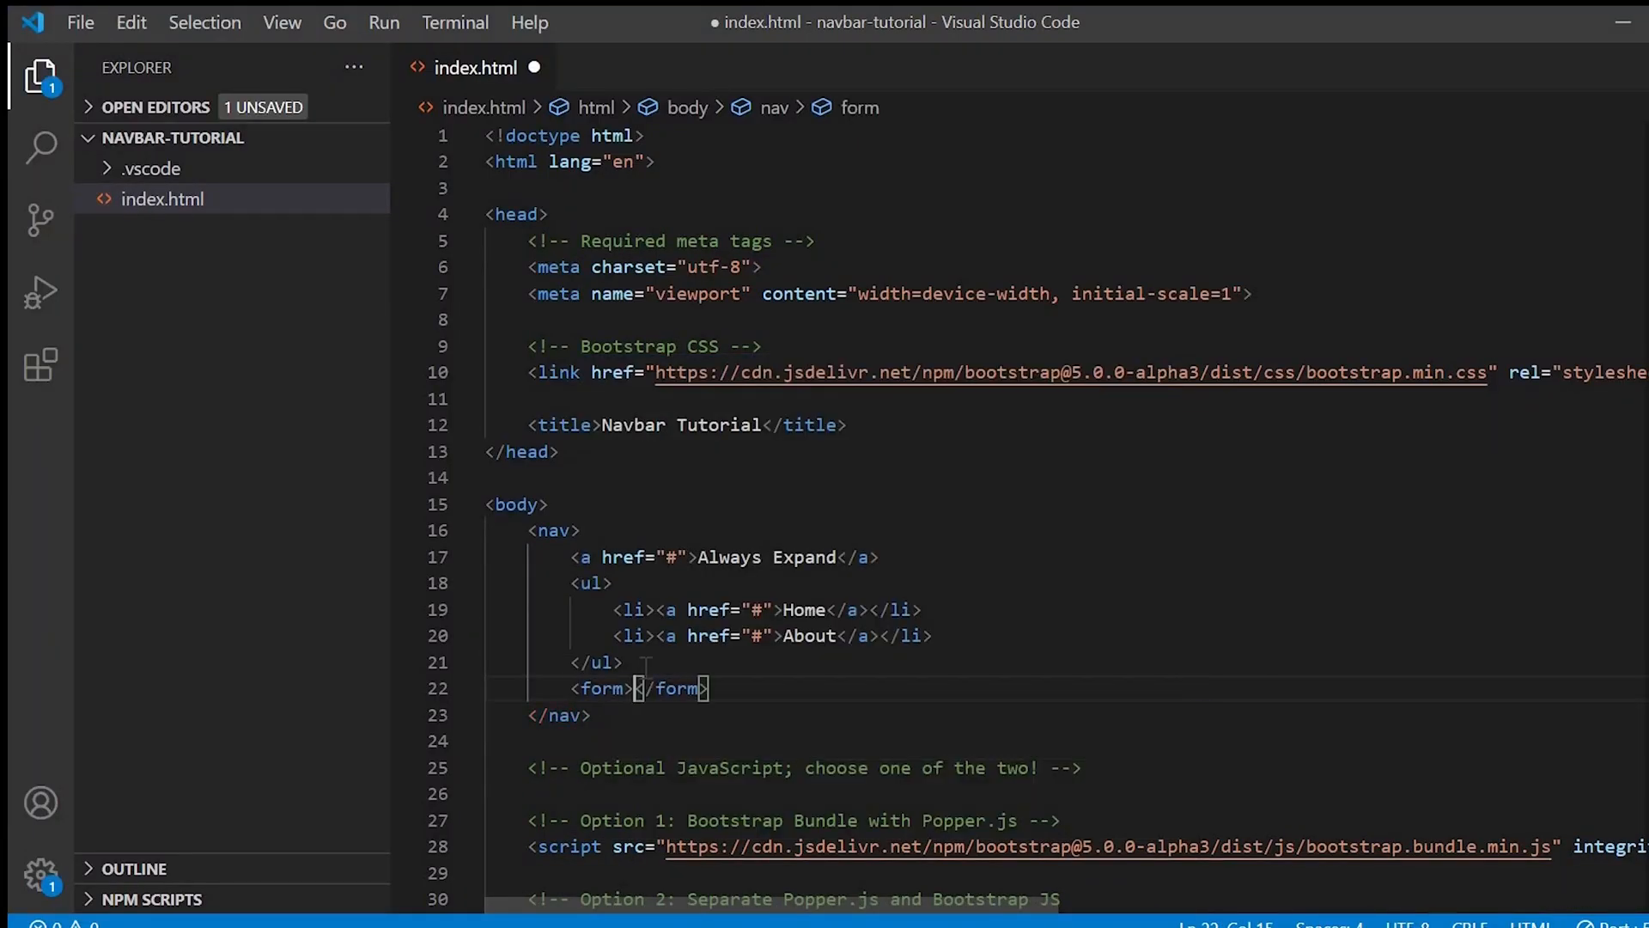
{"action": "type", "text": "input>"}
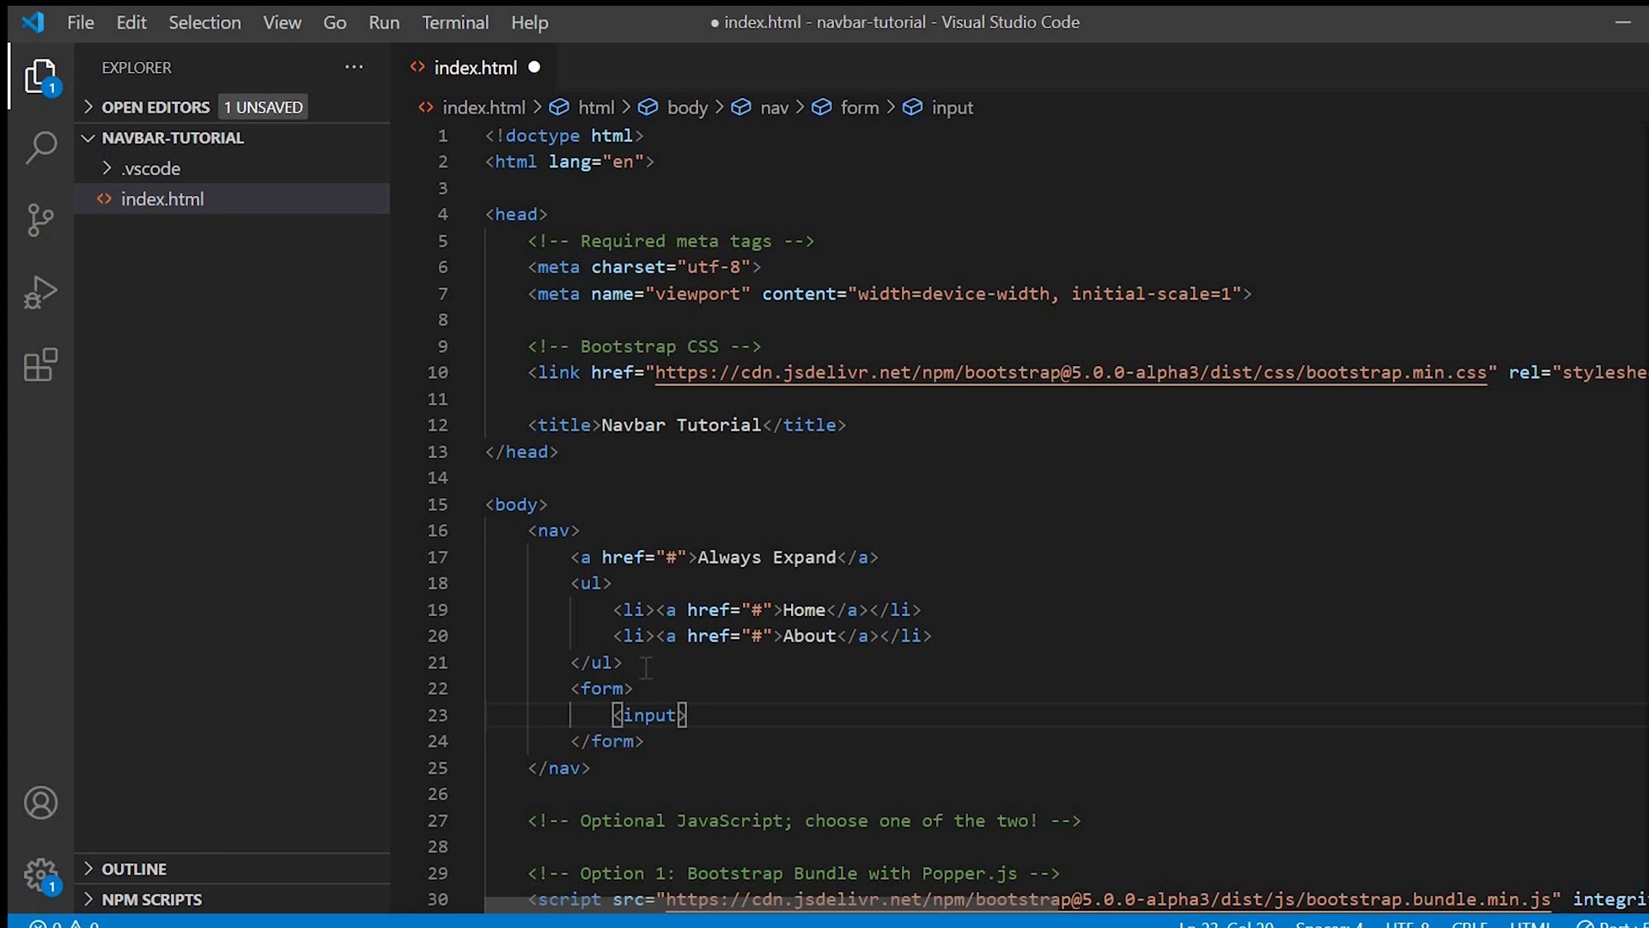
{"action": "type", "text": "type=\"text\""}
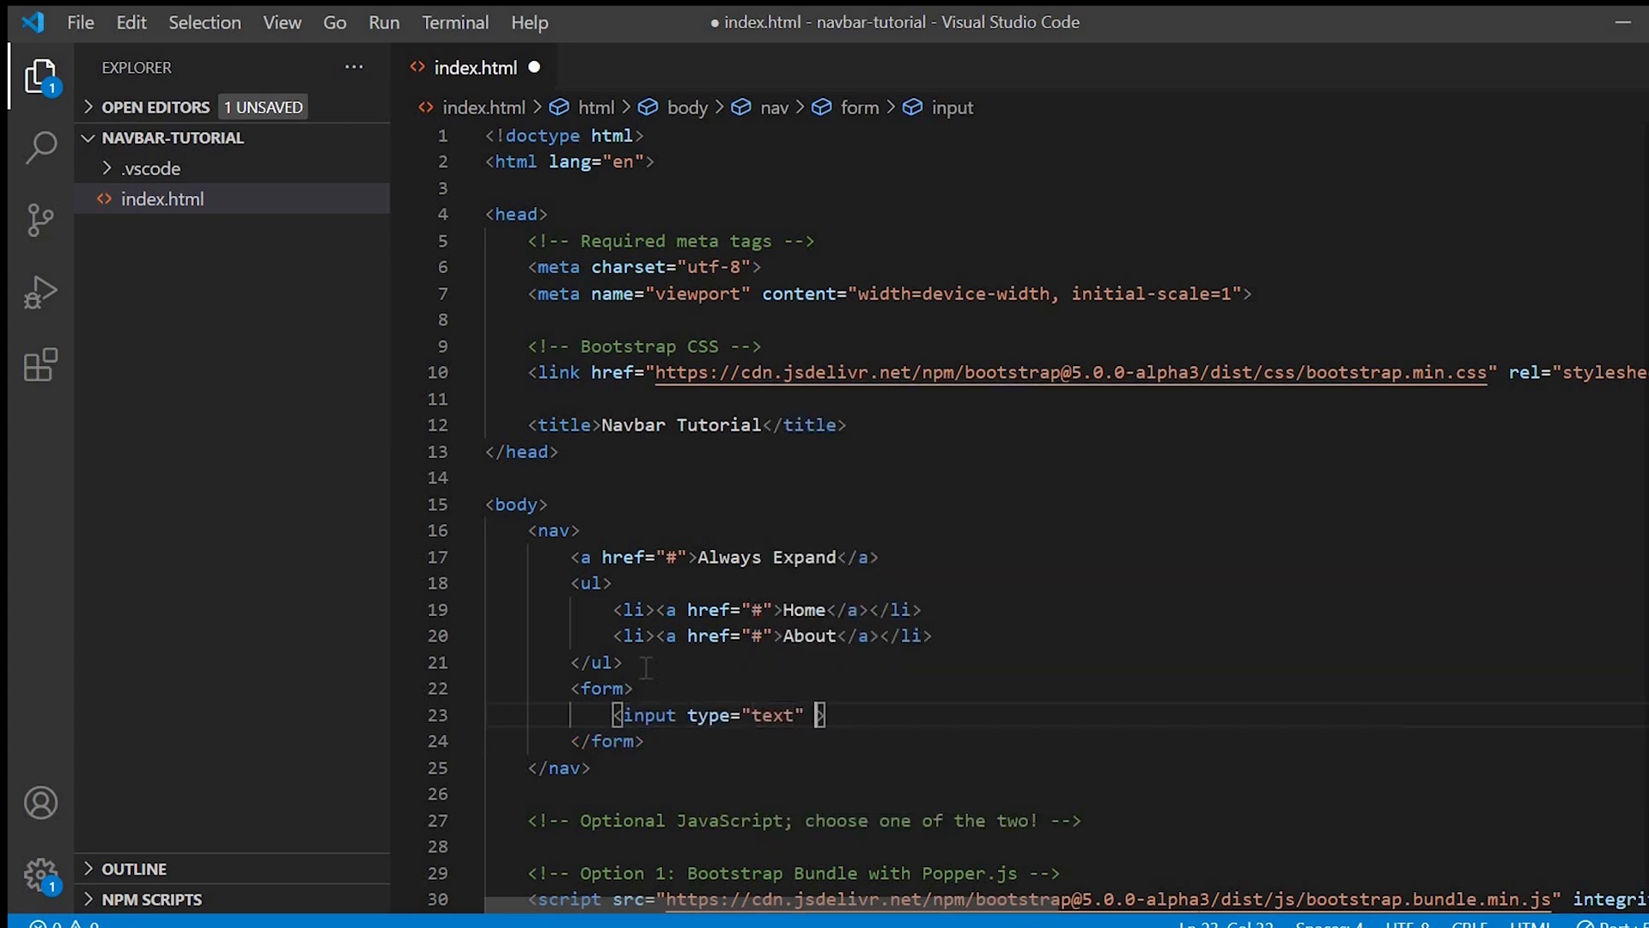
{"action": "type", "text": "placeholder=\"Search\""}
{"action": "left_click", "coordinate": [1067, 530]}
{"action": "type", "text": " class=\"navbar navbar-e"}
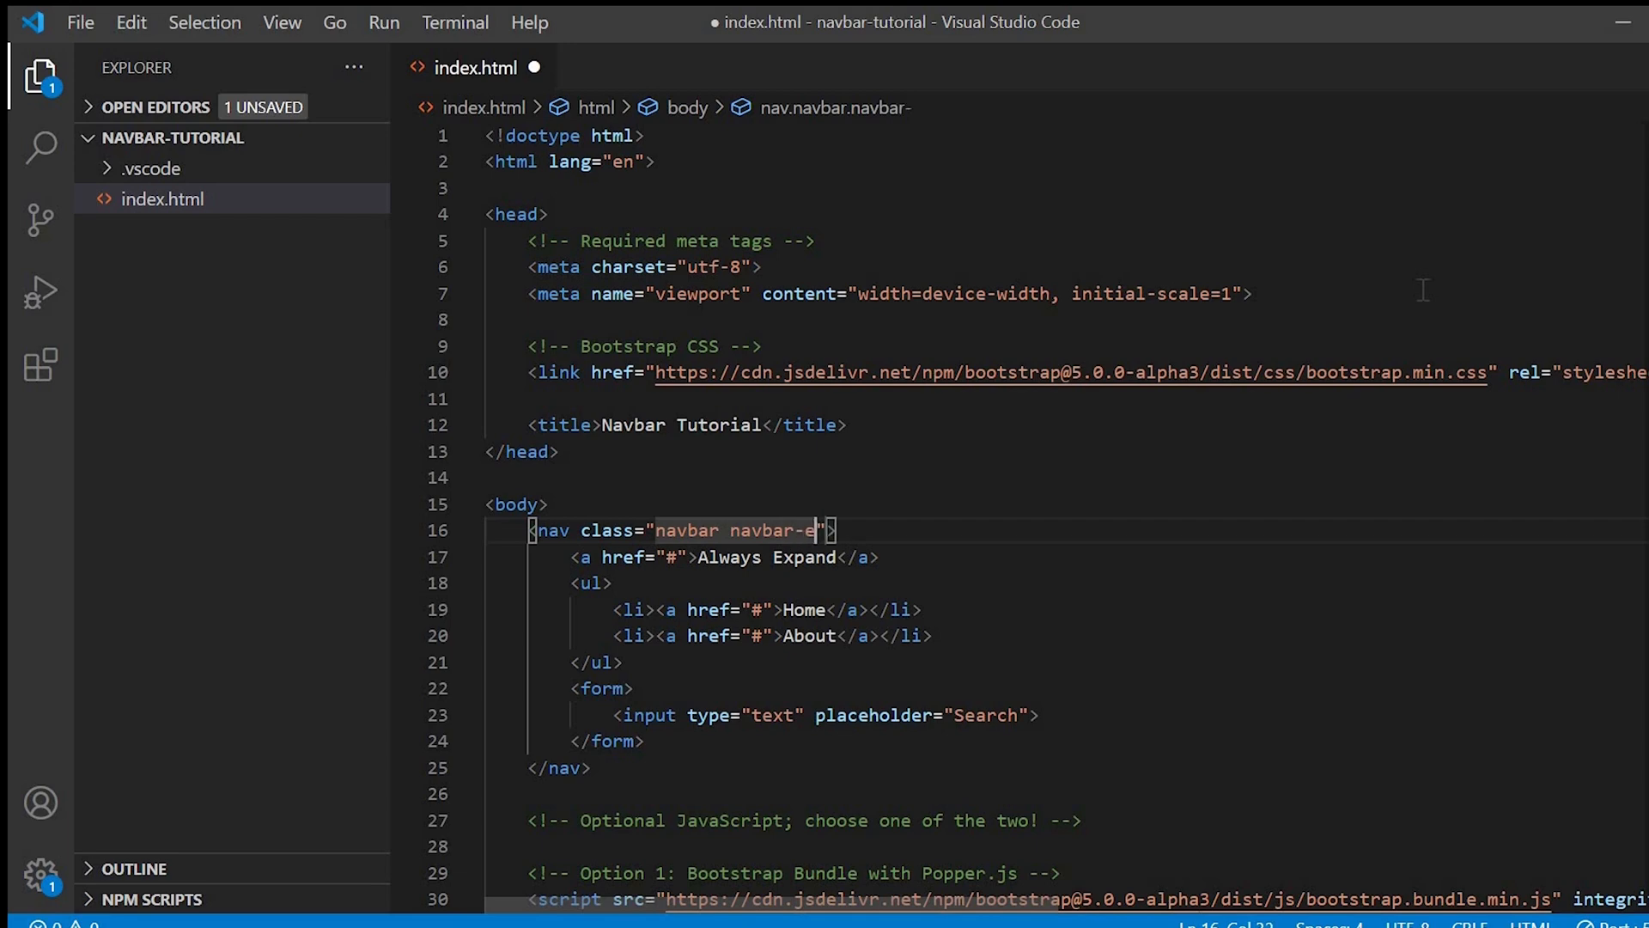
Step: Add classes navbar navbar-expand navbar-dark bg-dark to the nav and preview
{"action": "type", "text": "xpand"}
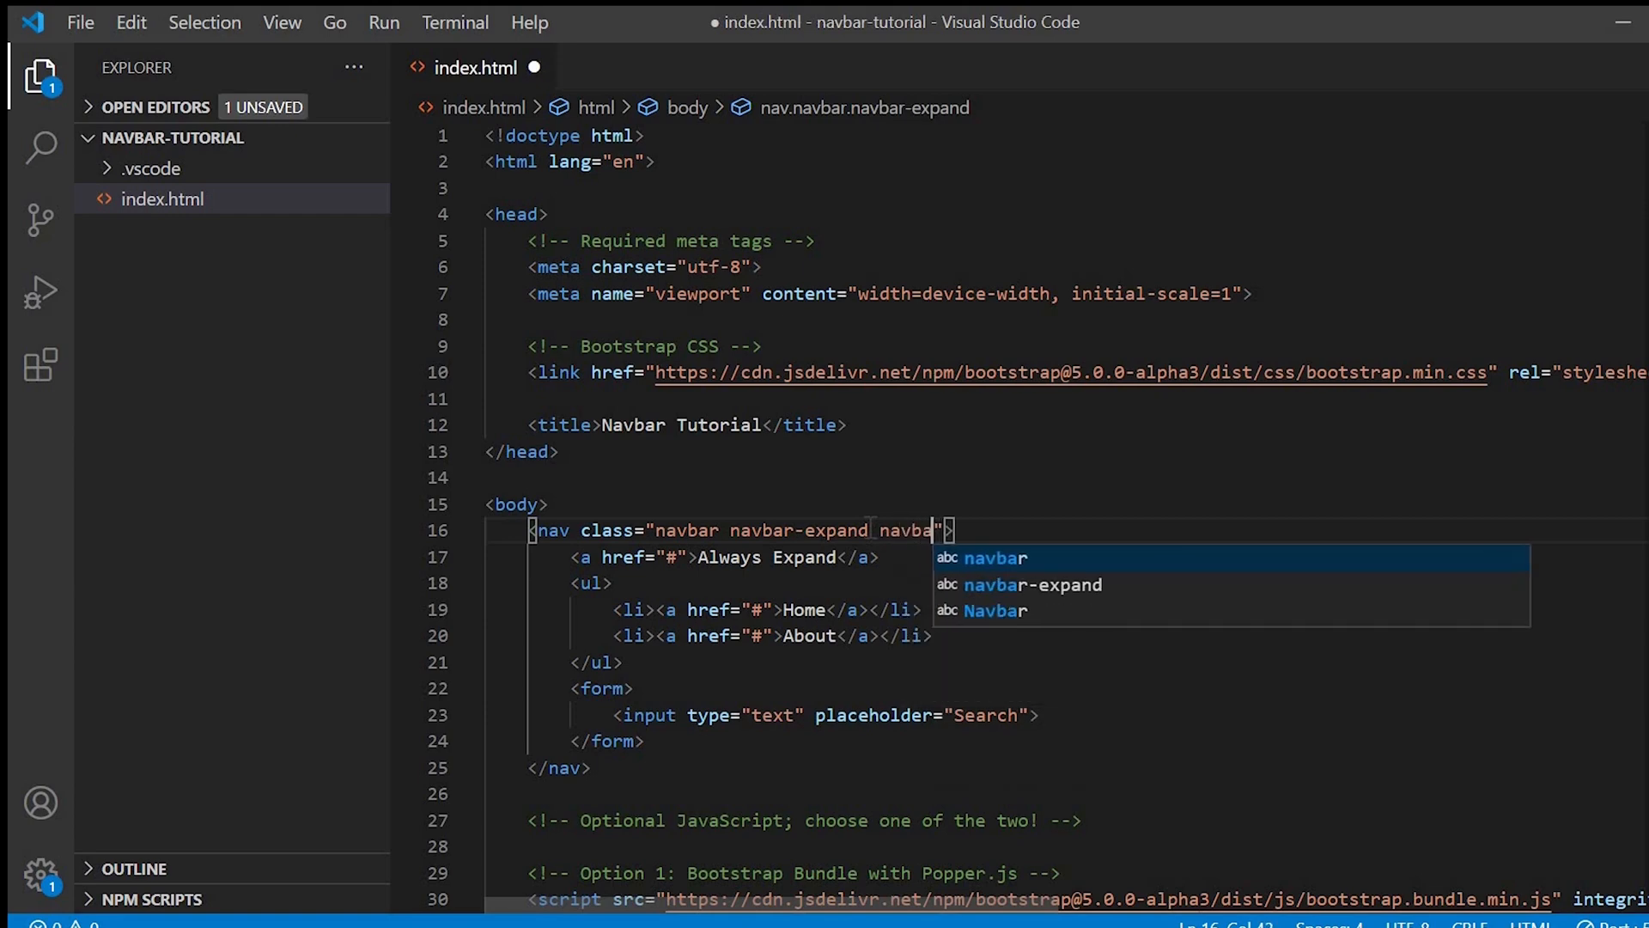
{"action": "type", "text": "navbar-dark bg-d"}
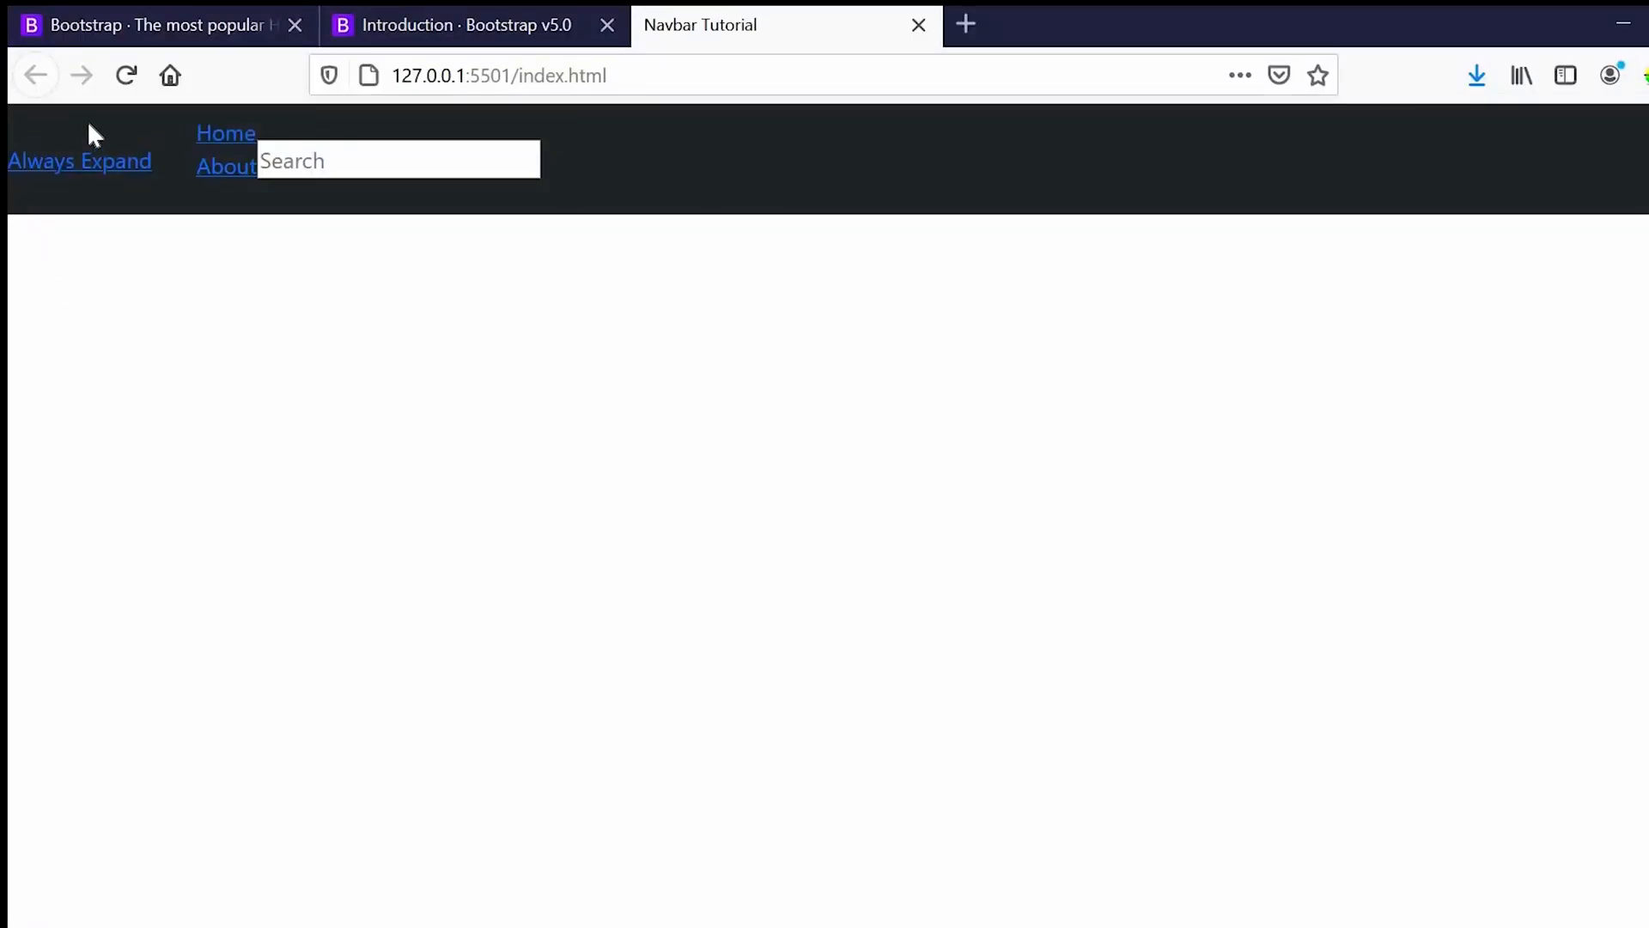
{"action": "mouse_move", "coordinate": [135, 111]}
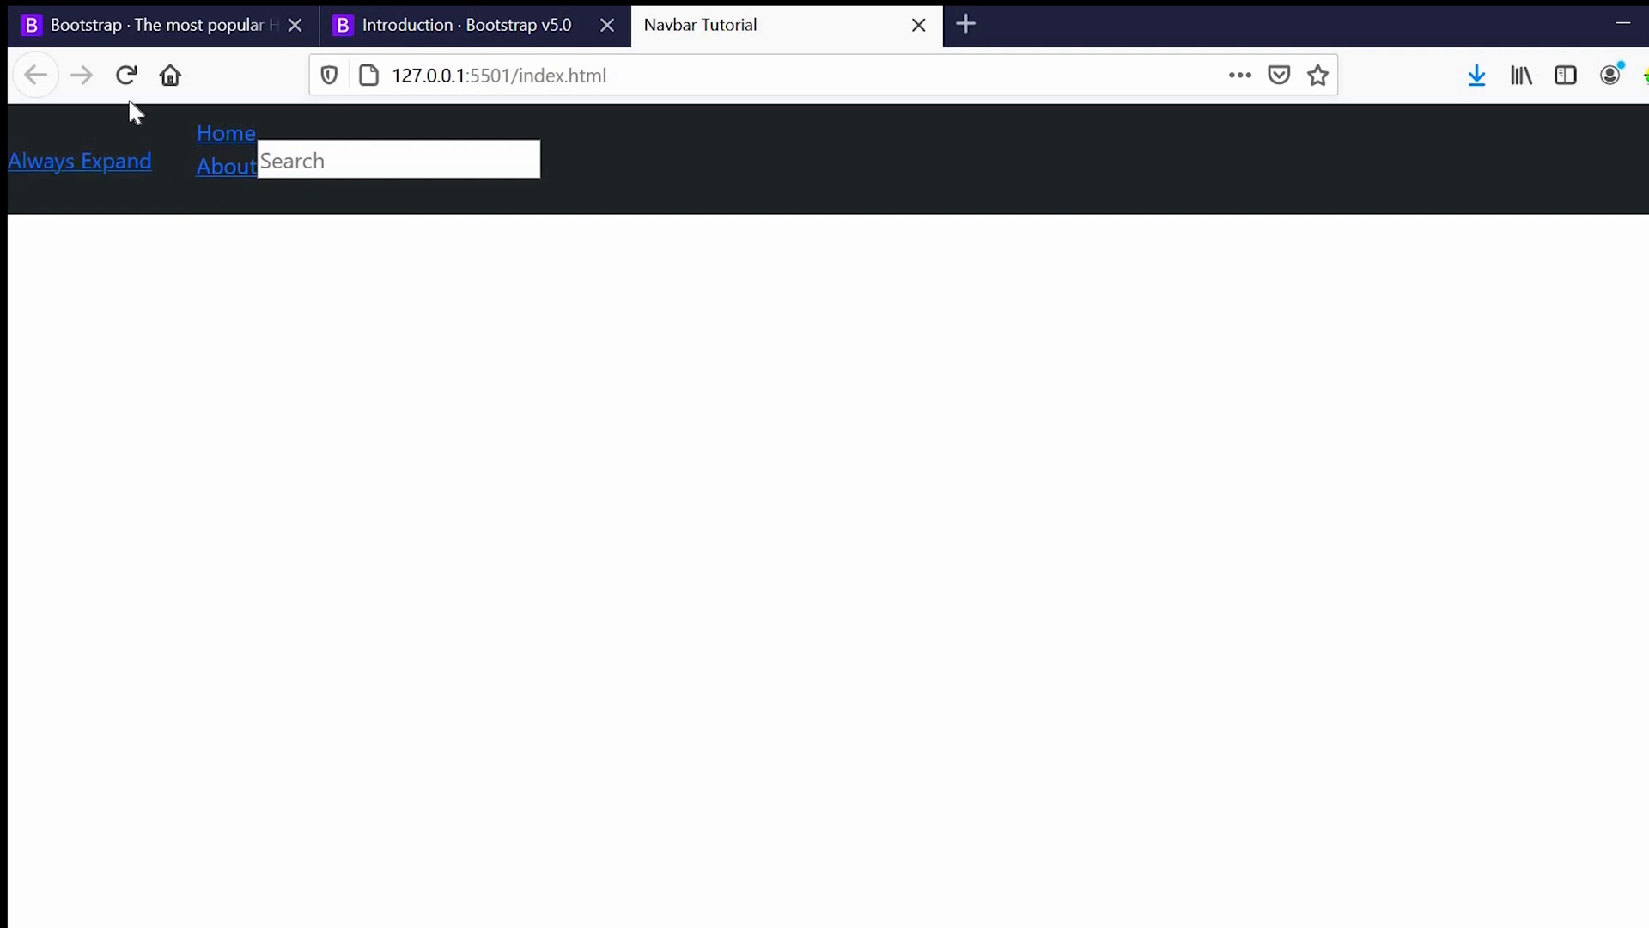
{"action": "mouse_move", "coordinate": [48, 231]}
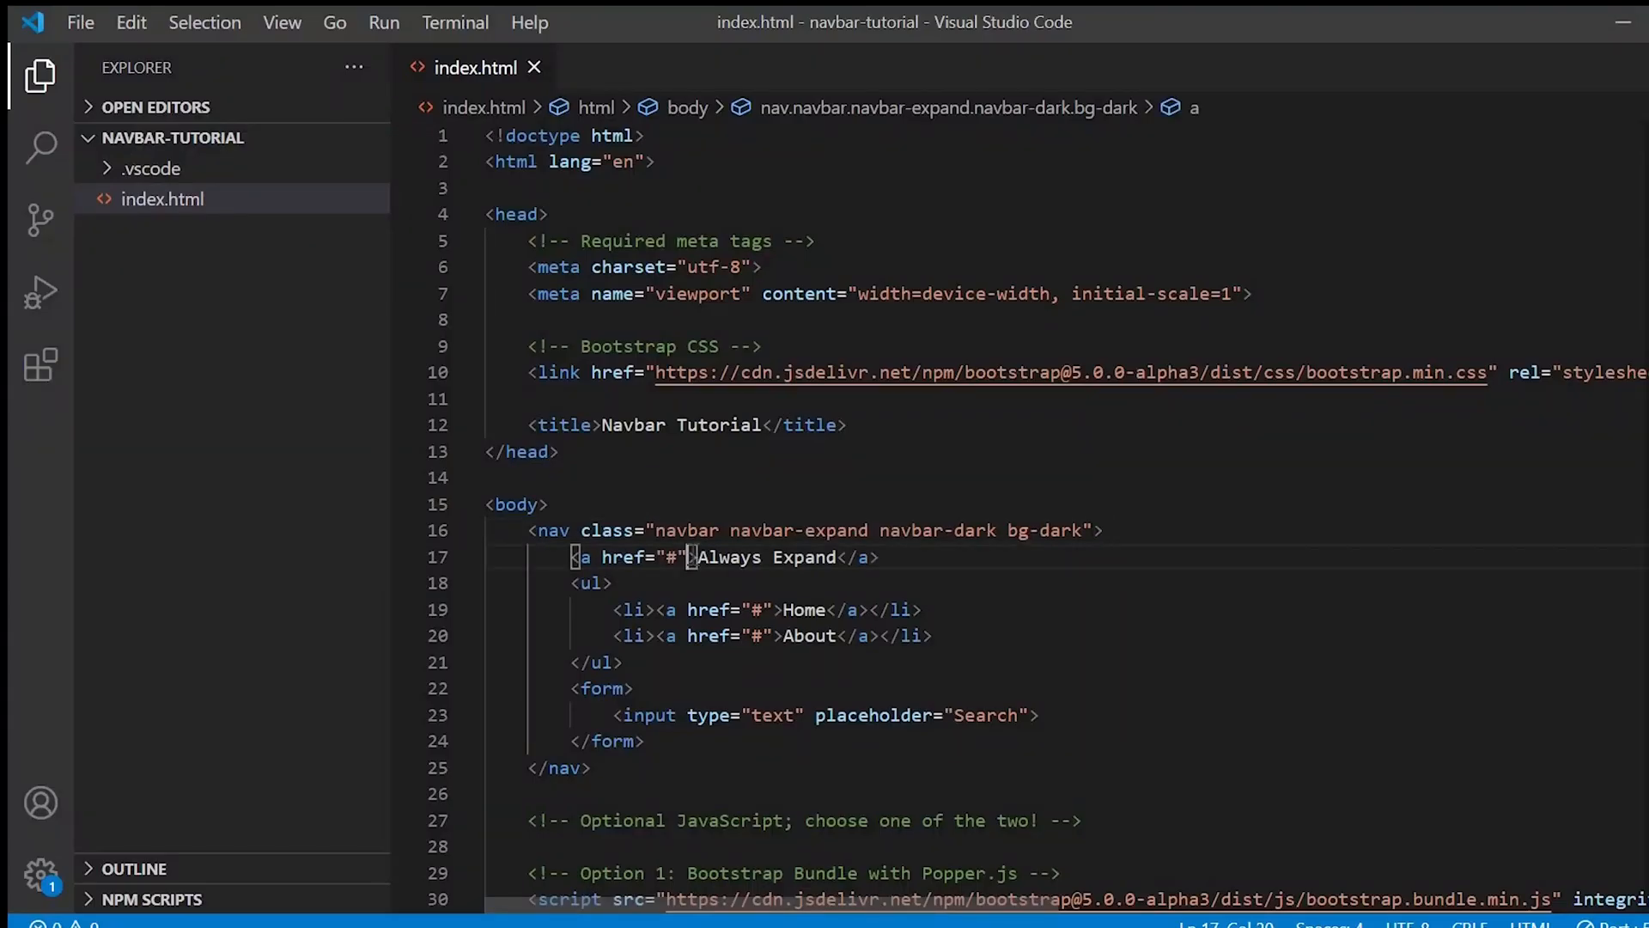
Step: Give the Always Expand link the navbar-brand class and check the preview
{"action": "type", "text": "class=\"navbar-bra"}
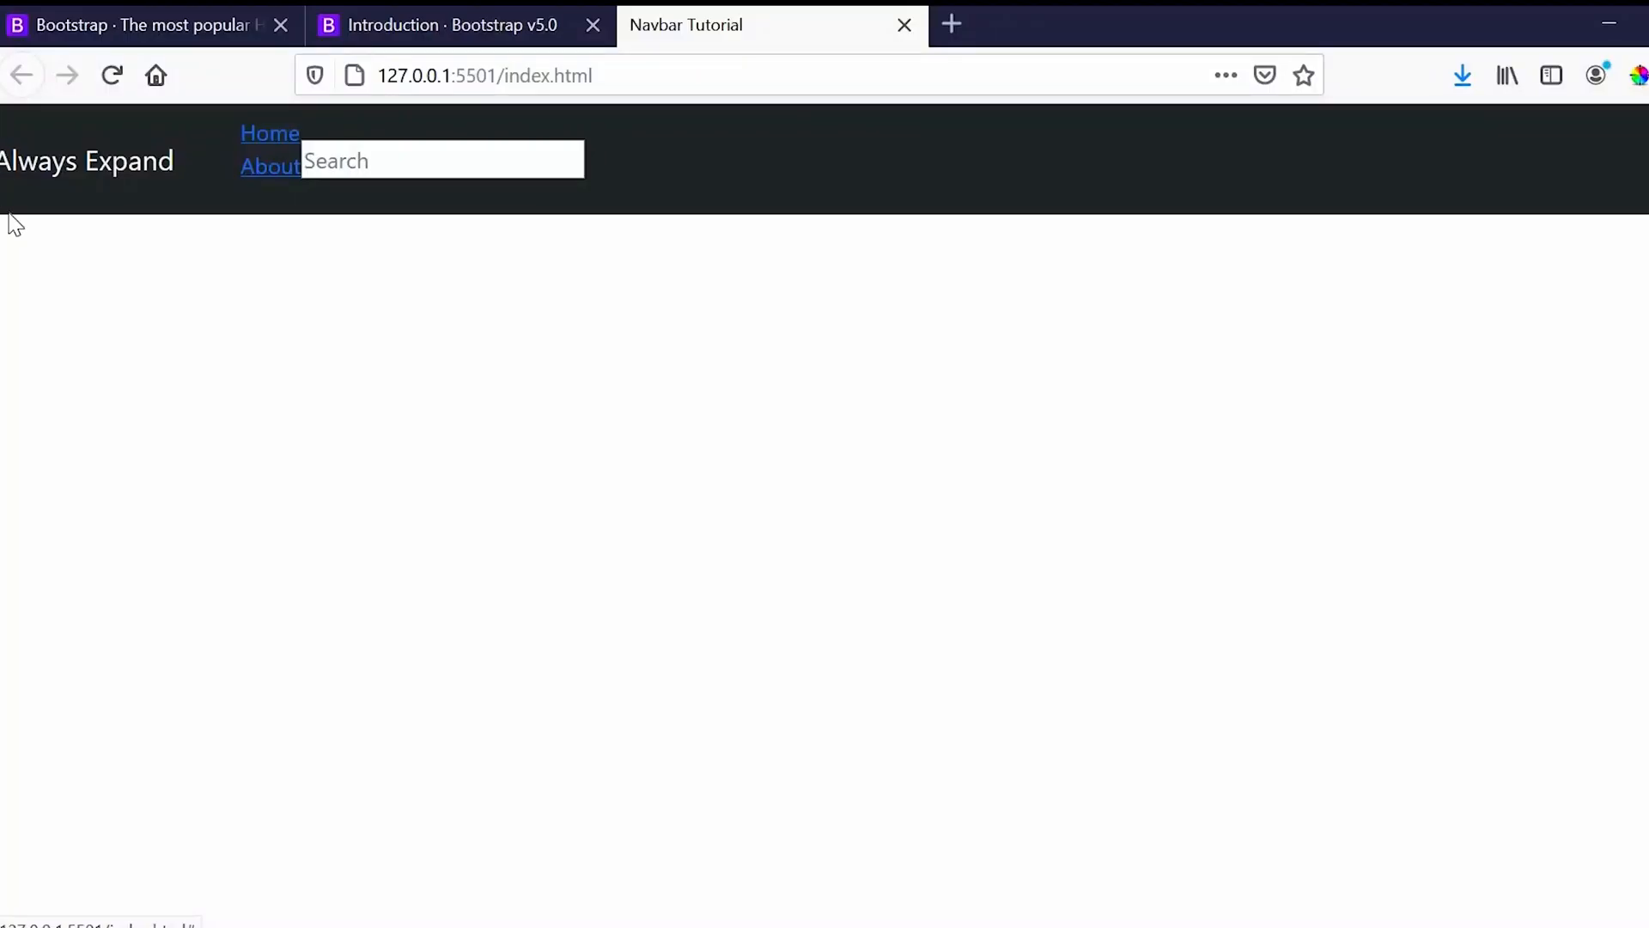
{"action": "key", "text": "alt+tab"}
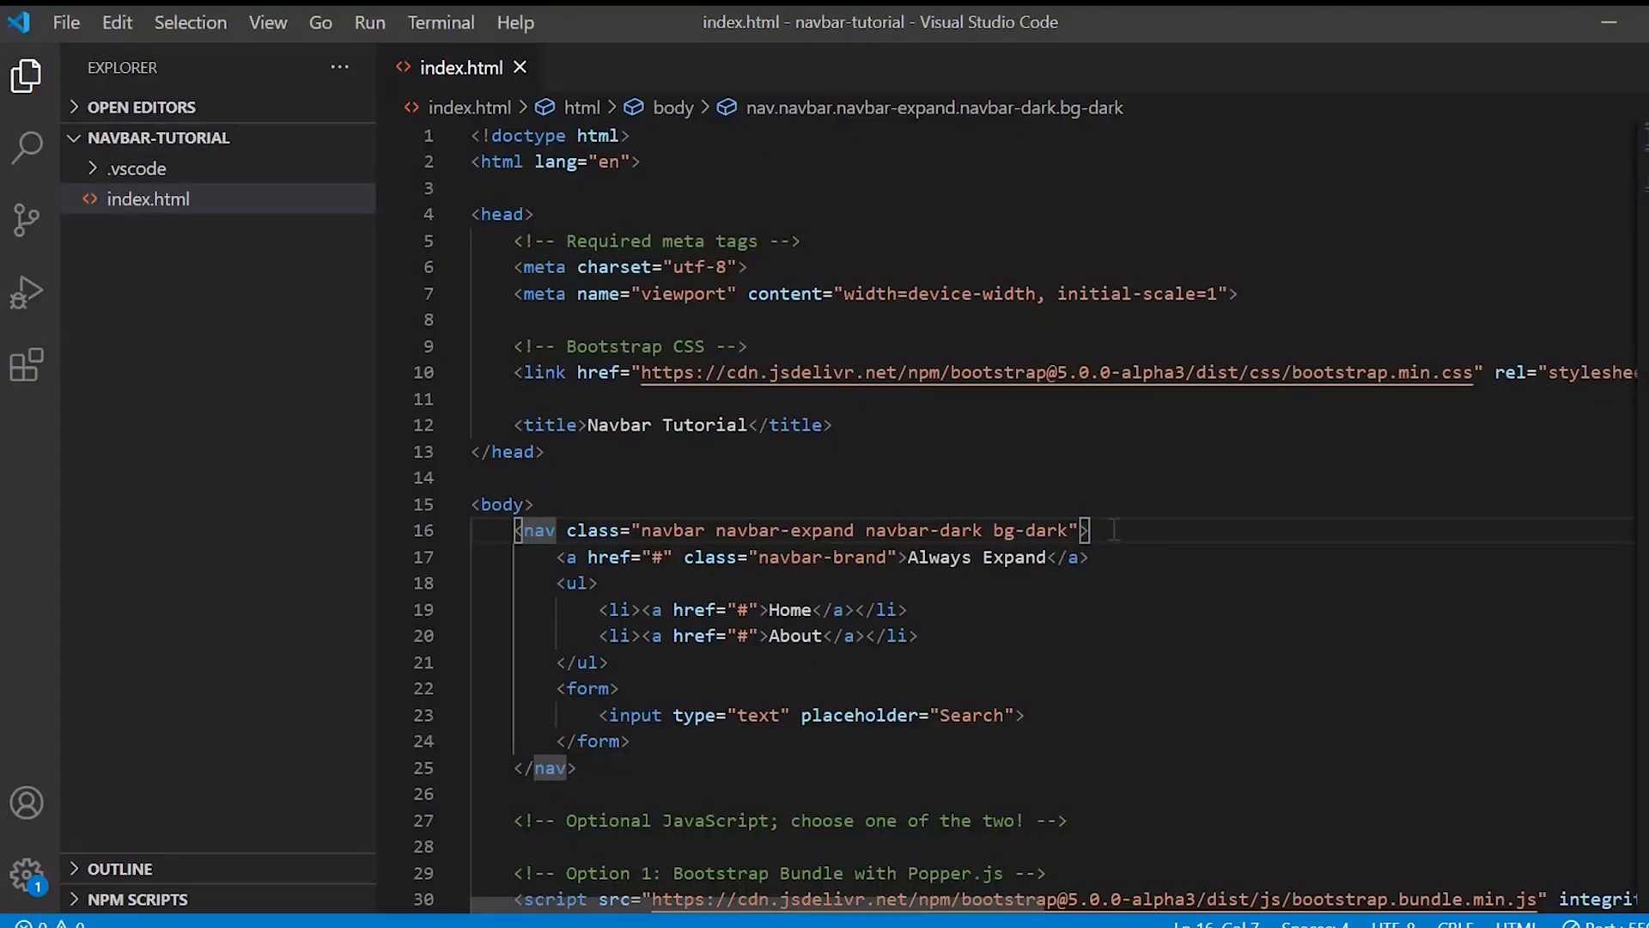
Step: Wrap the nav's children in a div with class container-fluid
{"action": "type", "text": "<div></div>"}
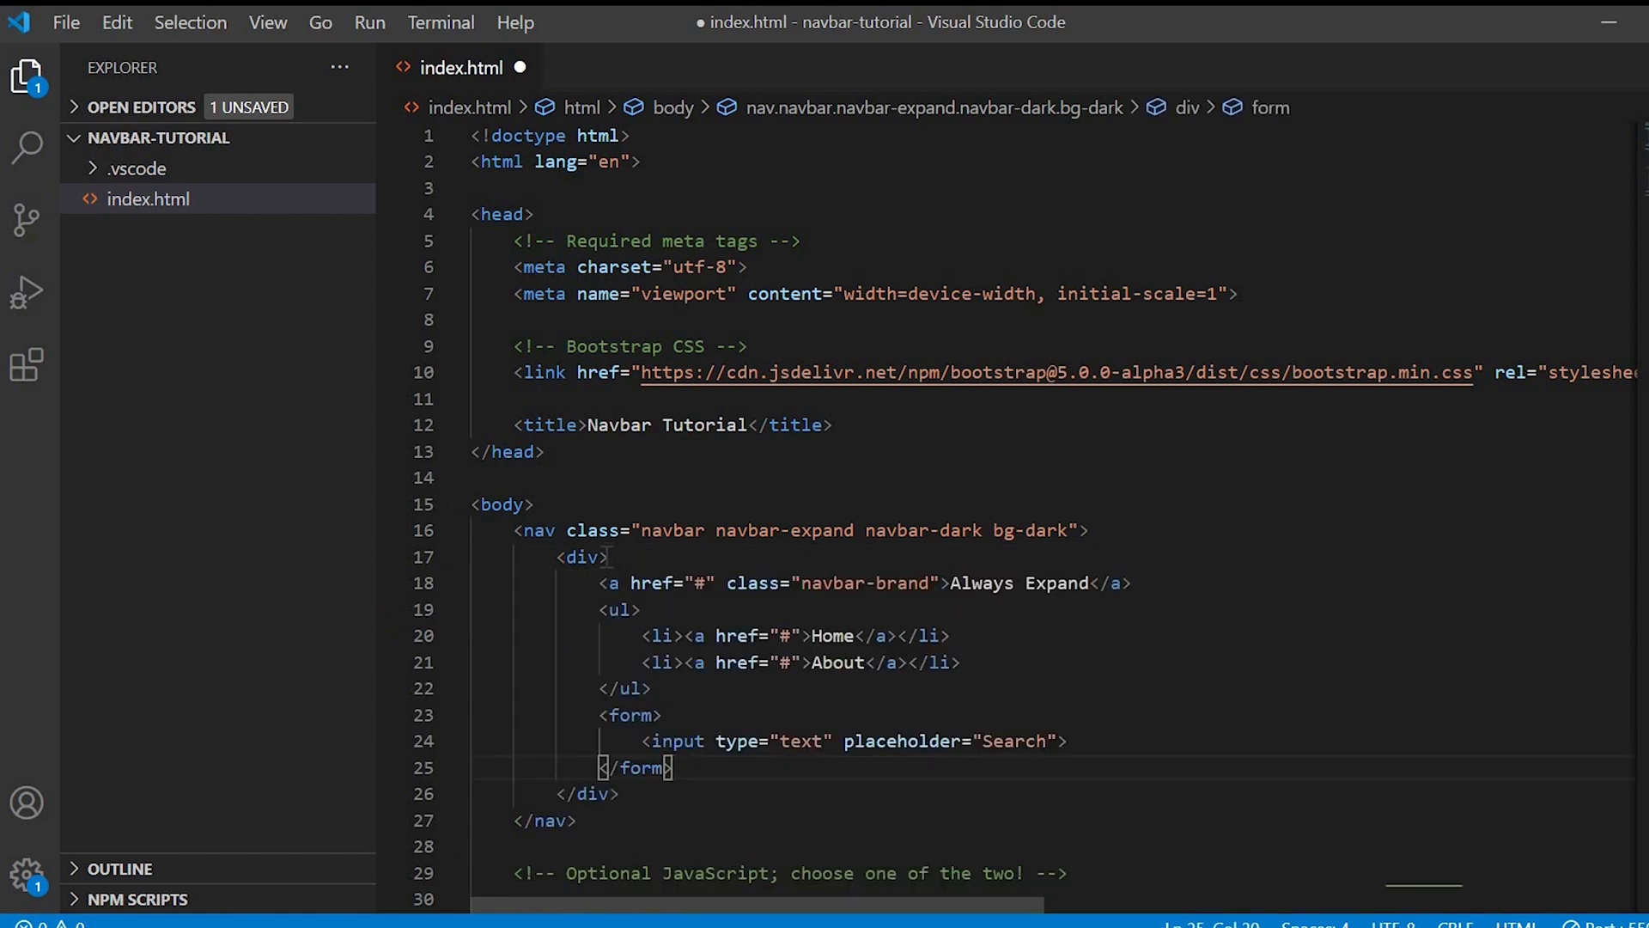
{"action": "type", "text": "class=\"cont\""}
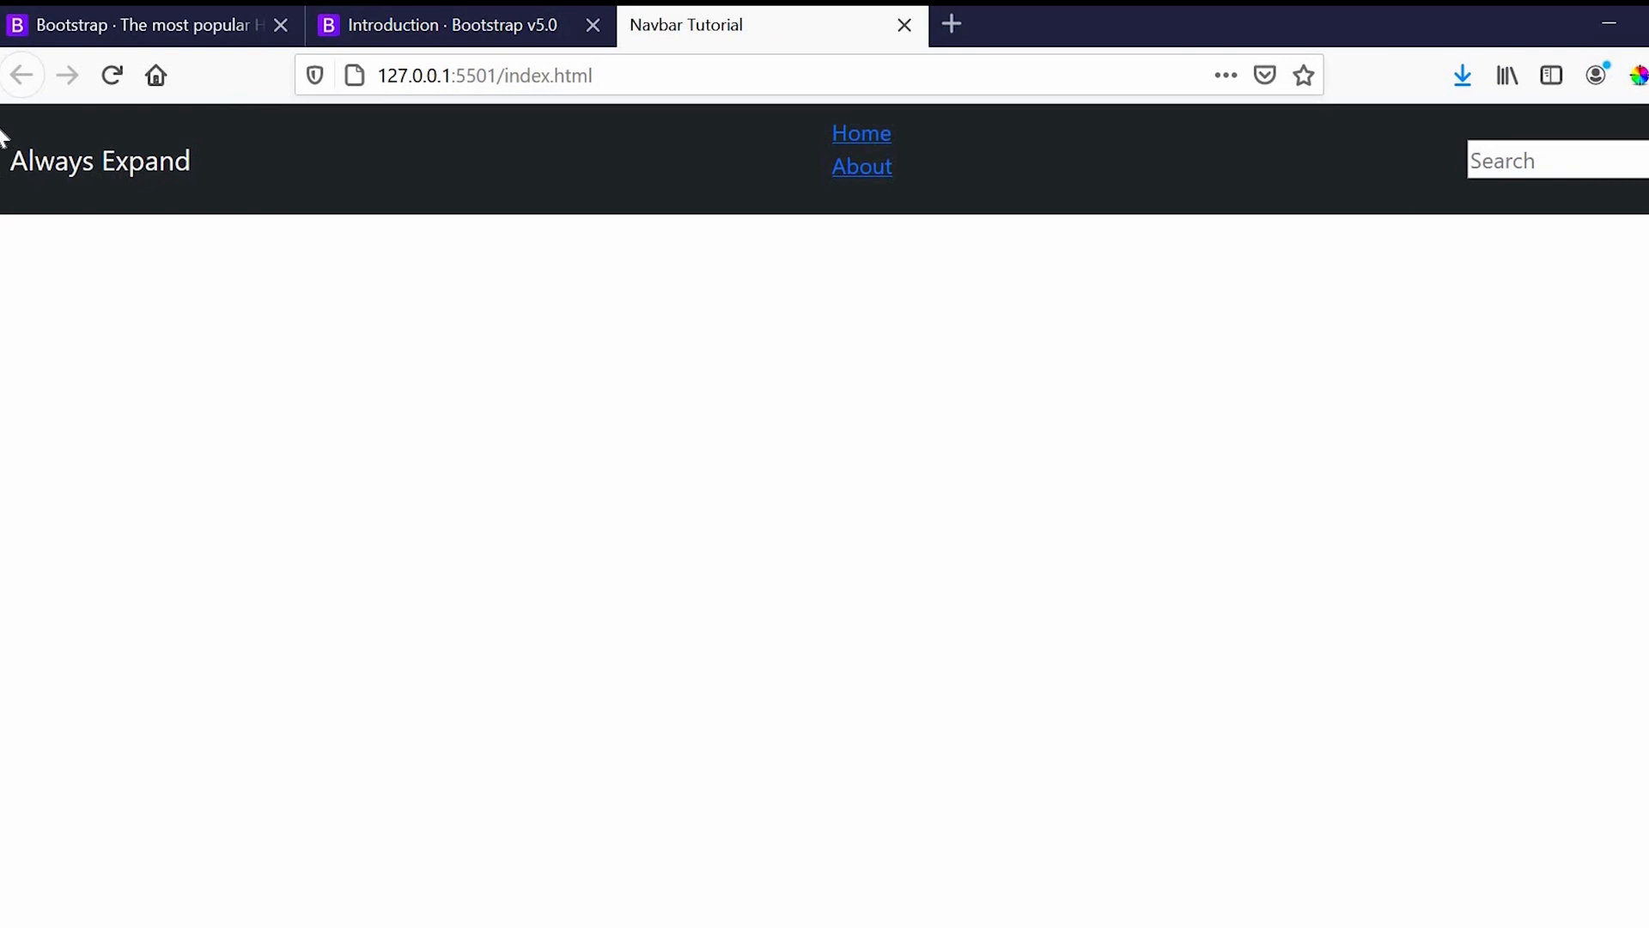
{"action": "mouse_move", "coordinate": [5, 202]}
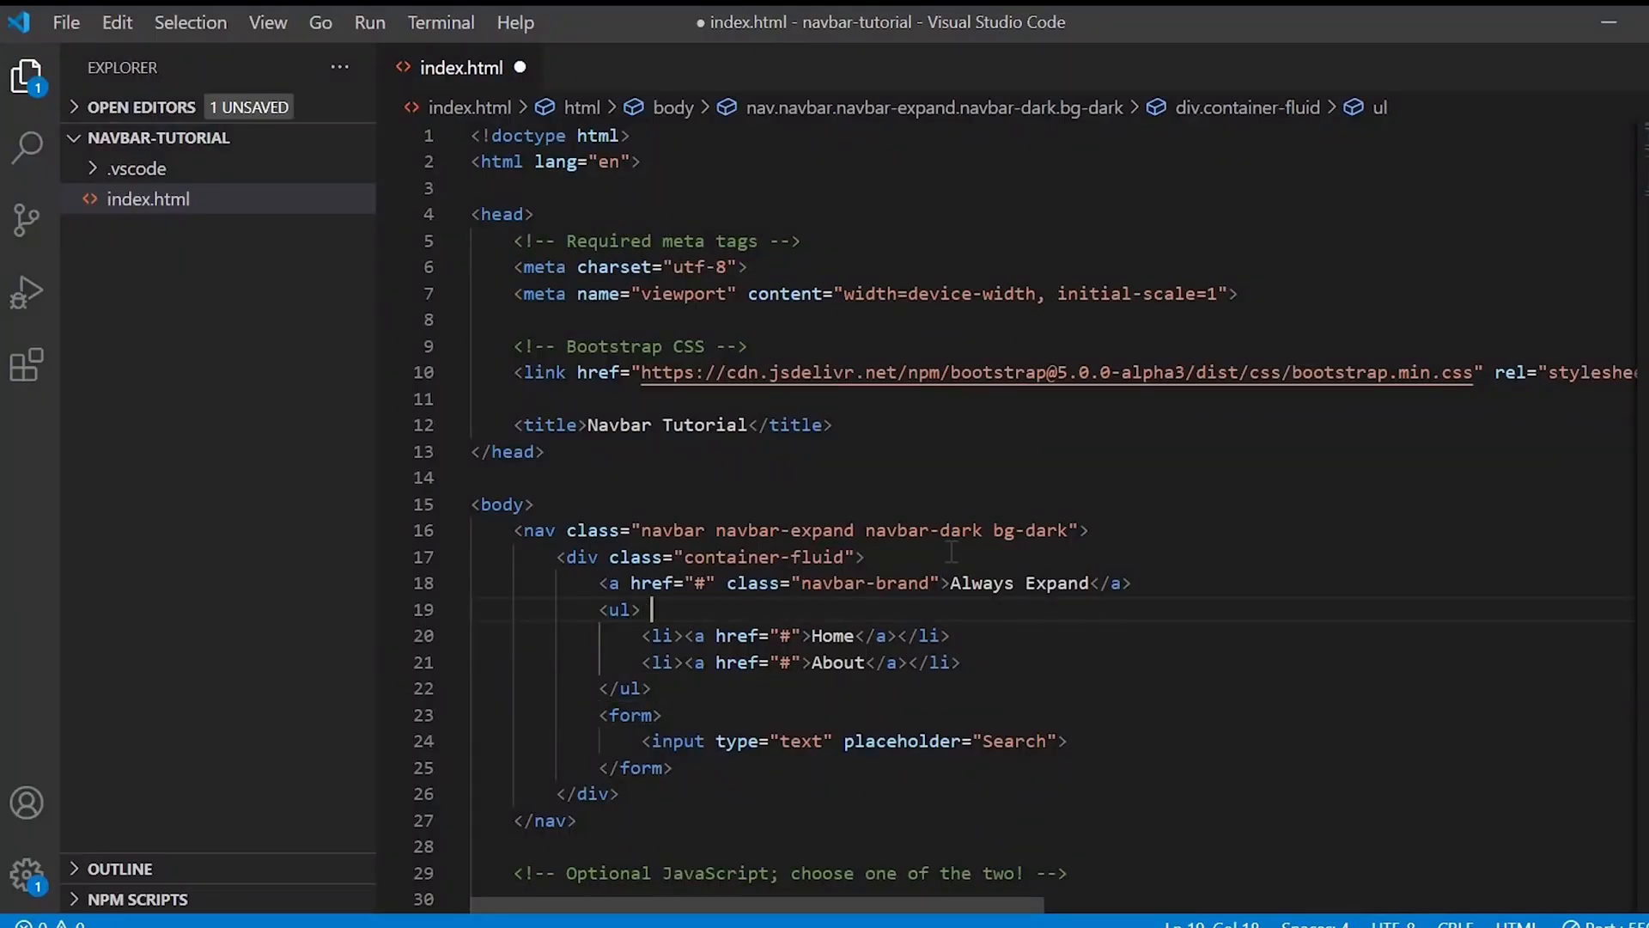
Step: Add navbar-nav and mr-auto to the list and nav-link to the Home and About links
{"action": "type", "text": "class=\"\""}
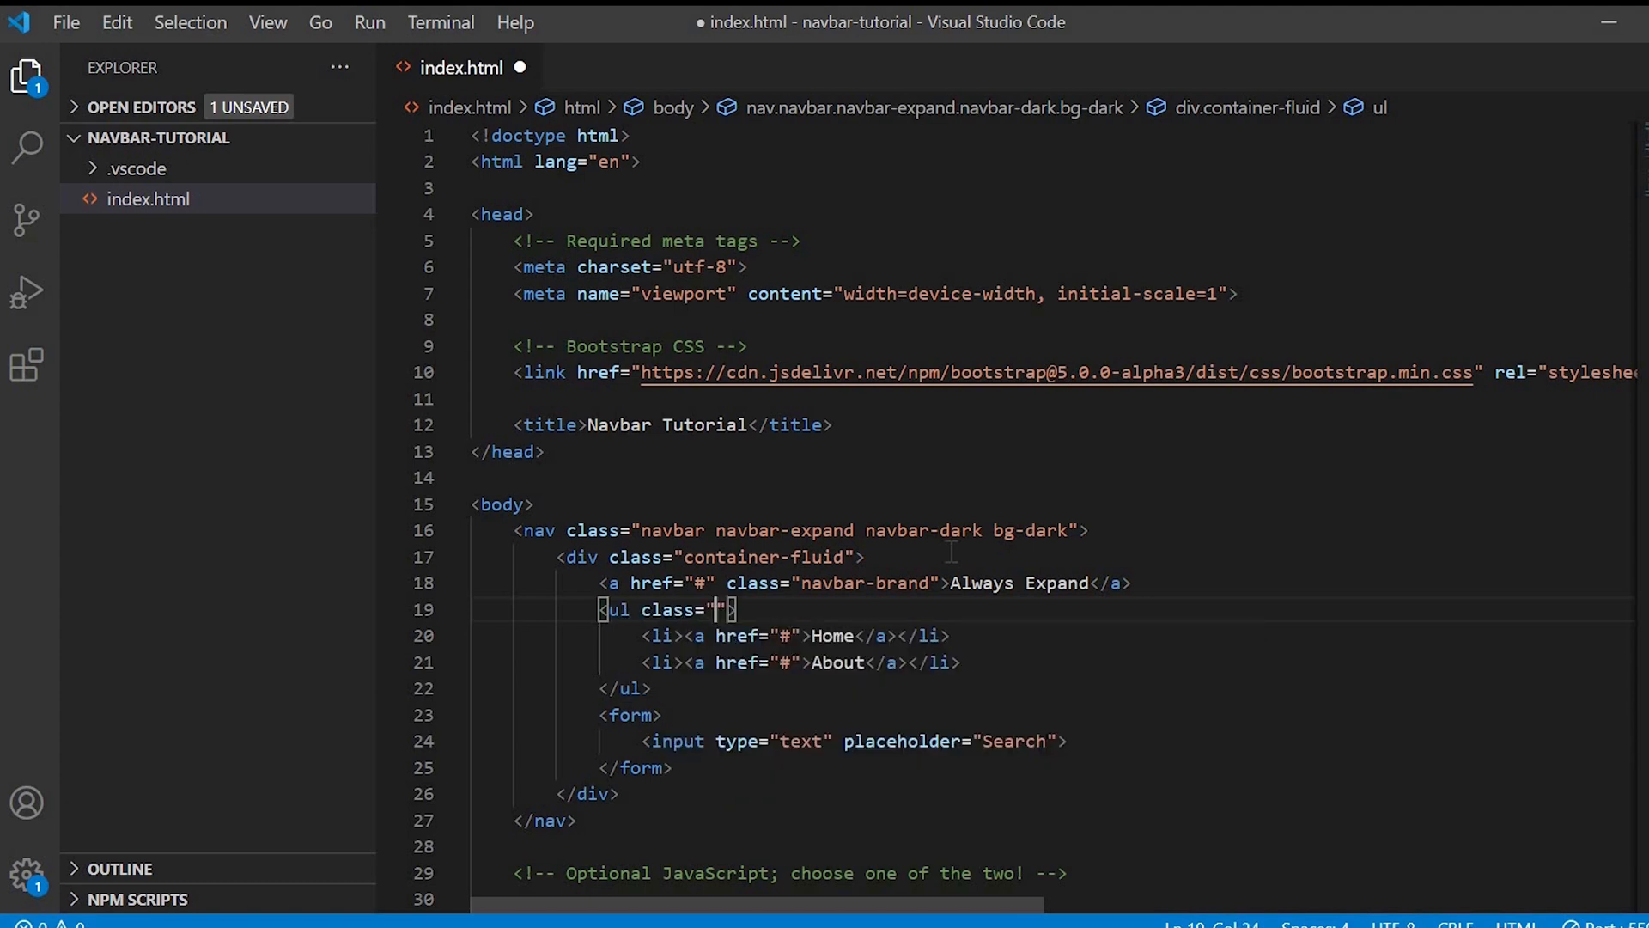
{"action": "type", "text": "navbar-nav"}
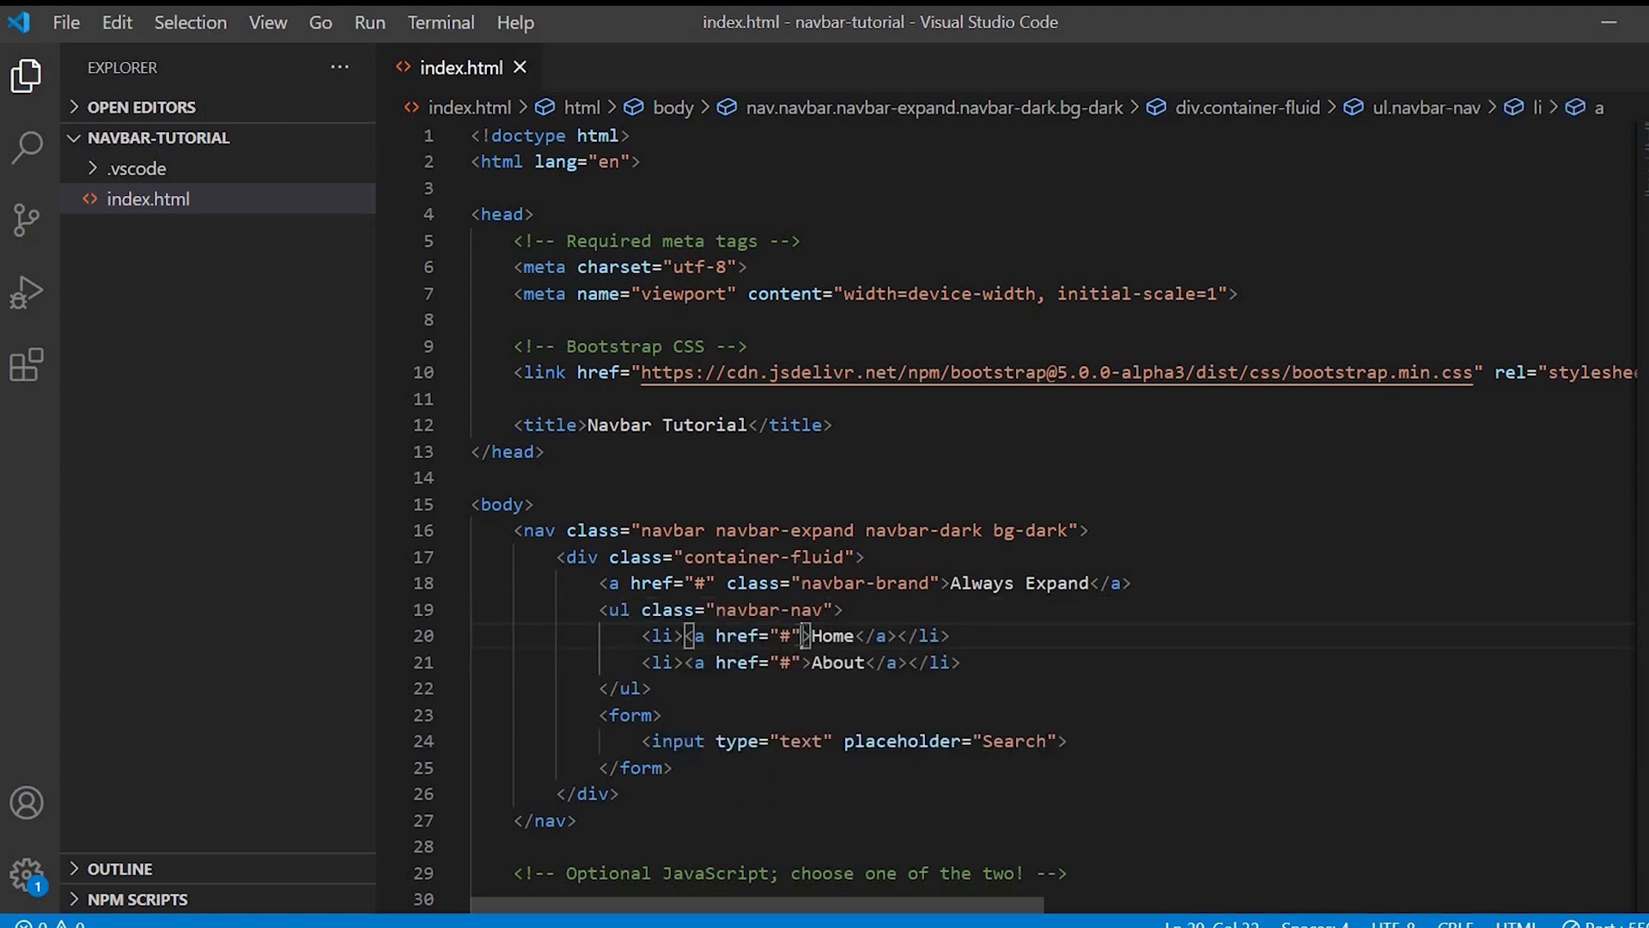
{"action": "type", "text": "class=\"\""}
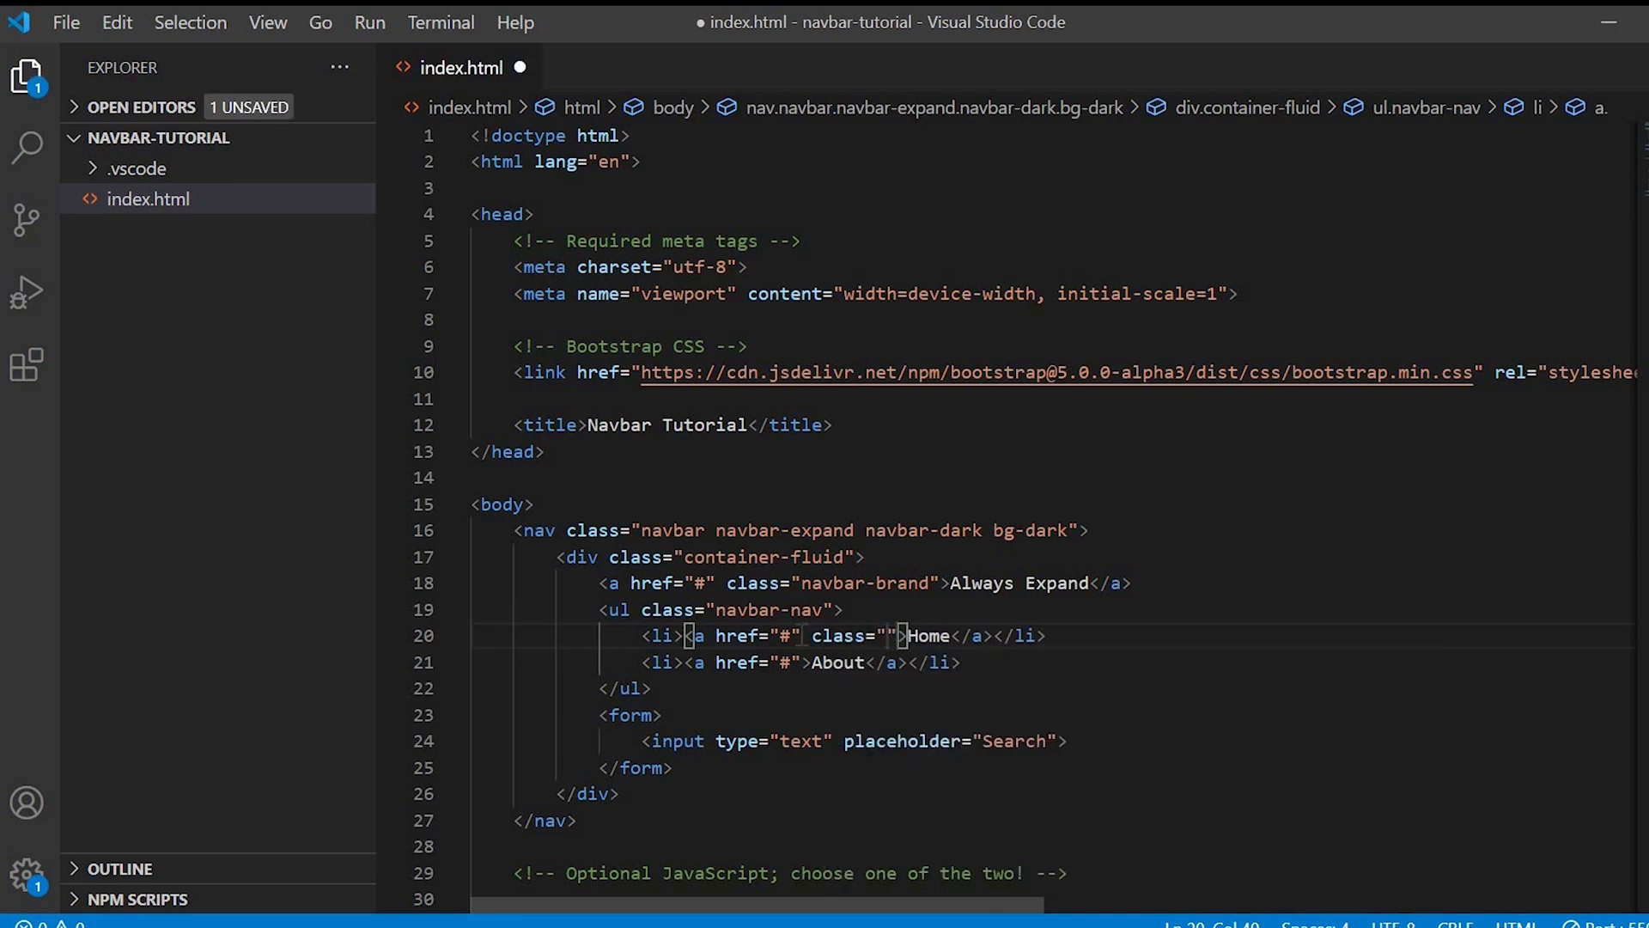
{"action": "type", "text": "nav-it"}
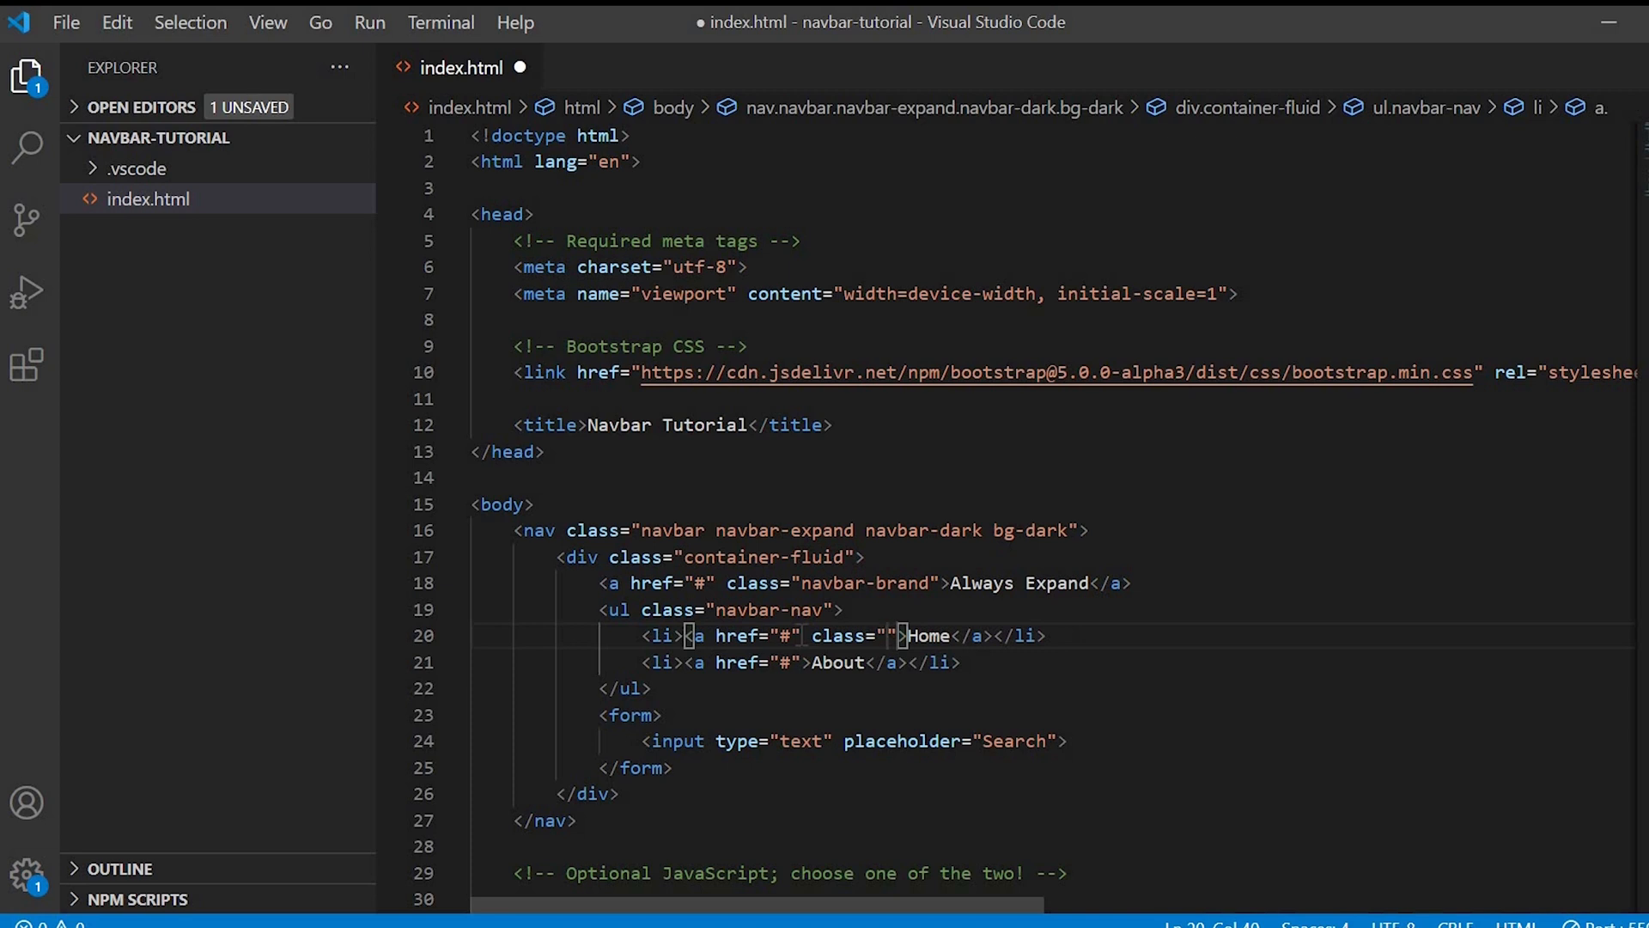
{"action": "type", "text": "nav-link"}
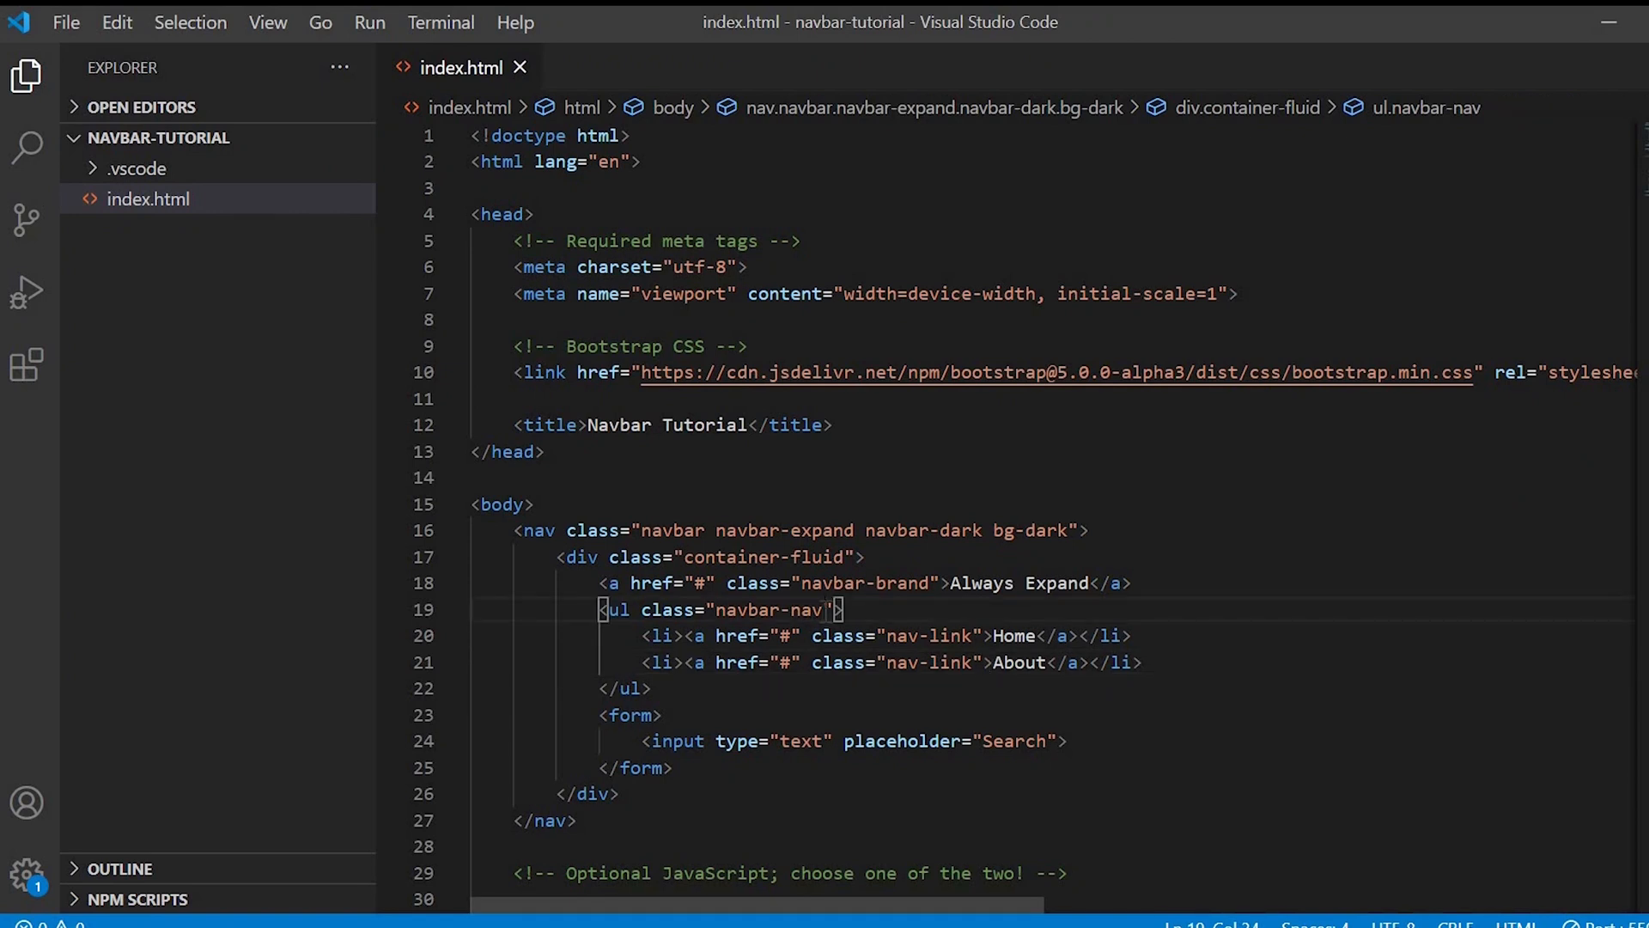
{"action": "type", "text": "mr-auto"}
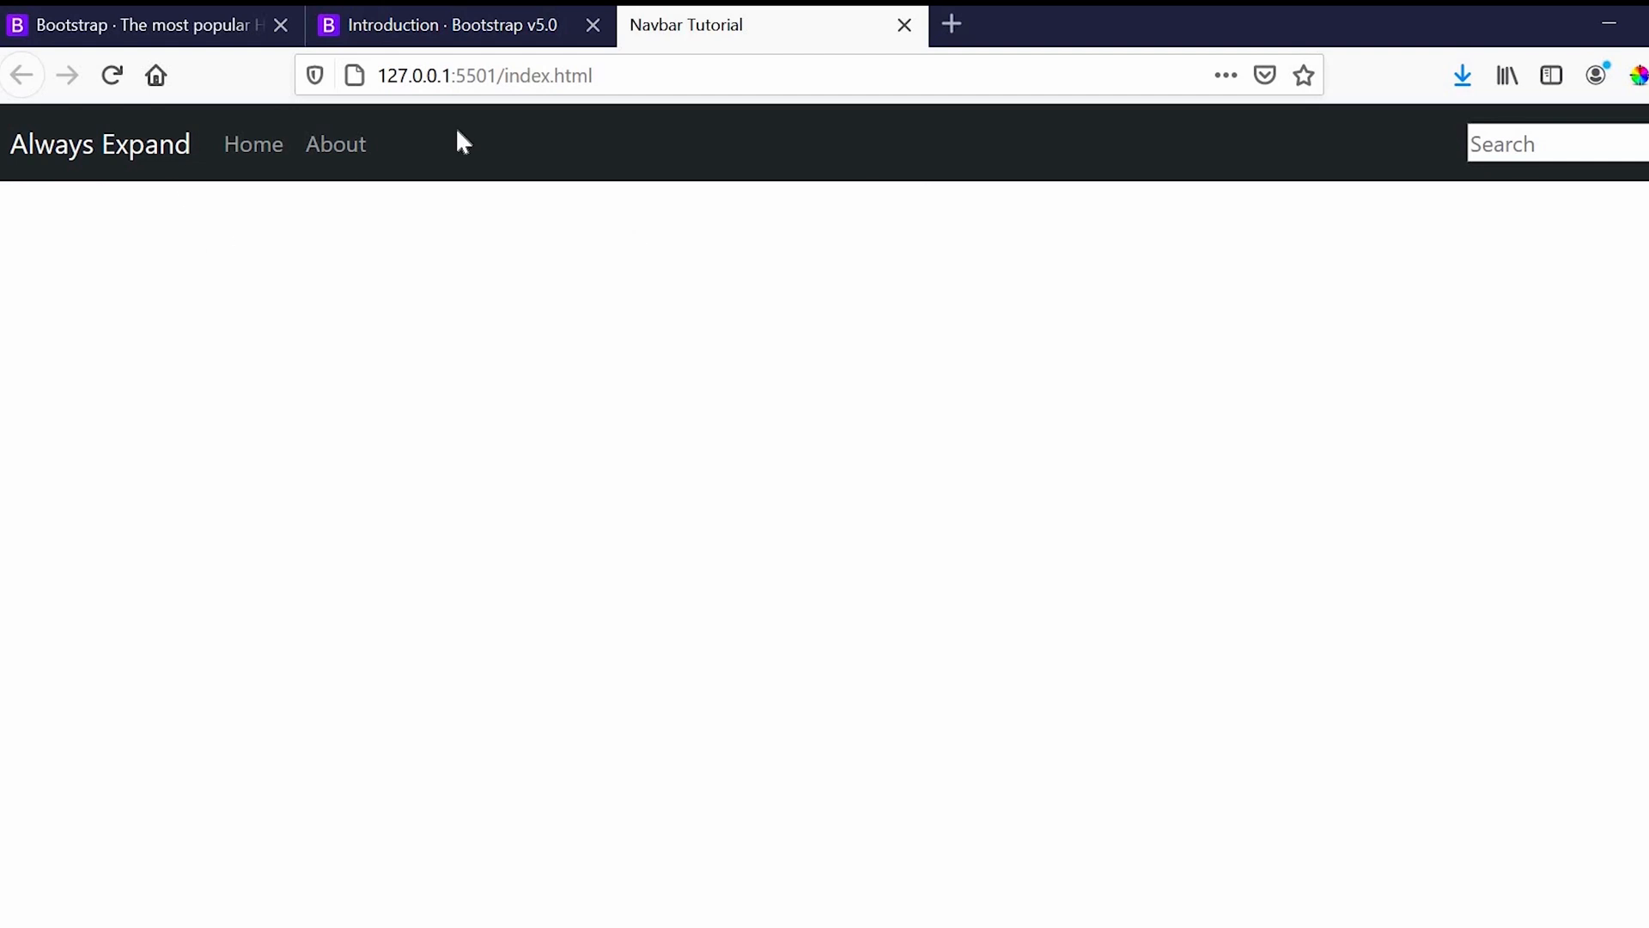
{"action": "mouse_move", "coordinate": [889, 126]}
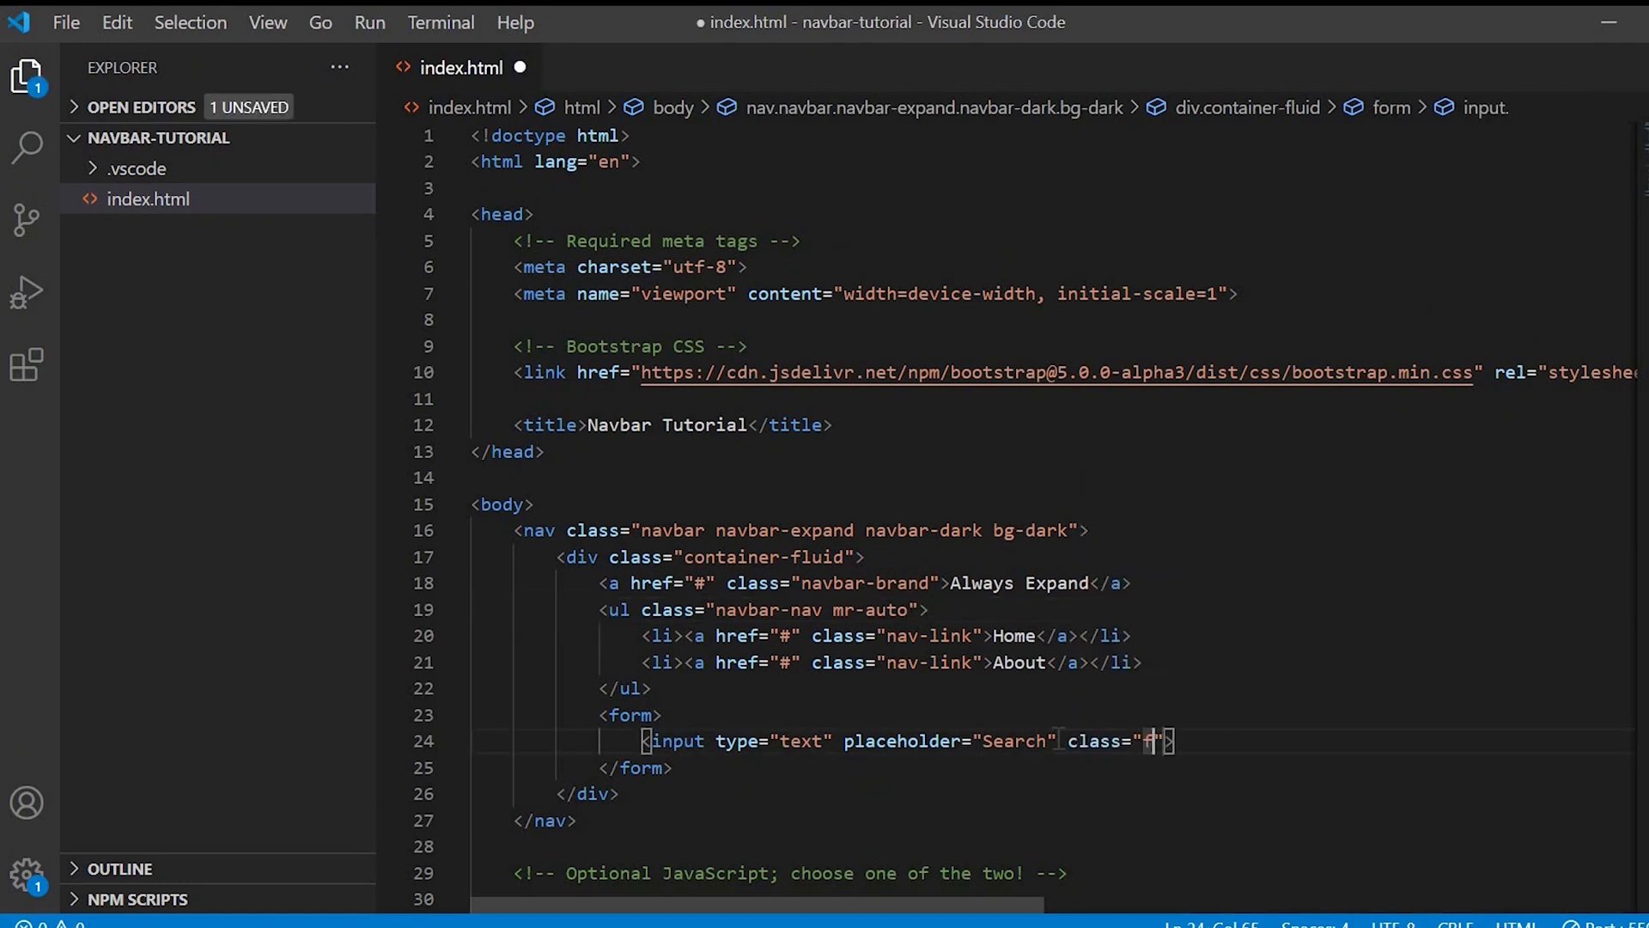
Step: Set class="form-control" on the Search input using autocomplete
{"action": "type", "text": "orm-contra"}
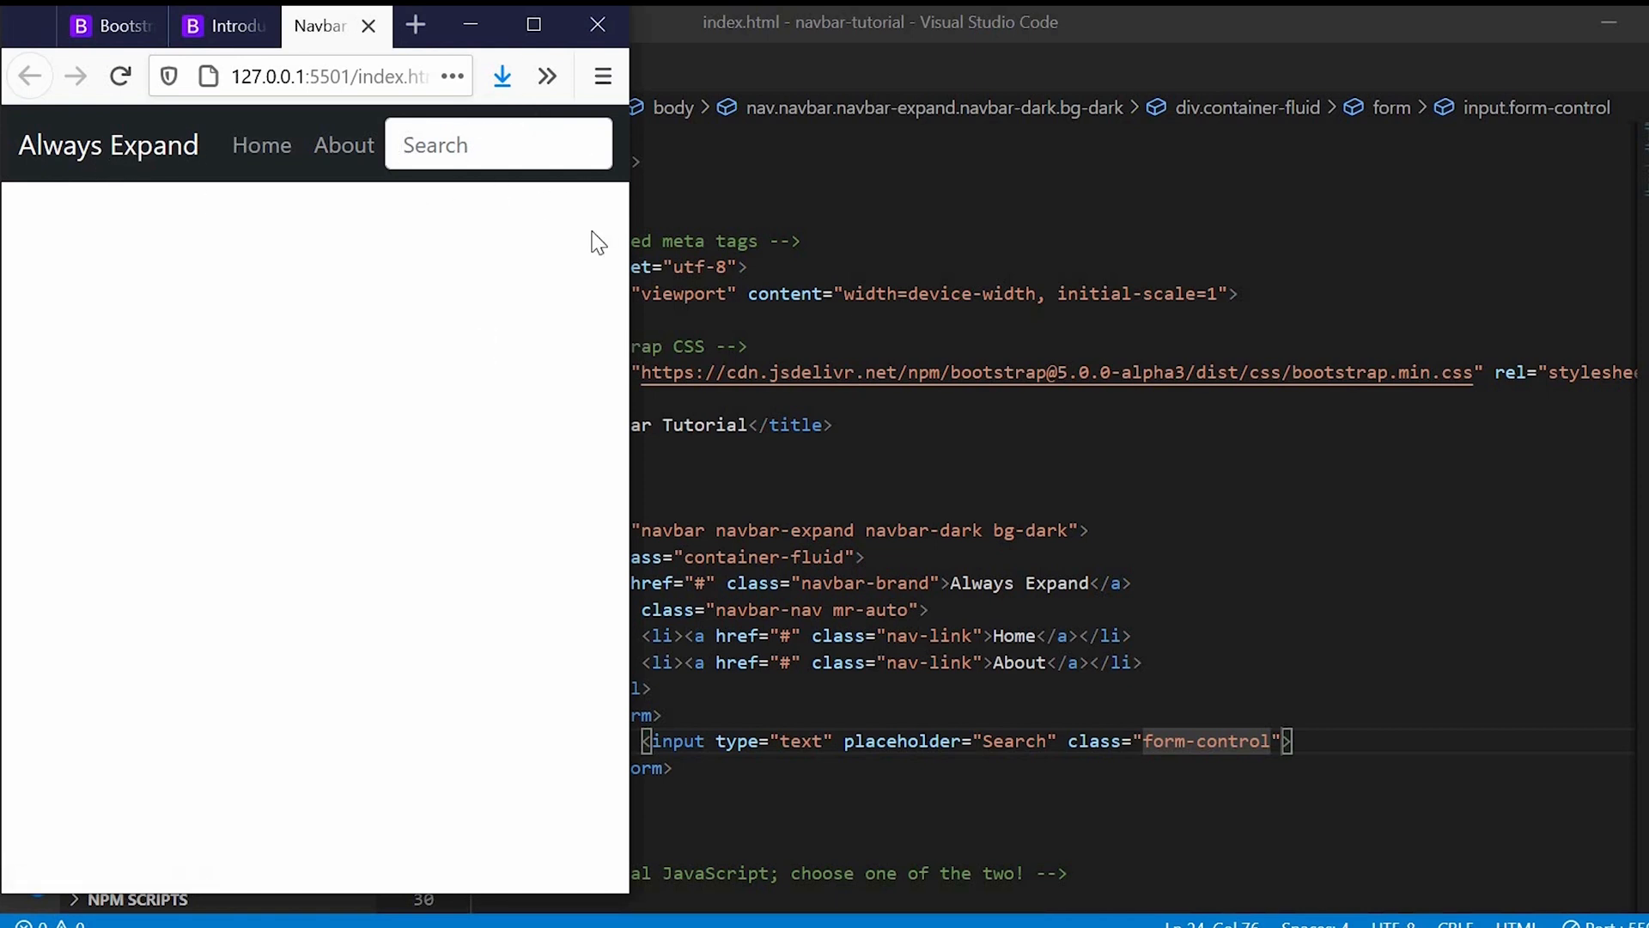
{"action": "mouse_move", "coordinate": [628, 239]}
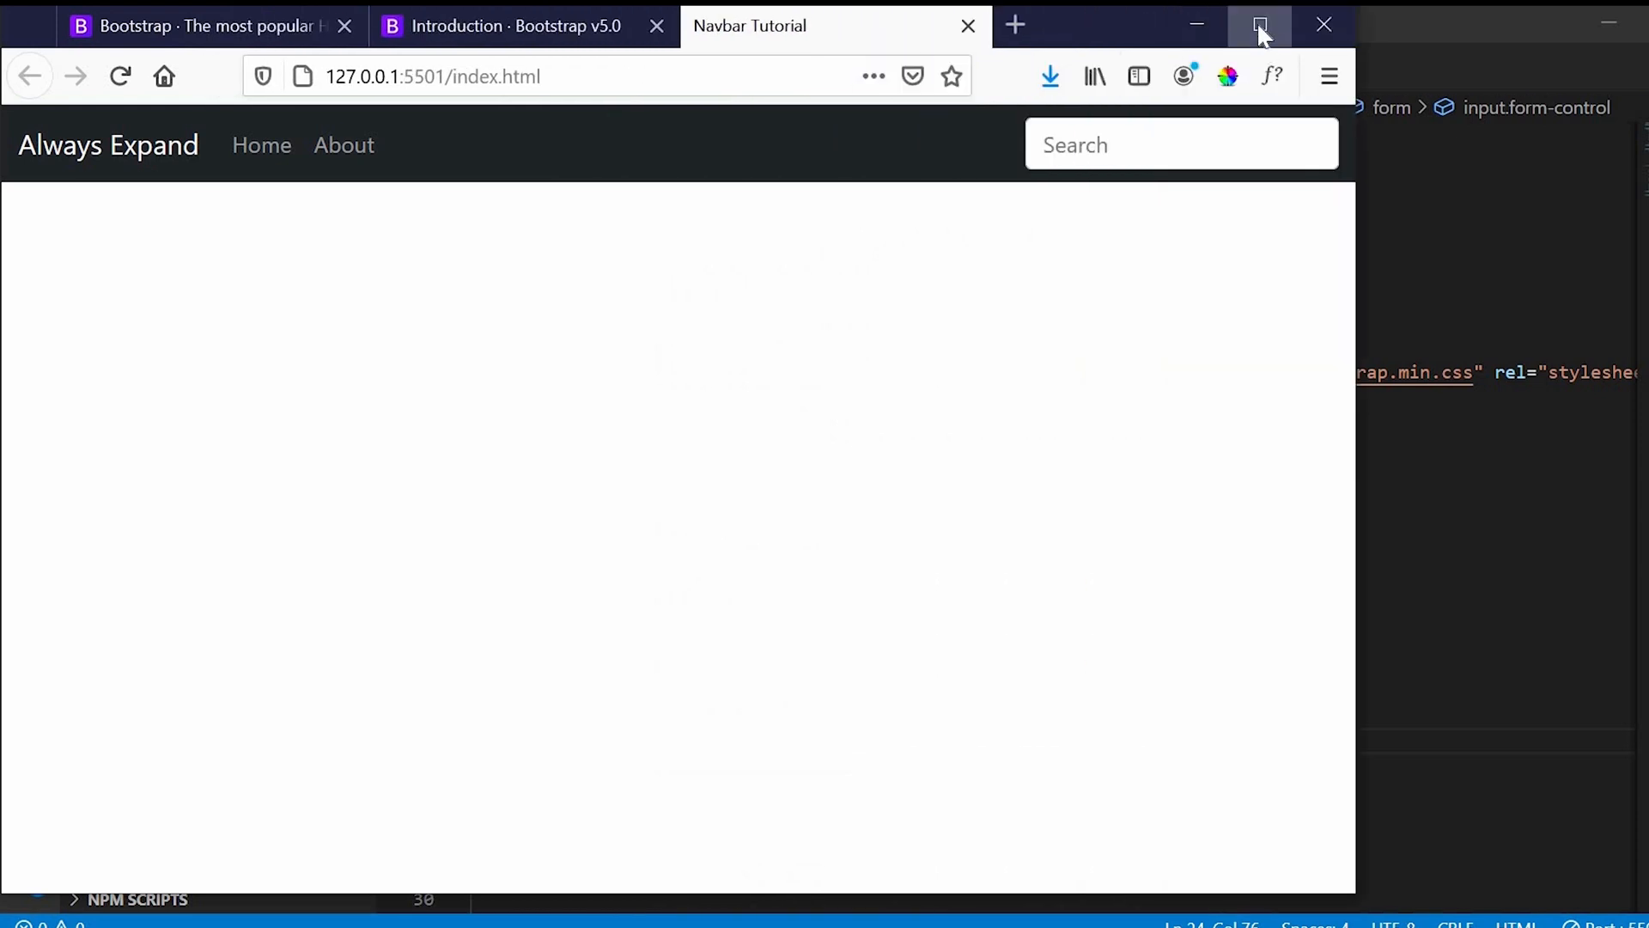
Step: Maximize the Firefox window to view the full-width navbar preview
{"action": "left_click", "coordinate": [1257, 24]}
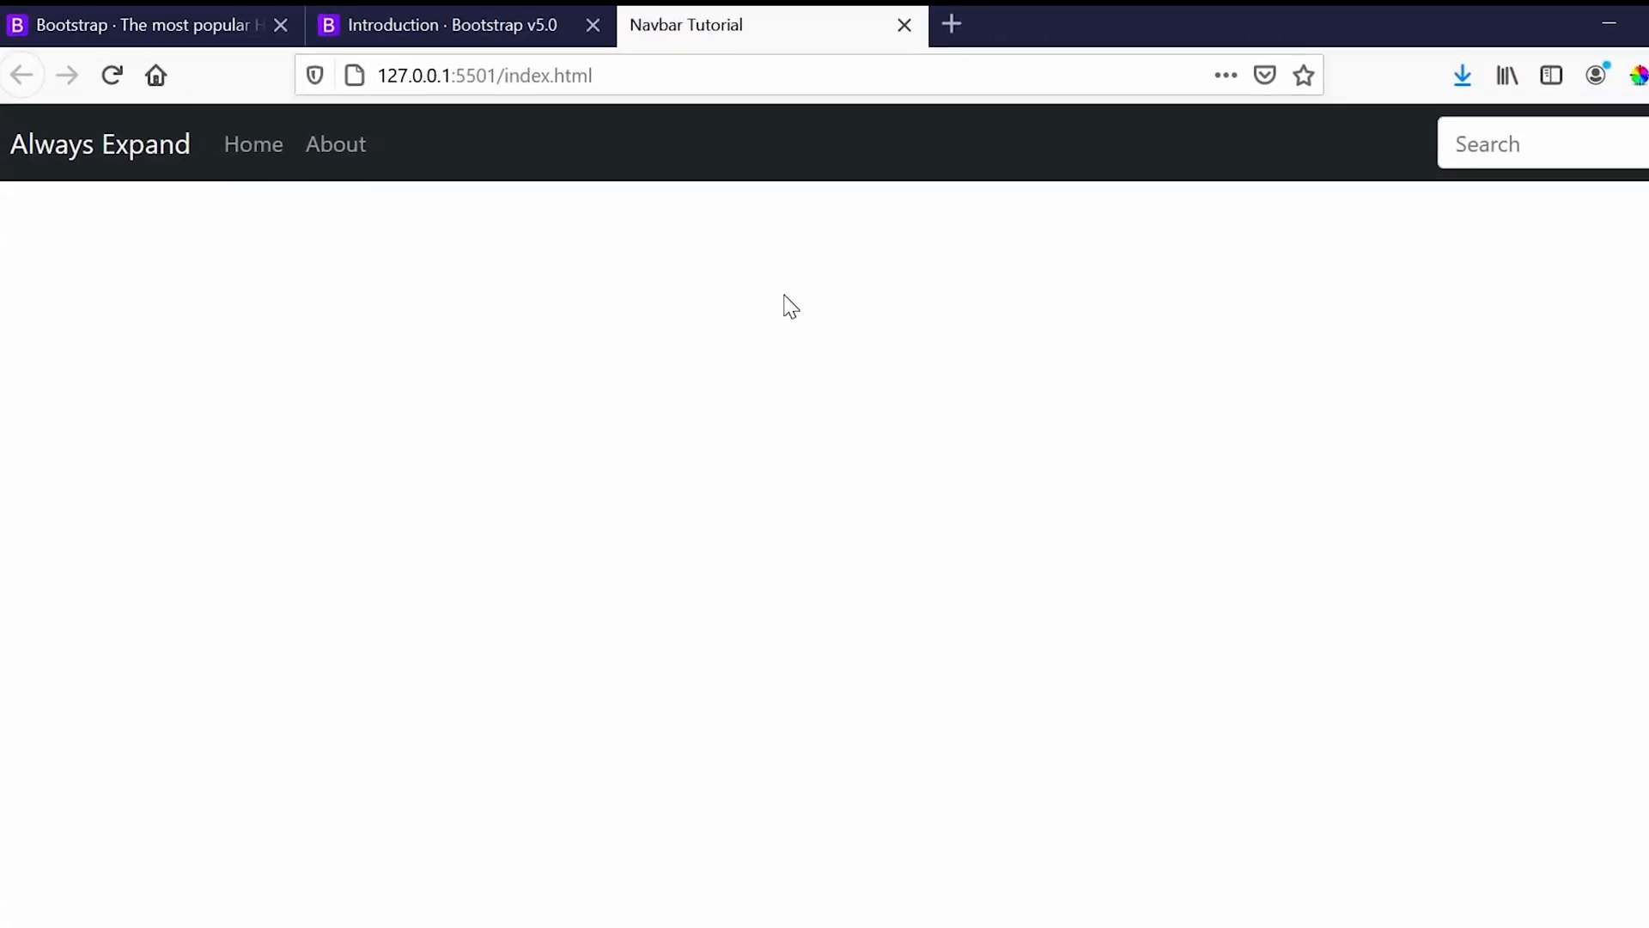
{"action": "mouse_move", "coordinate": [1573, 586]}
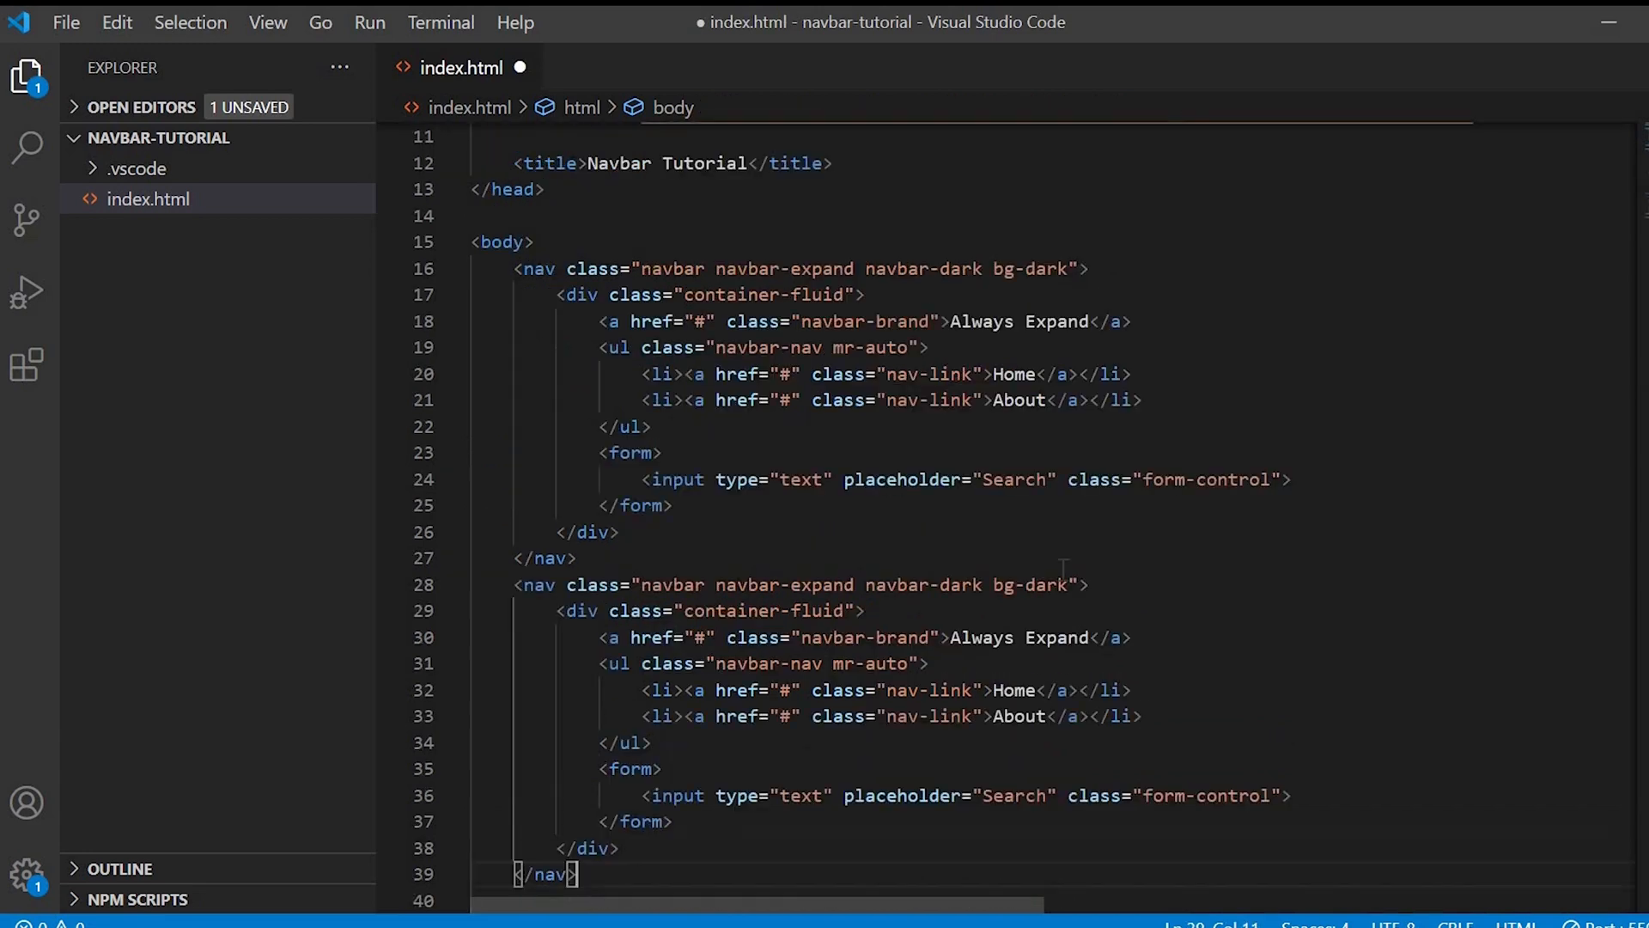
Step: Add mt-4 to the duplicated navbar's classes and begin a button element
{"action": "type", "text": "m"}
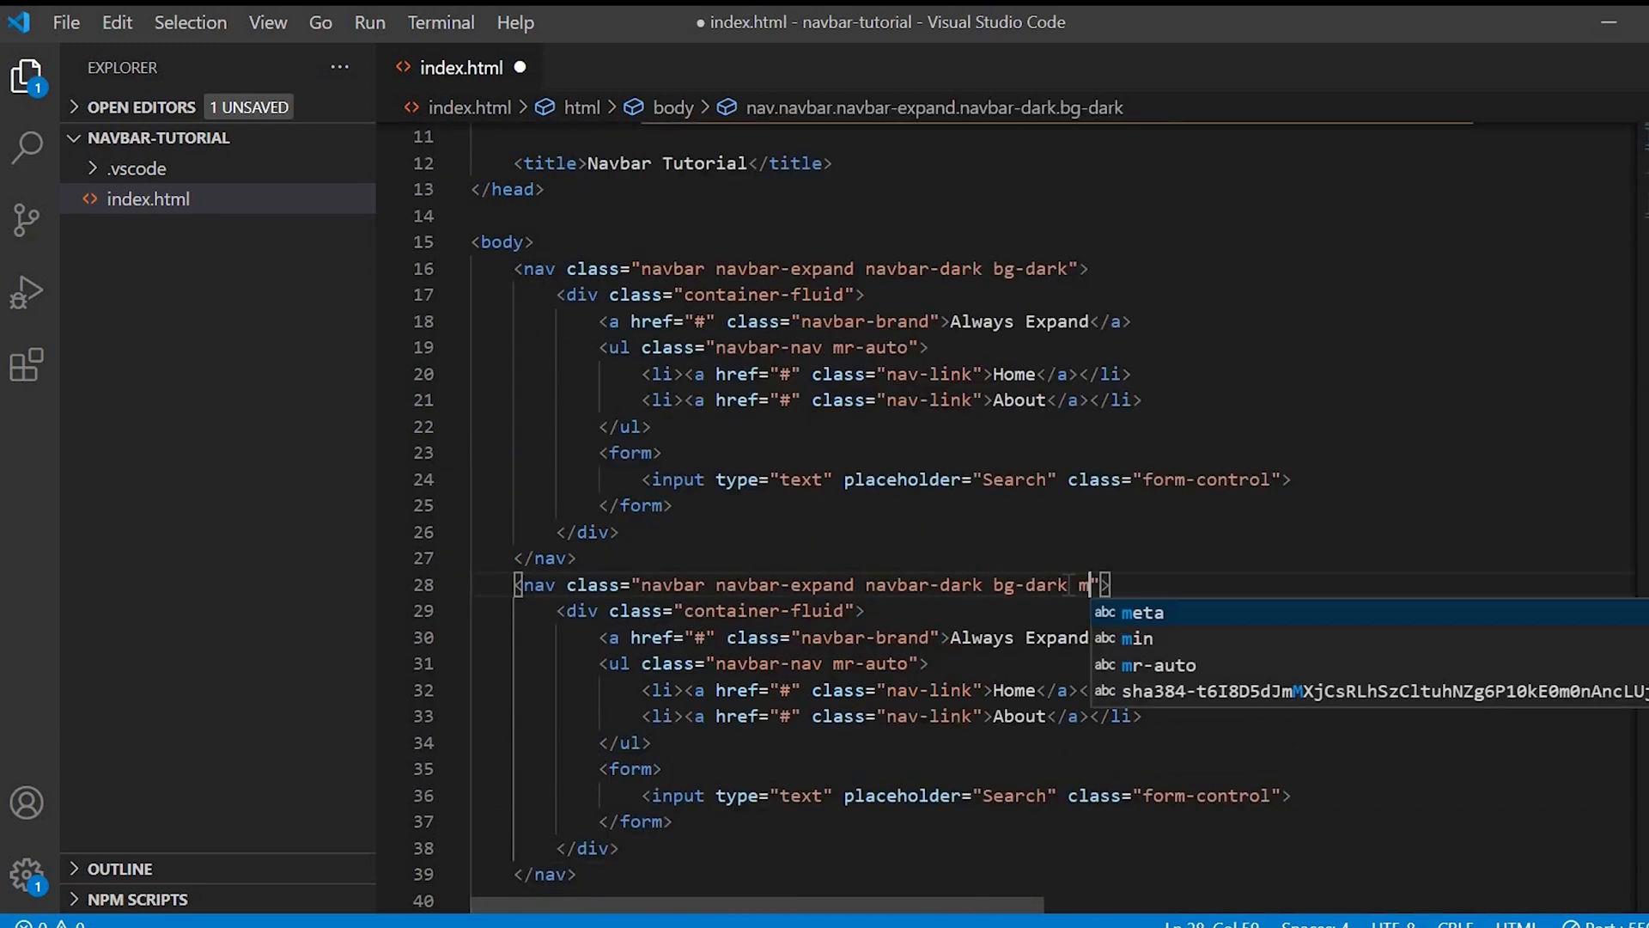
{"action": "type", "text": "t-4"}
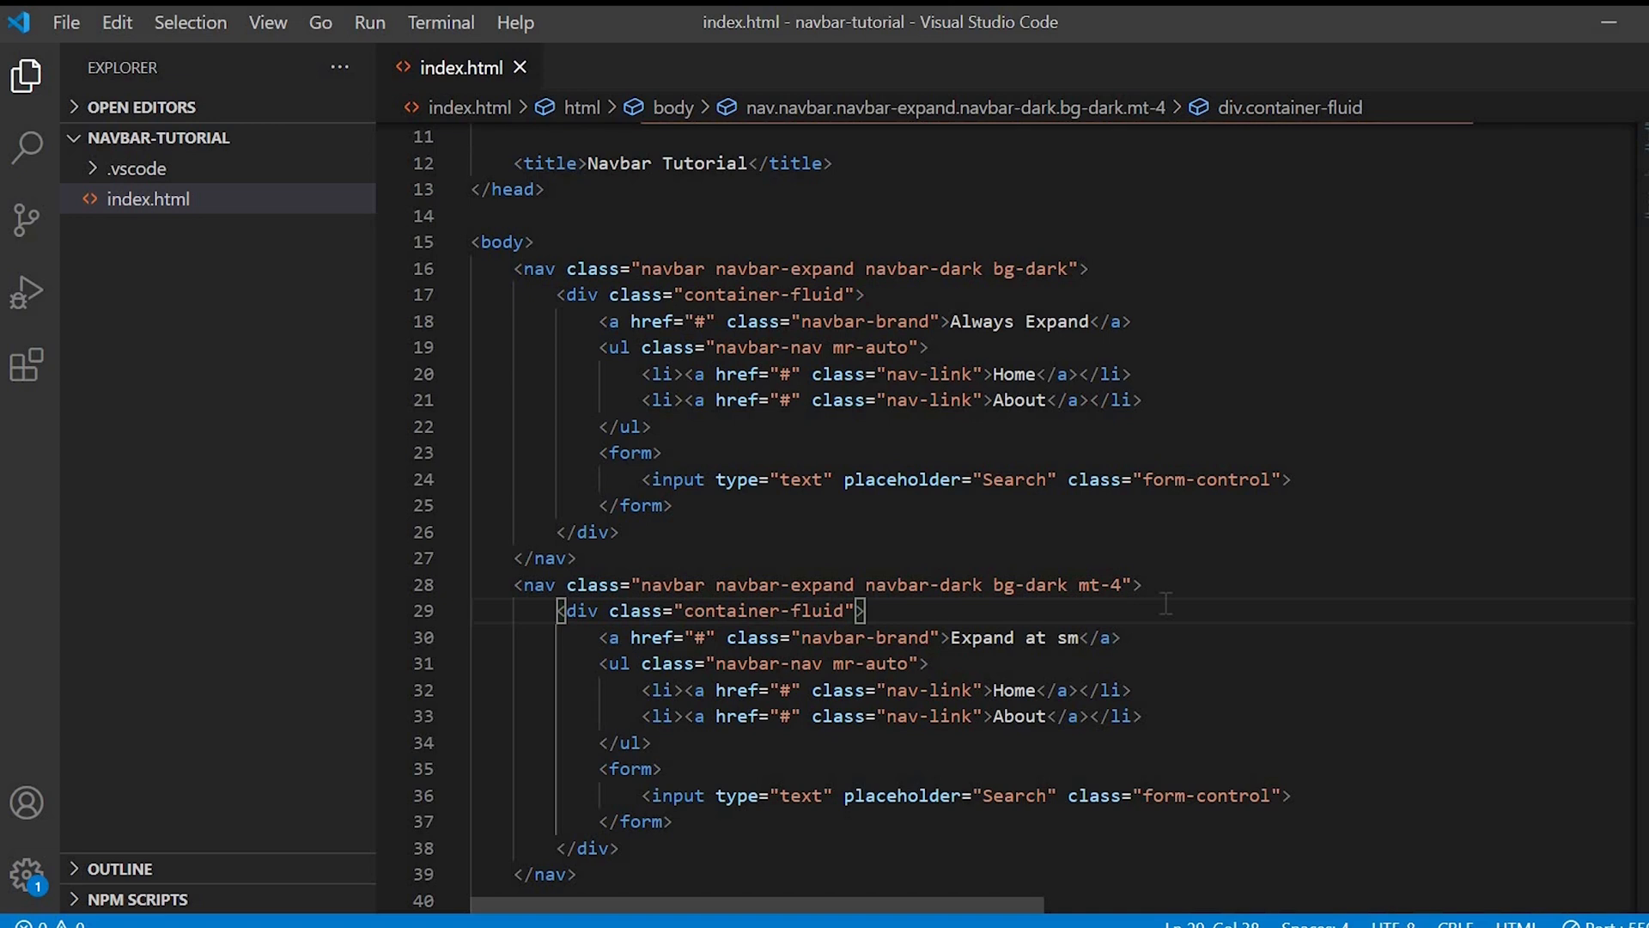
{"action": "mouse_move", "coordinate": [1144, 631]}
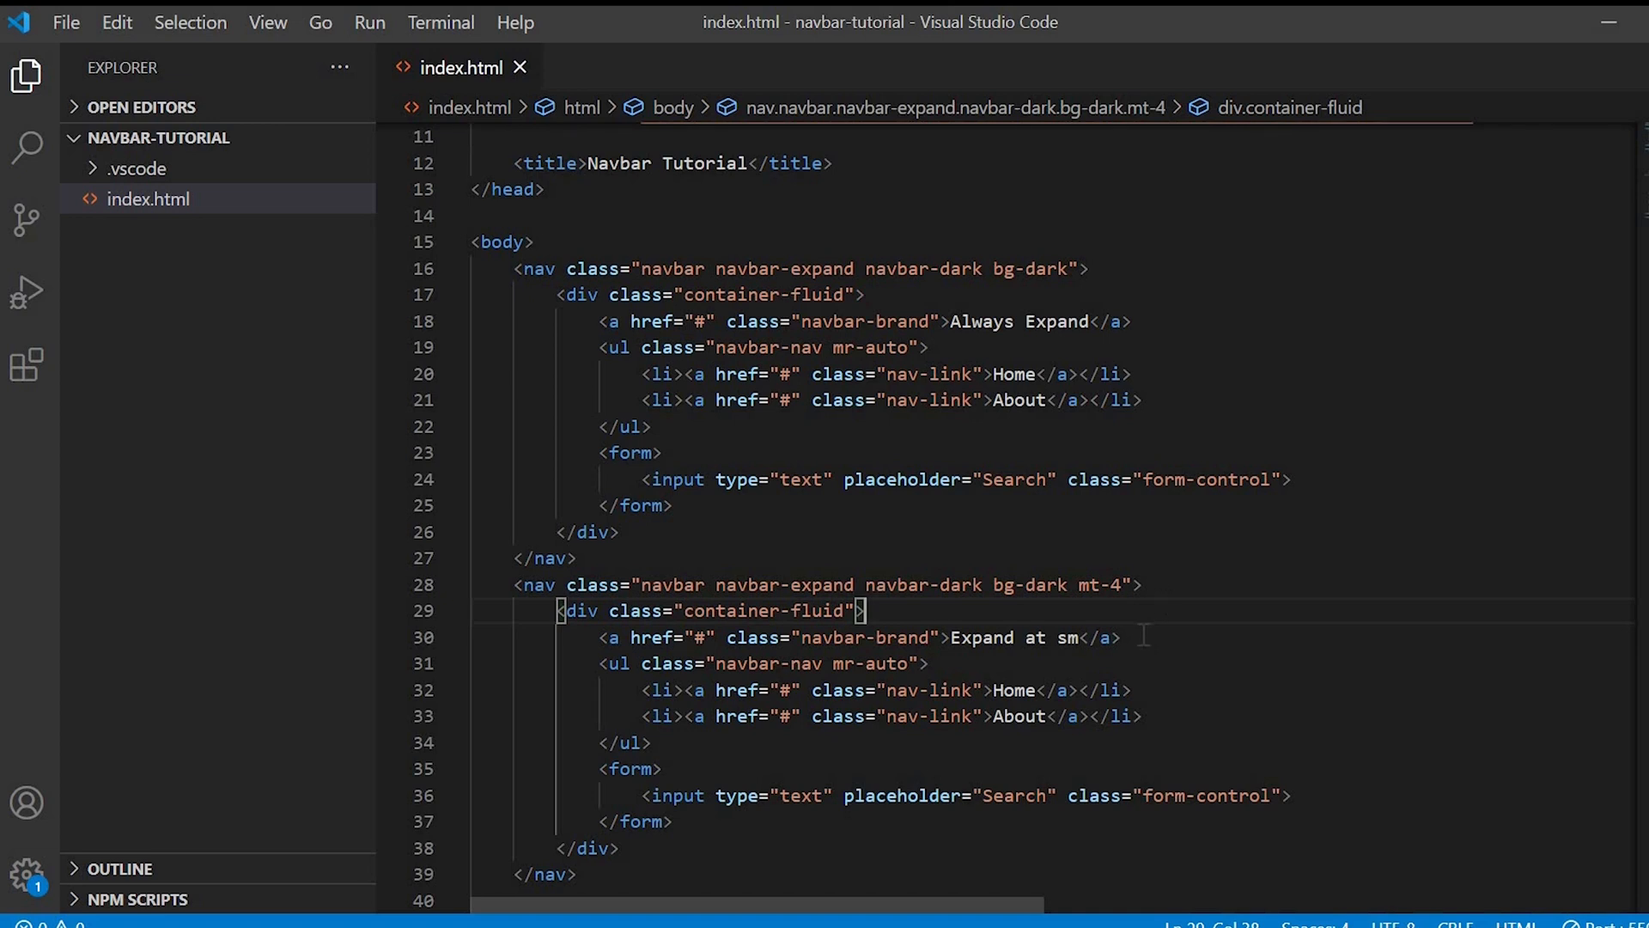
{"action": "type", "text": "<button type=\"button\"></button>"}
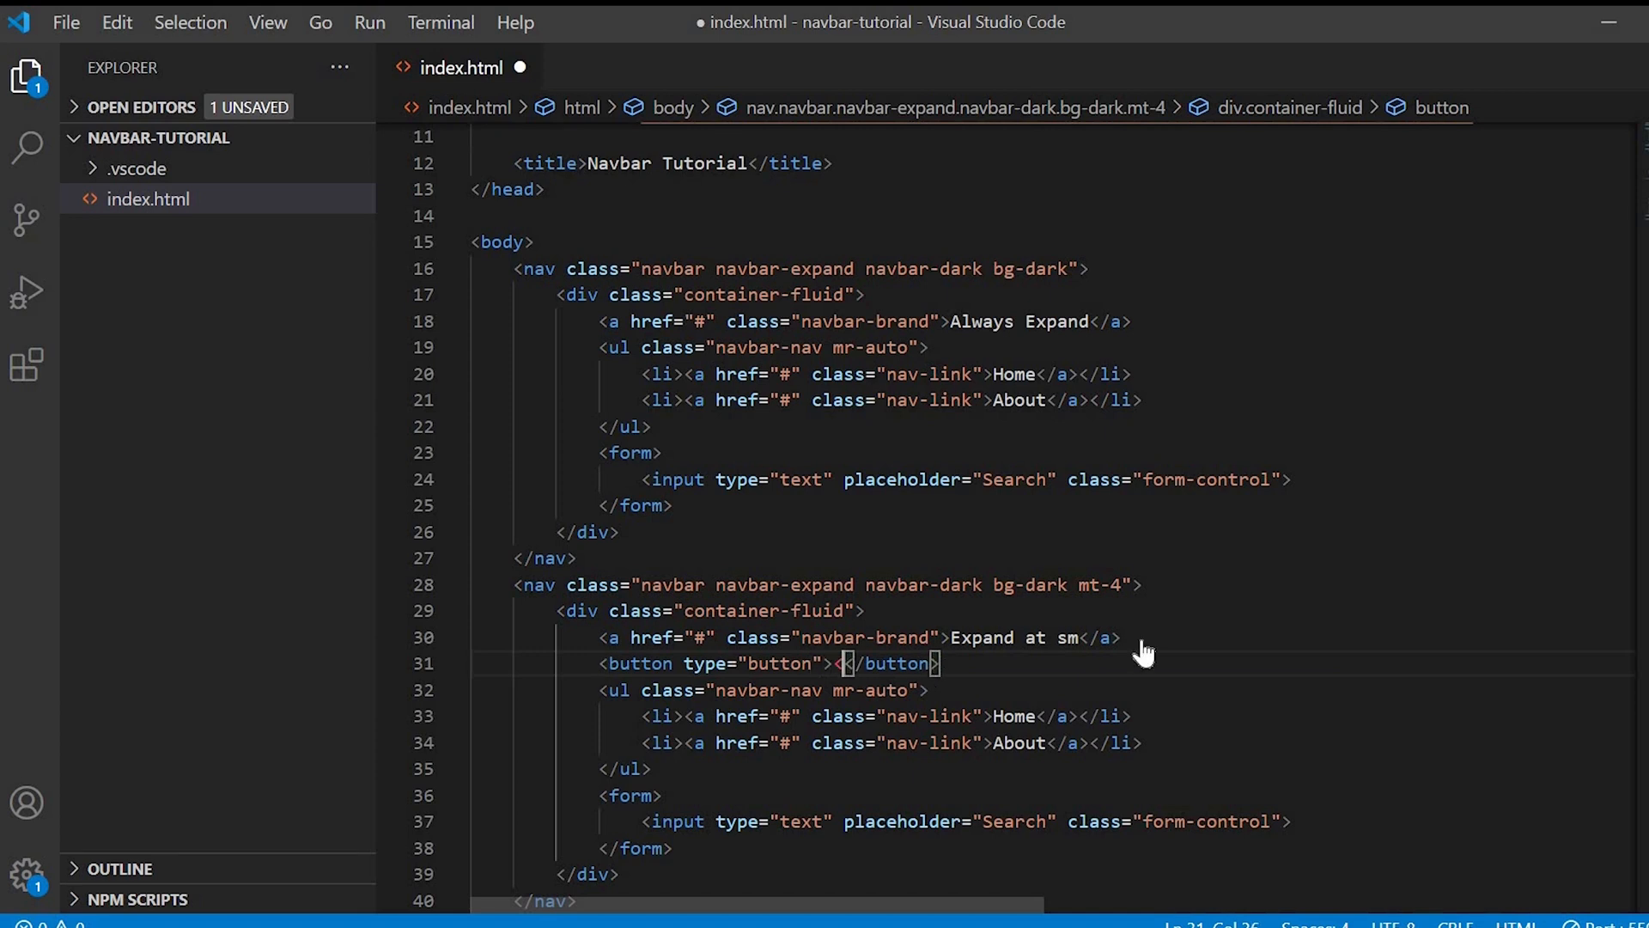
Step: Type a span with class navbar-toggler-icon inside the new button under the brand
{"action": "type", "text": "span></span><"}
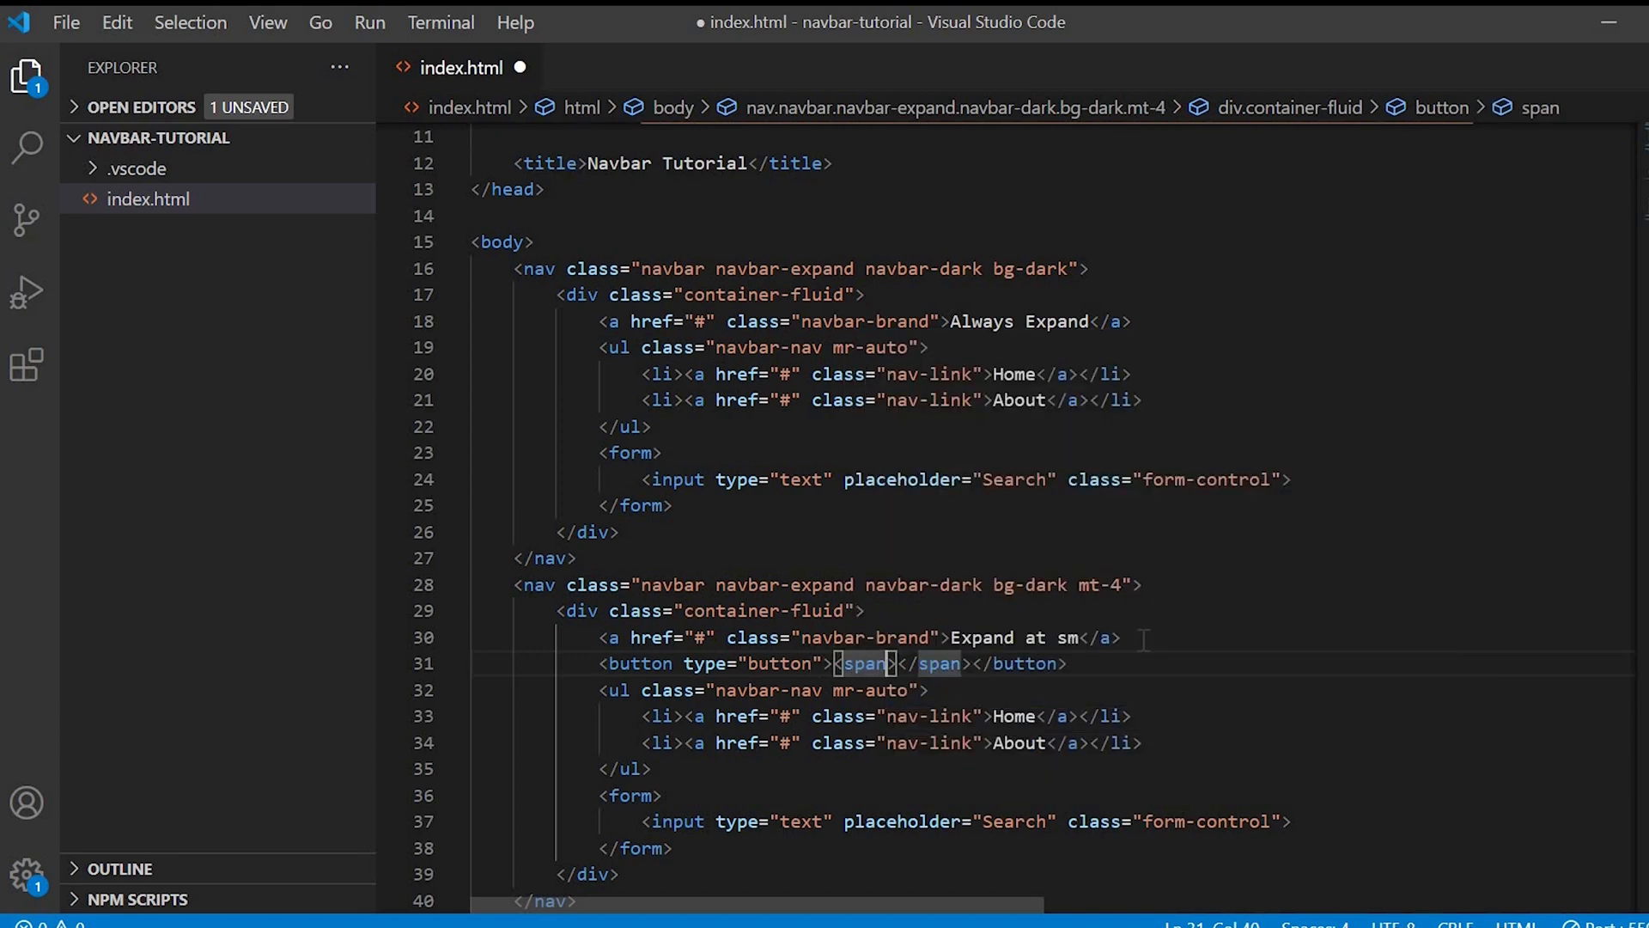
{"action": "type", "text": "class=\"nav\""}
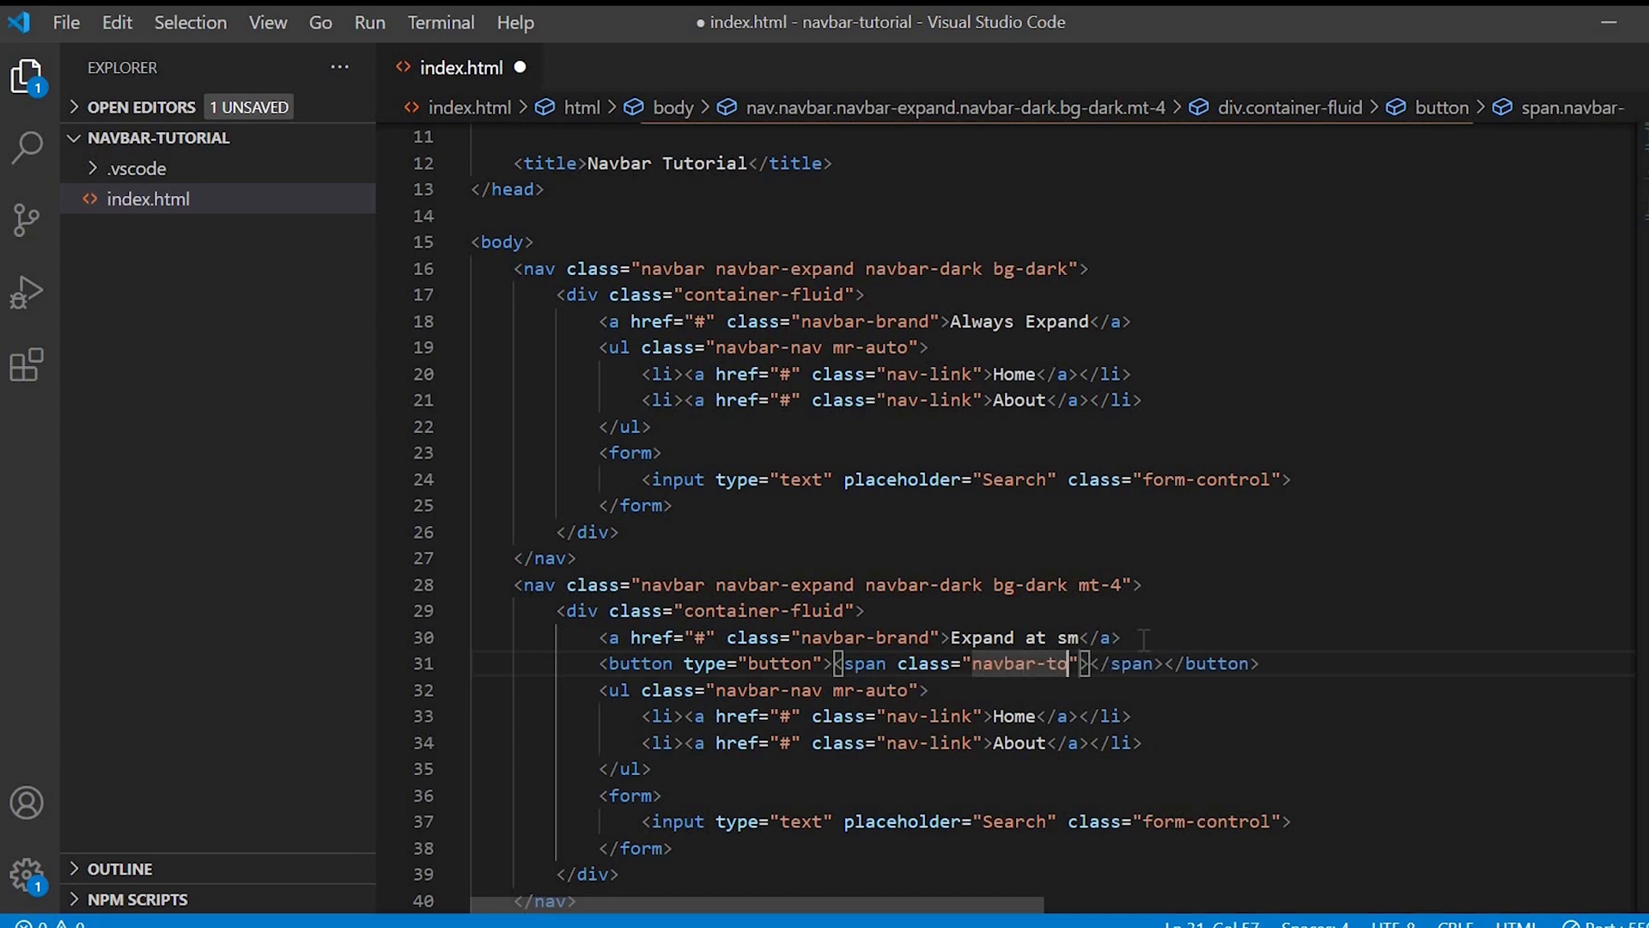
{"action": "type", "text": "ggler-icon"}
{"action": "type", "text": "<div>"}
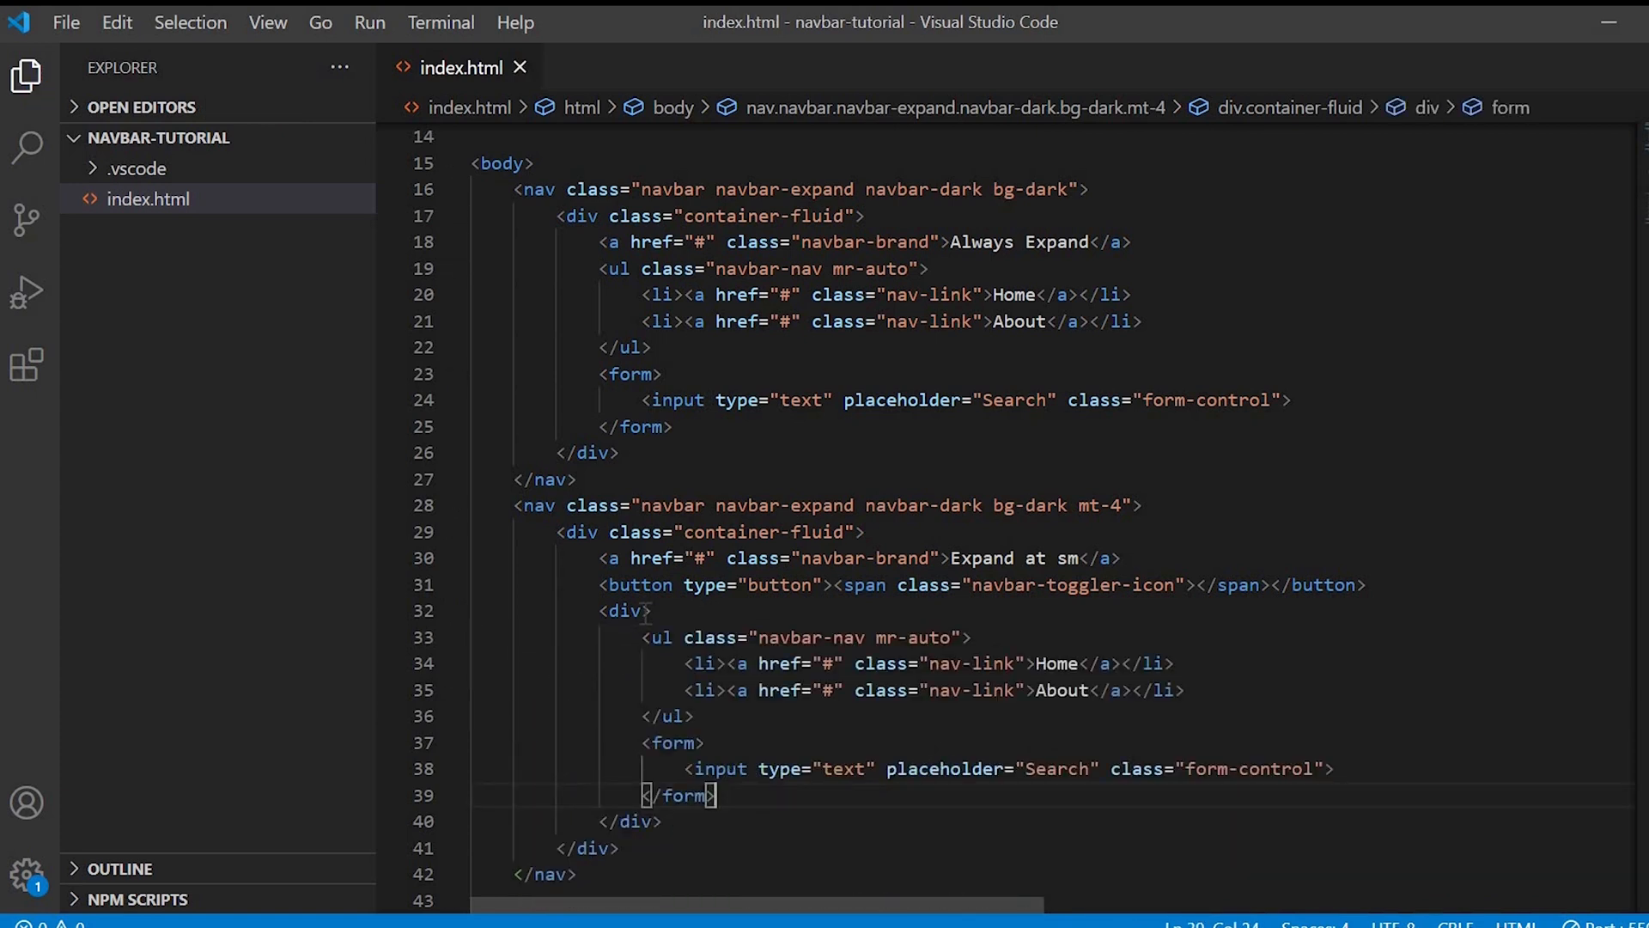
Step: Give the wrapping div classes collapse and navbar-collapse plus id navbar-menu, and save
{"action": "type", "text": "class=\"\""}
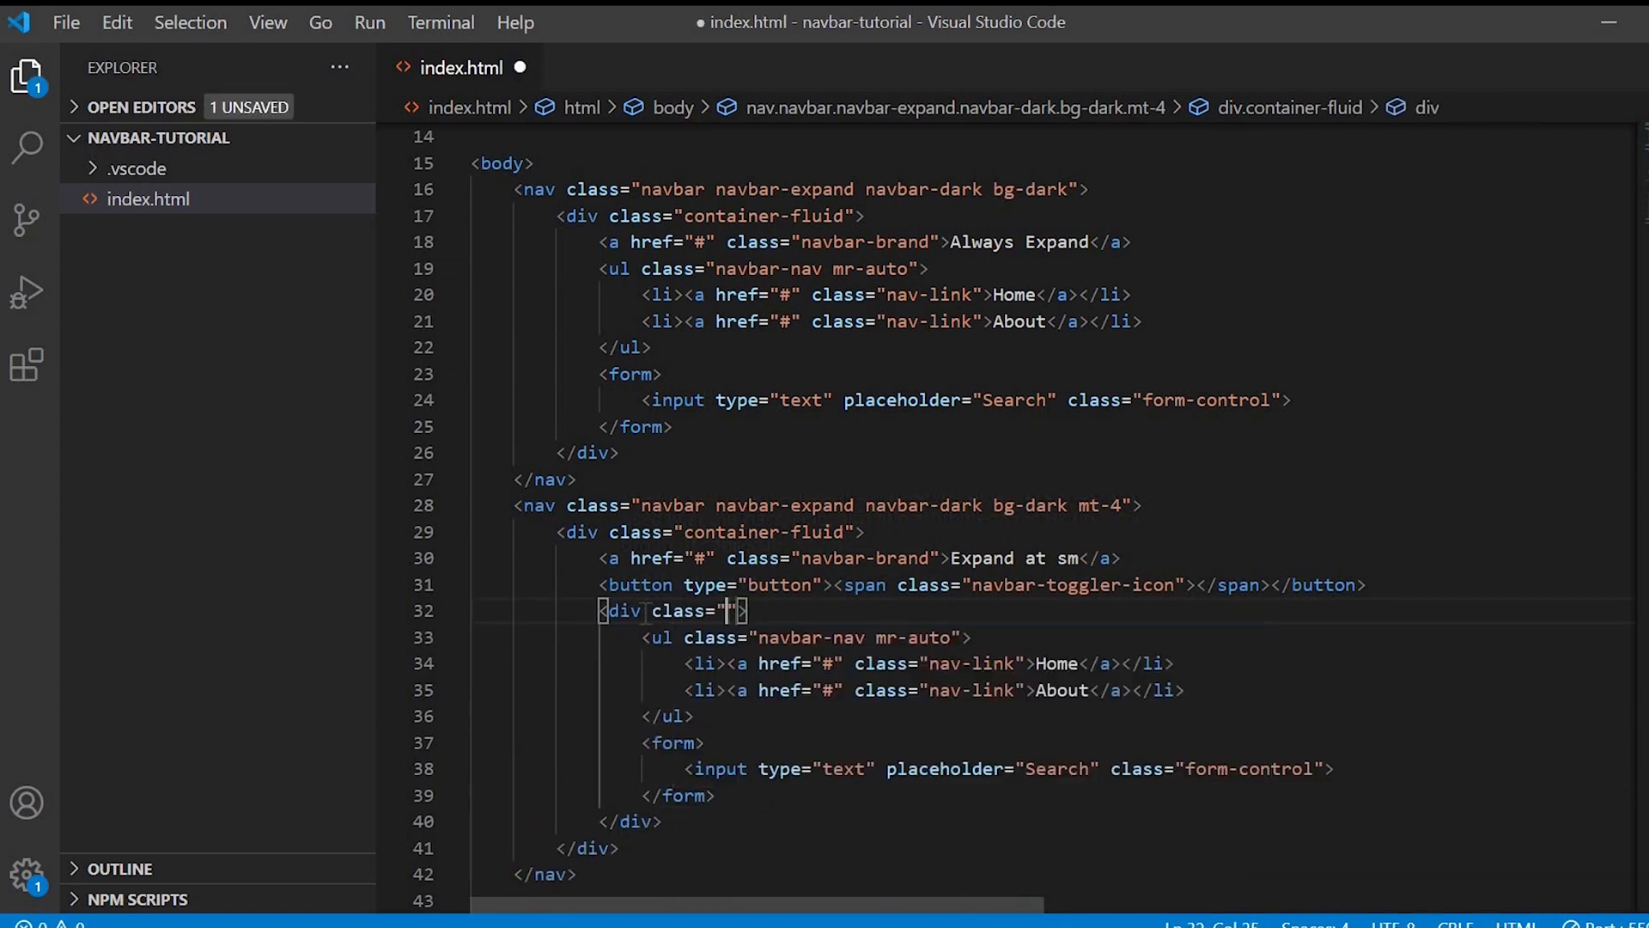
{"action": "type", "text": "collapse"}
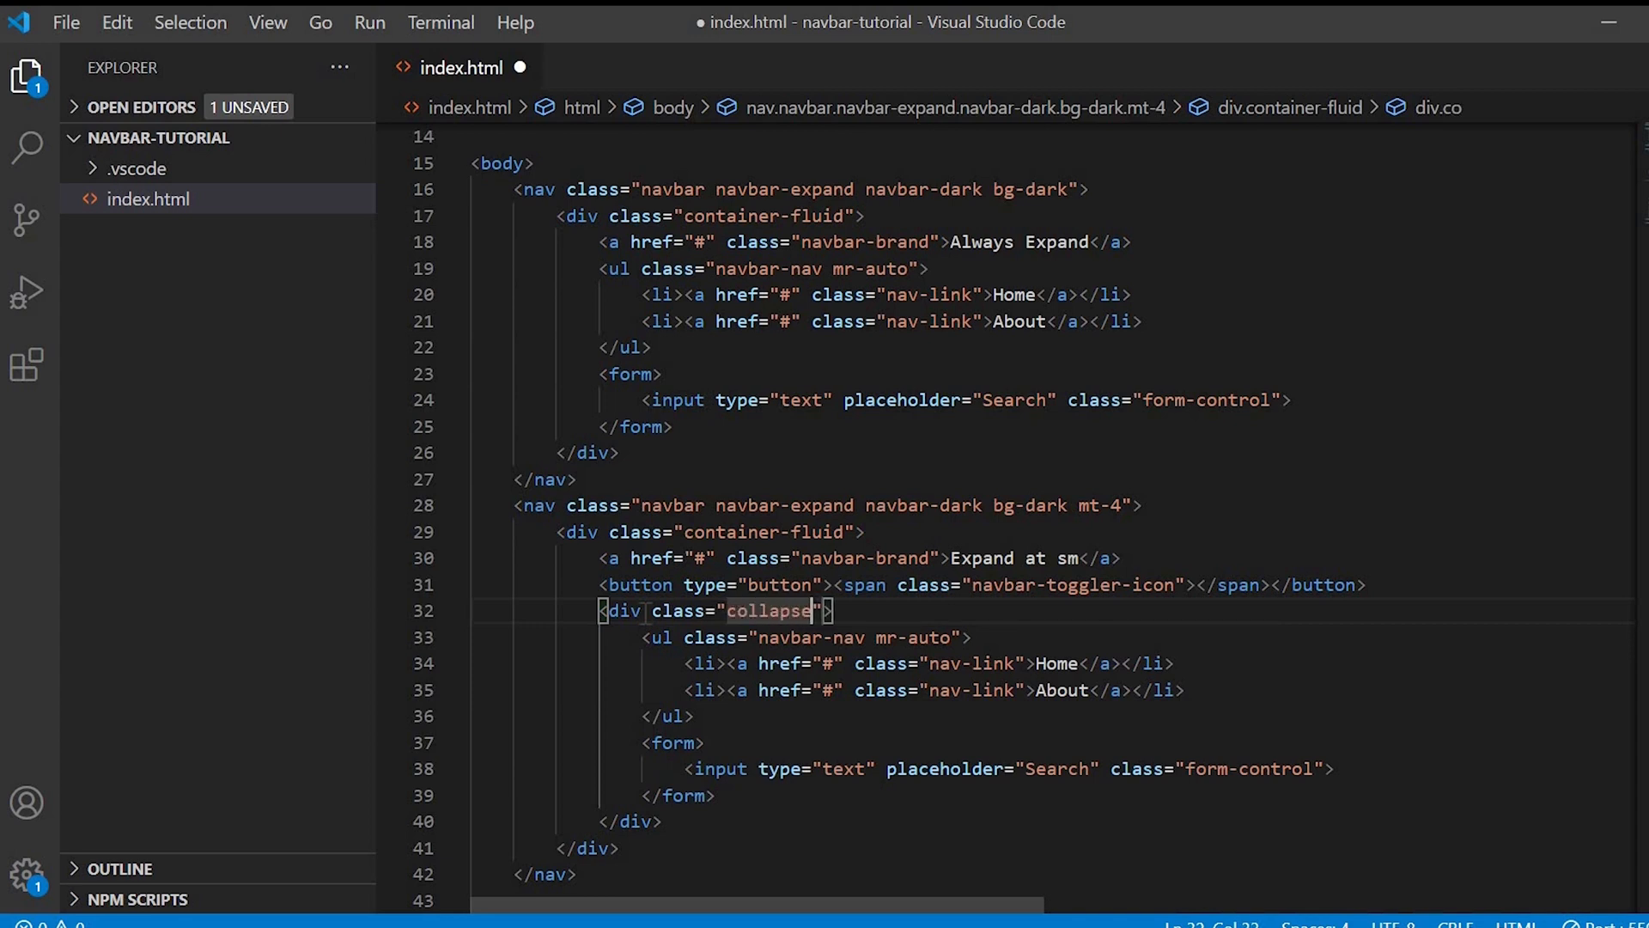
{"action": "type", "text": "navbar-collapse\" id="}
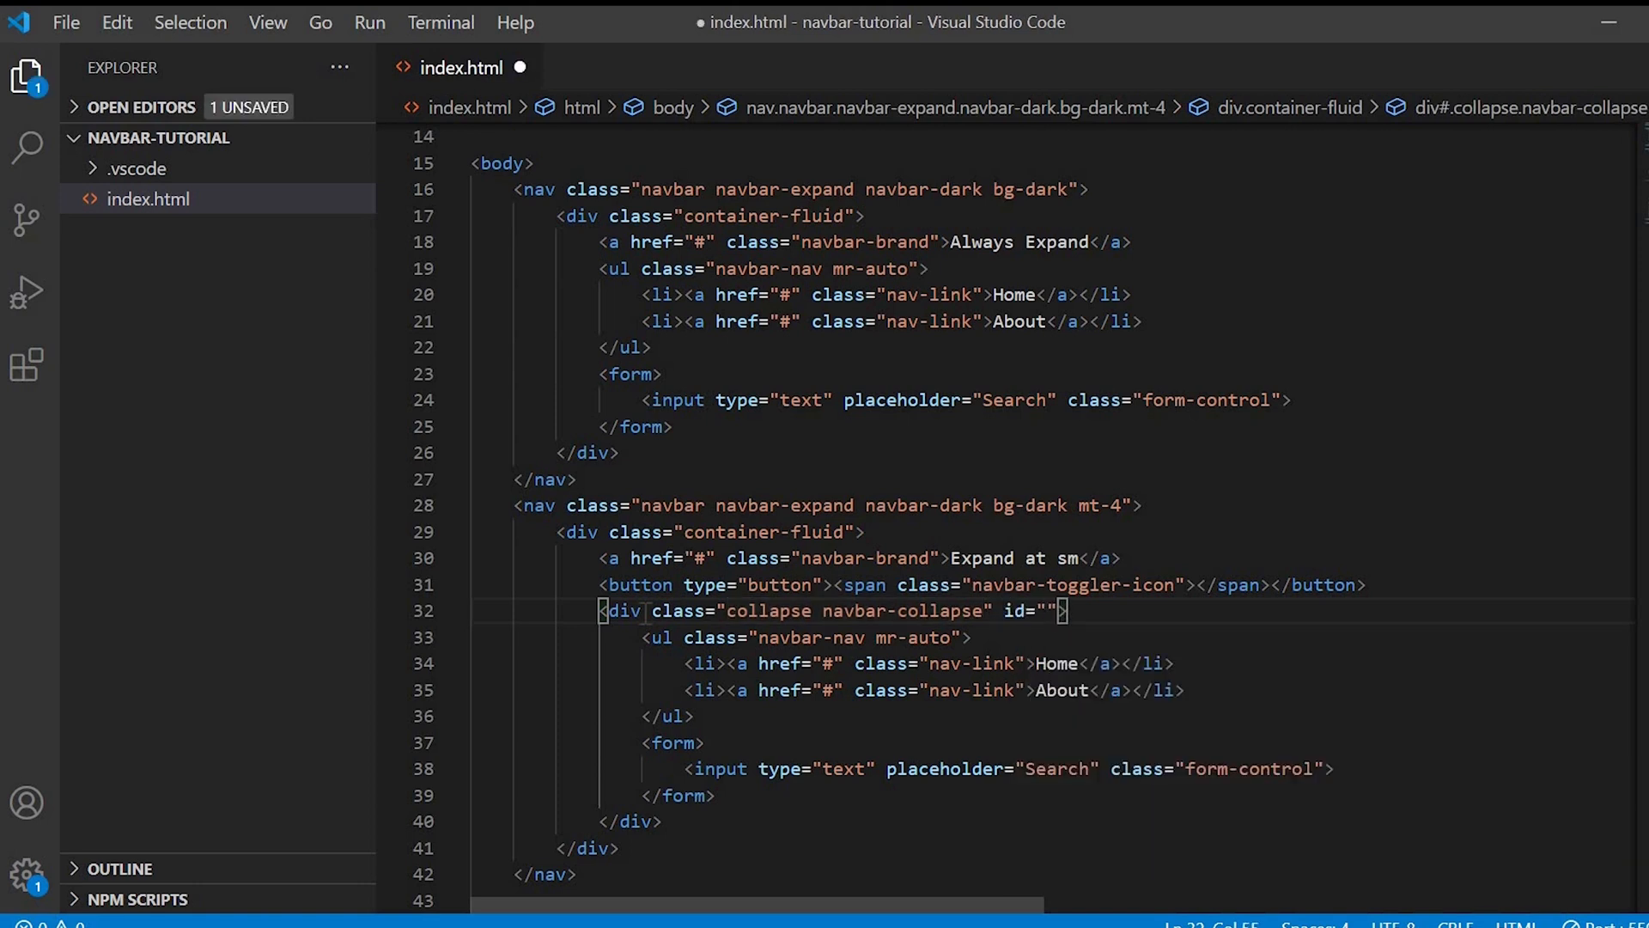
{"action": "type", "text": "navbar-men"}
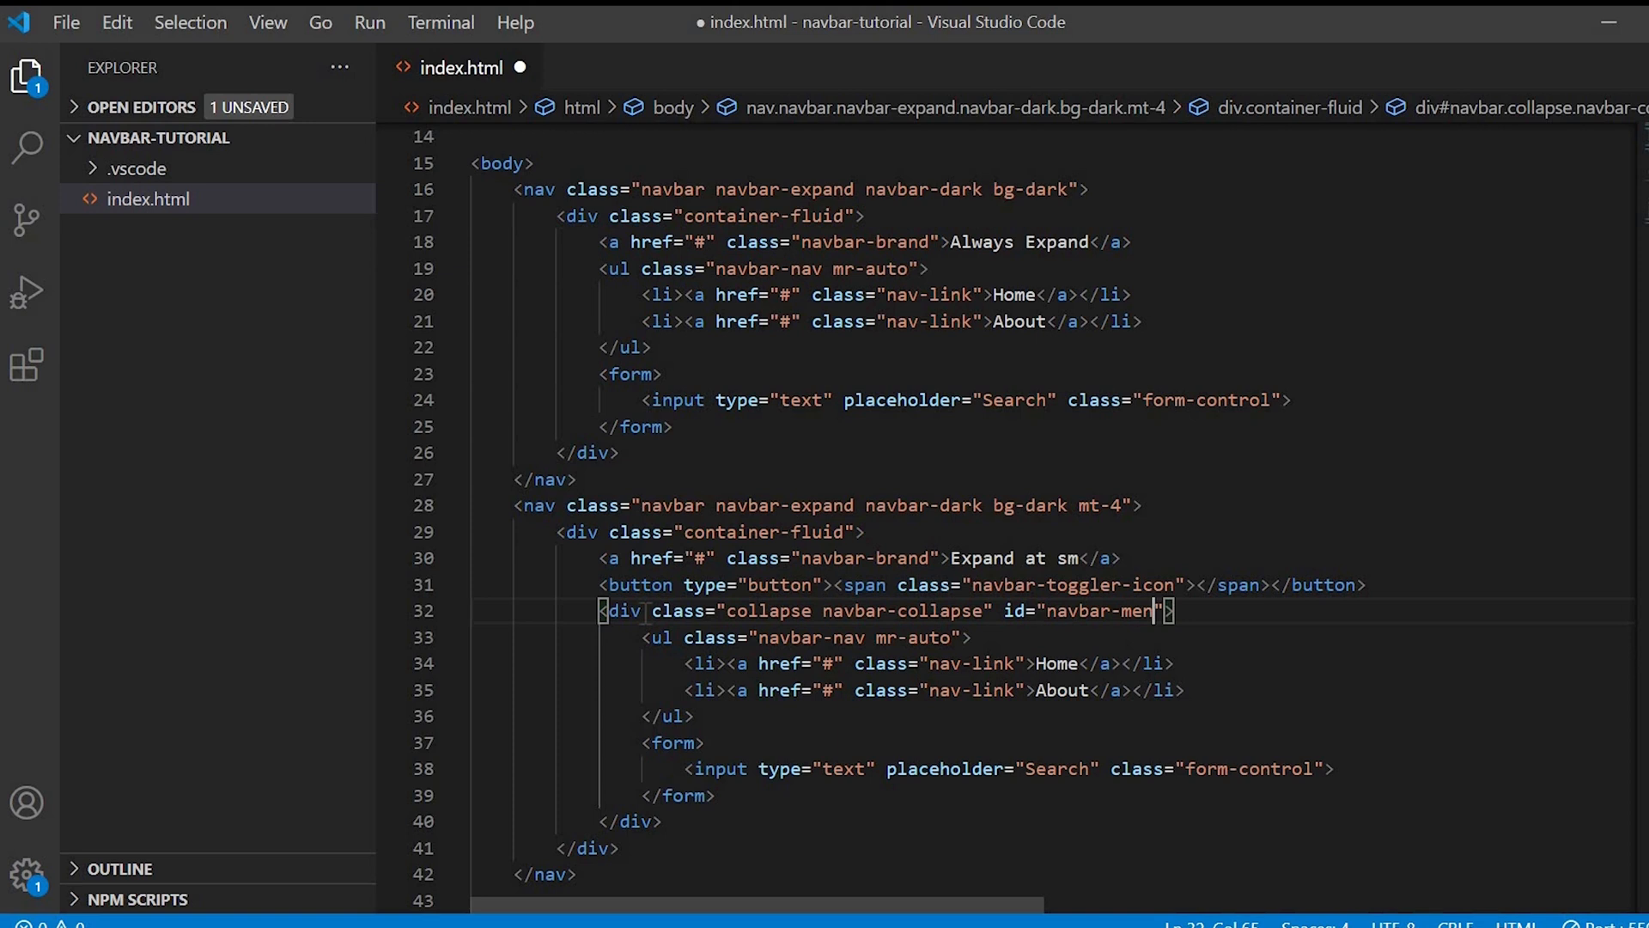
{"action": "key", "text": "ctrl+s"}
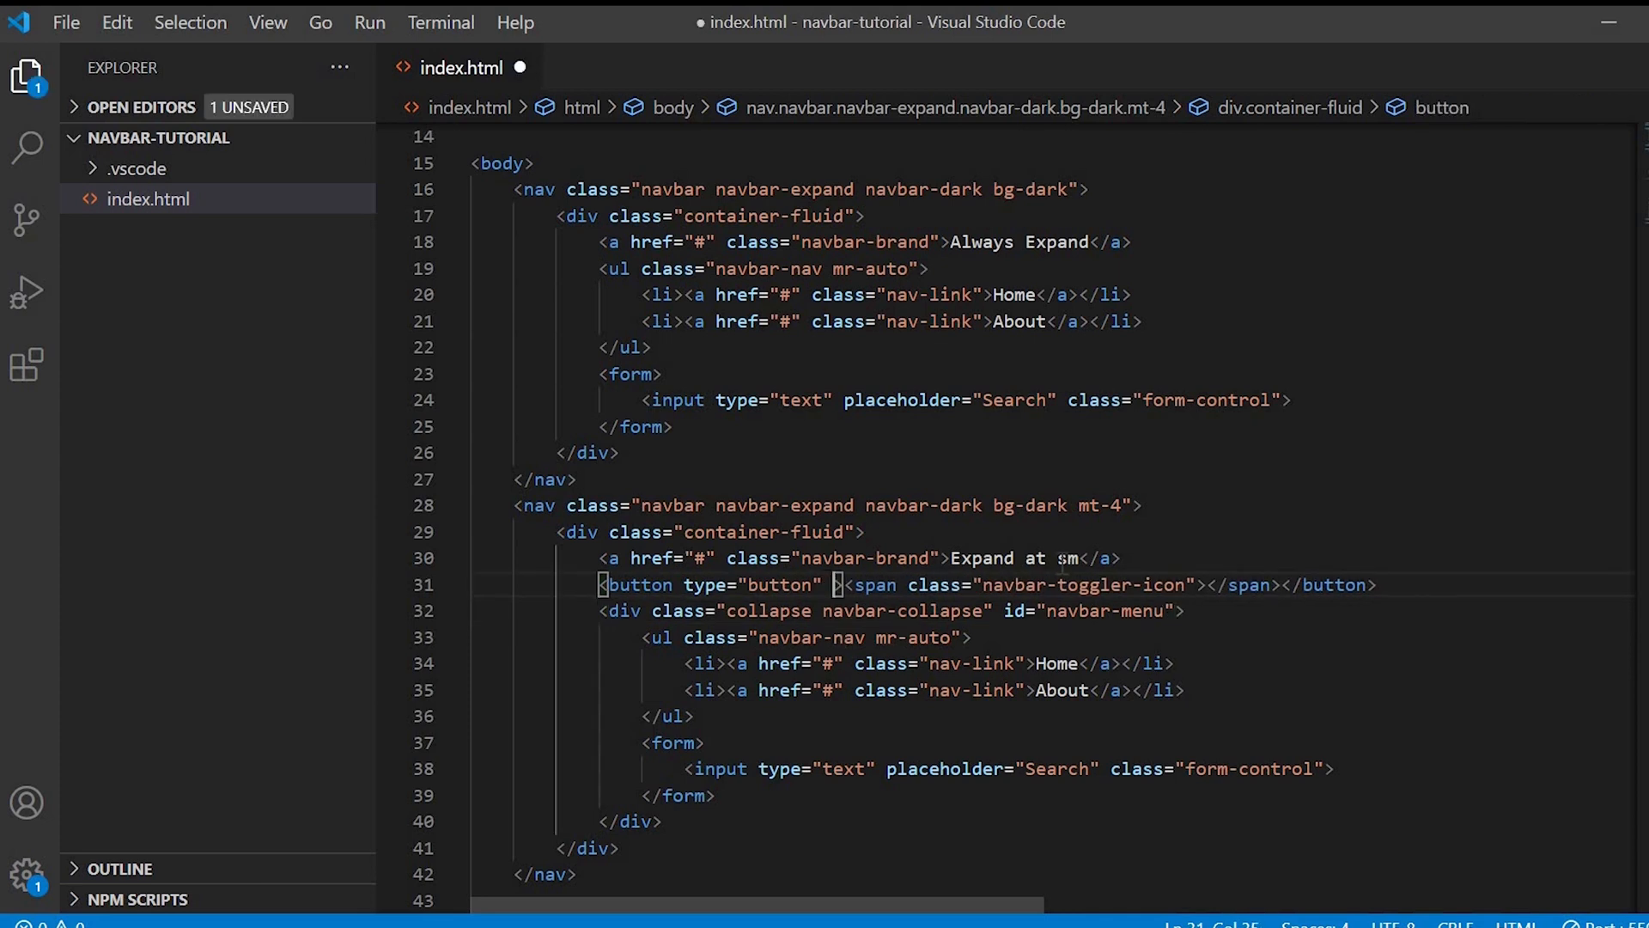
Step: Add data-toggle="collapse" and data-target="#" to the button, selecting the navbar-menu id to reuse
{"action": "type", "text": "data-toggle=\"collapse"}
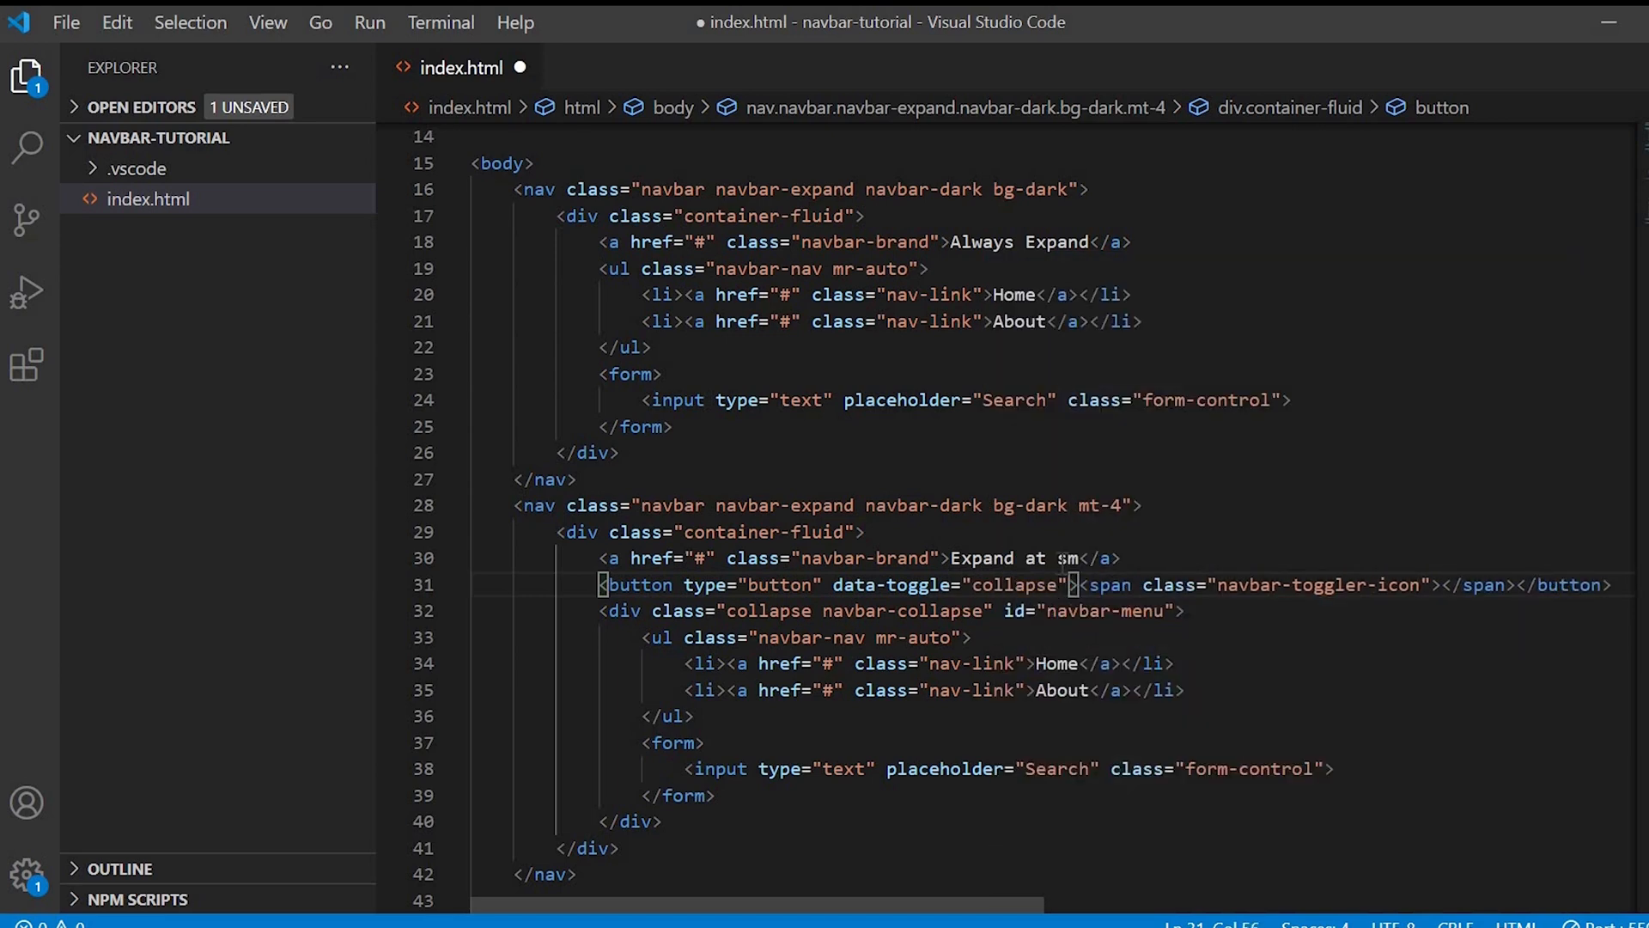
{"action": "type", "text": "data"}
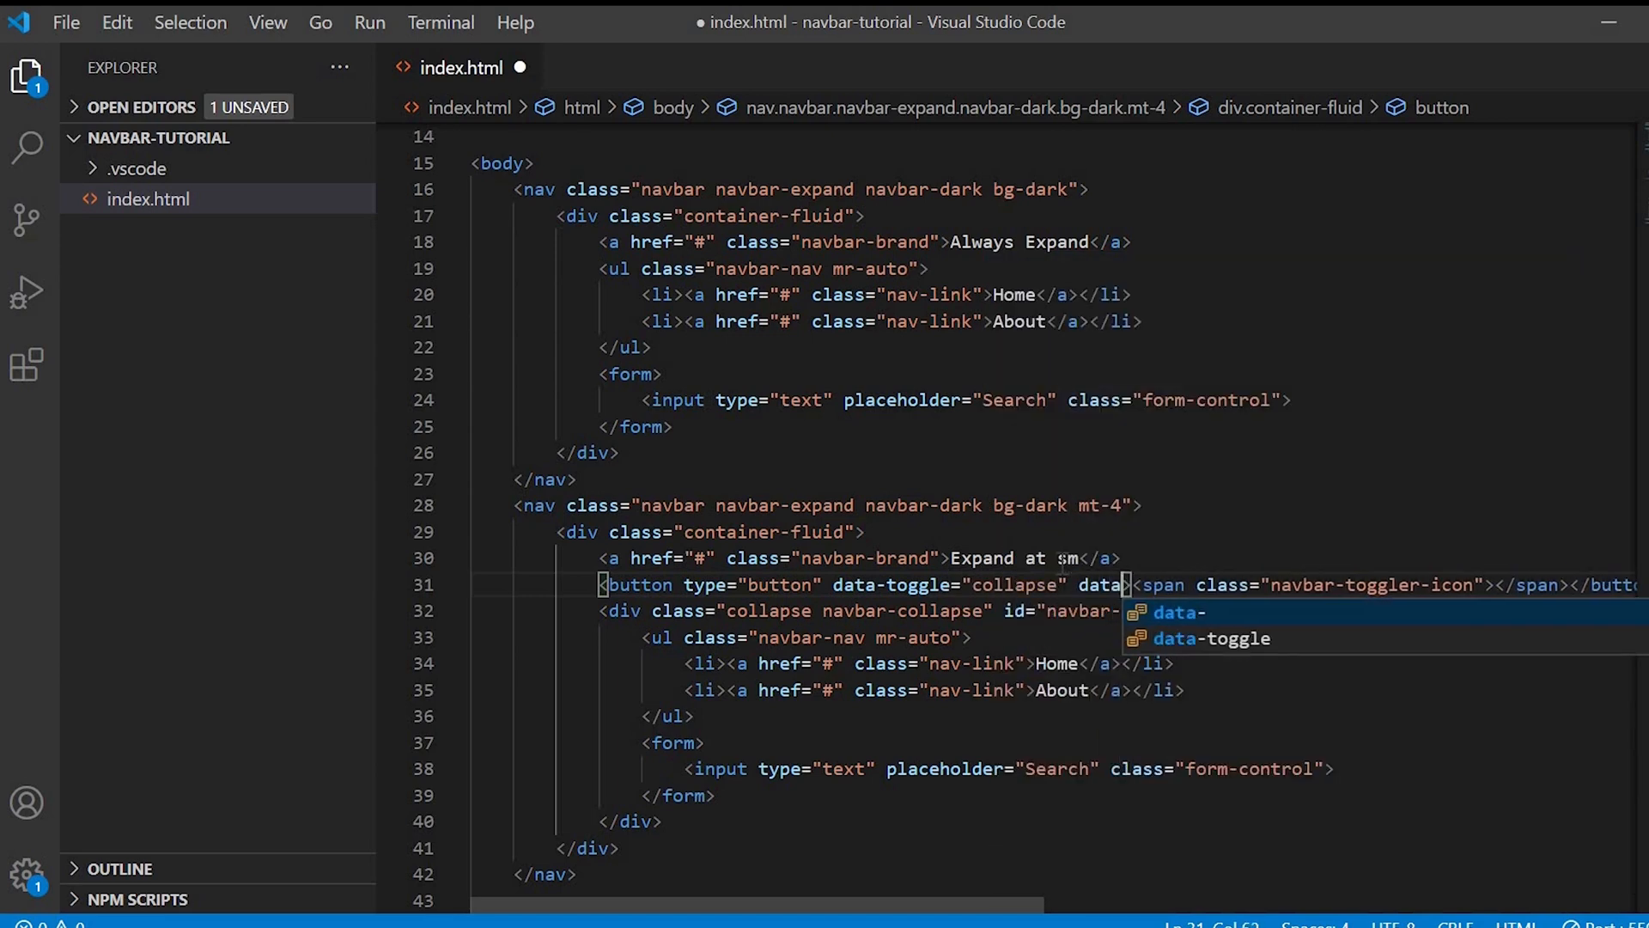
{"action": "type", "text": "targe"}
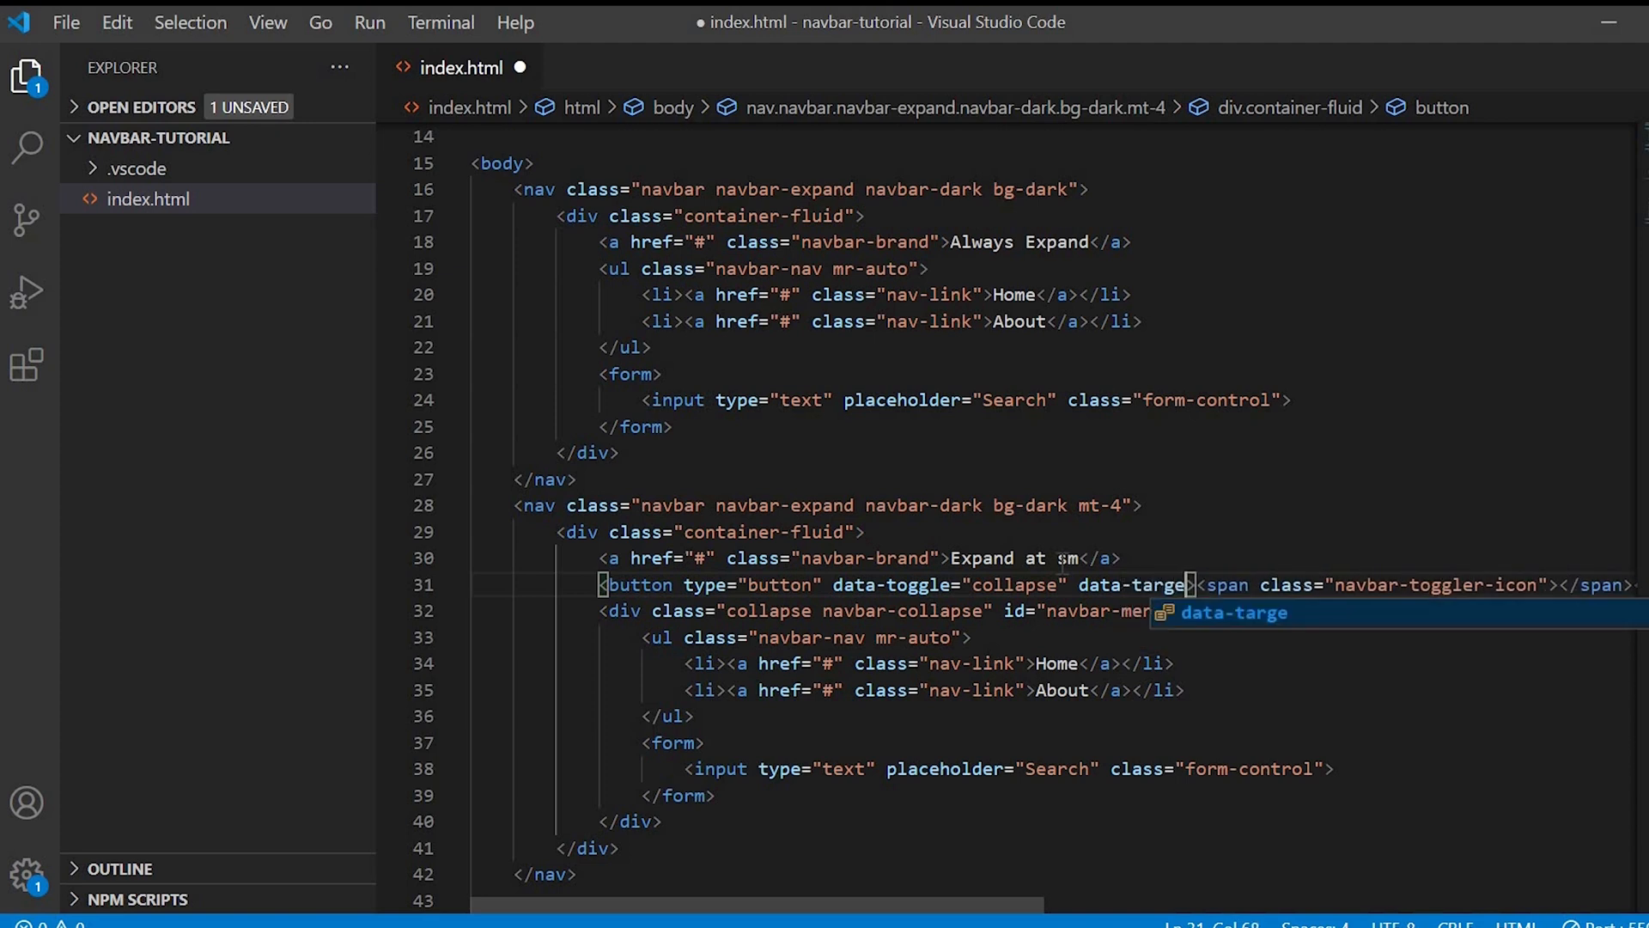
{"action": "type", "text": "=\"#\""}
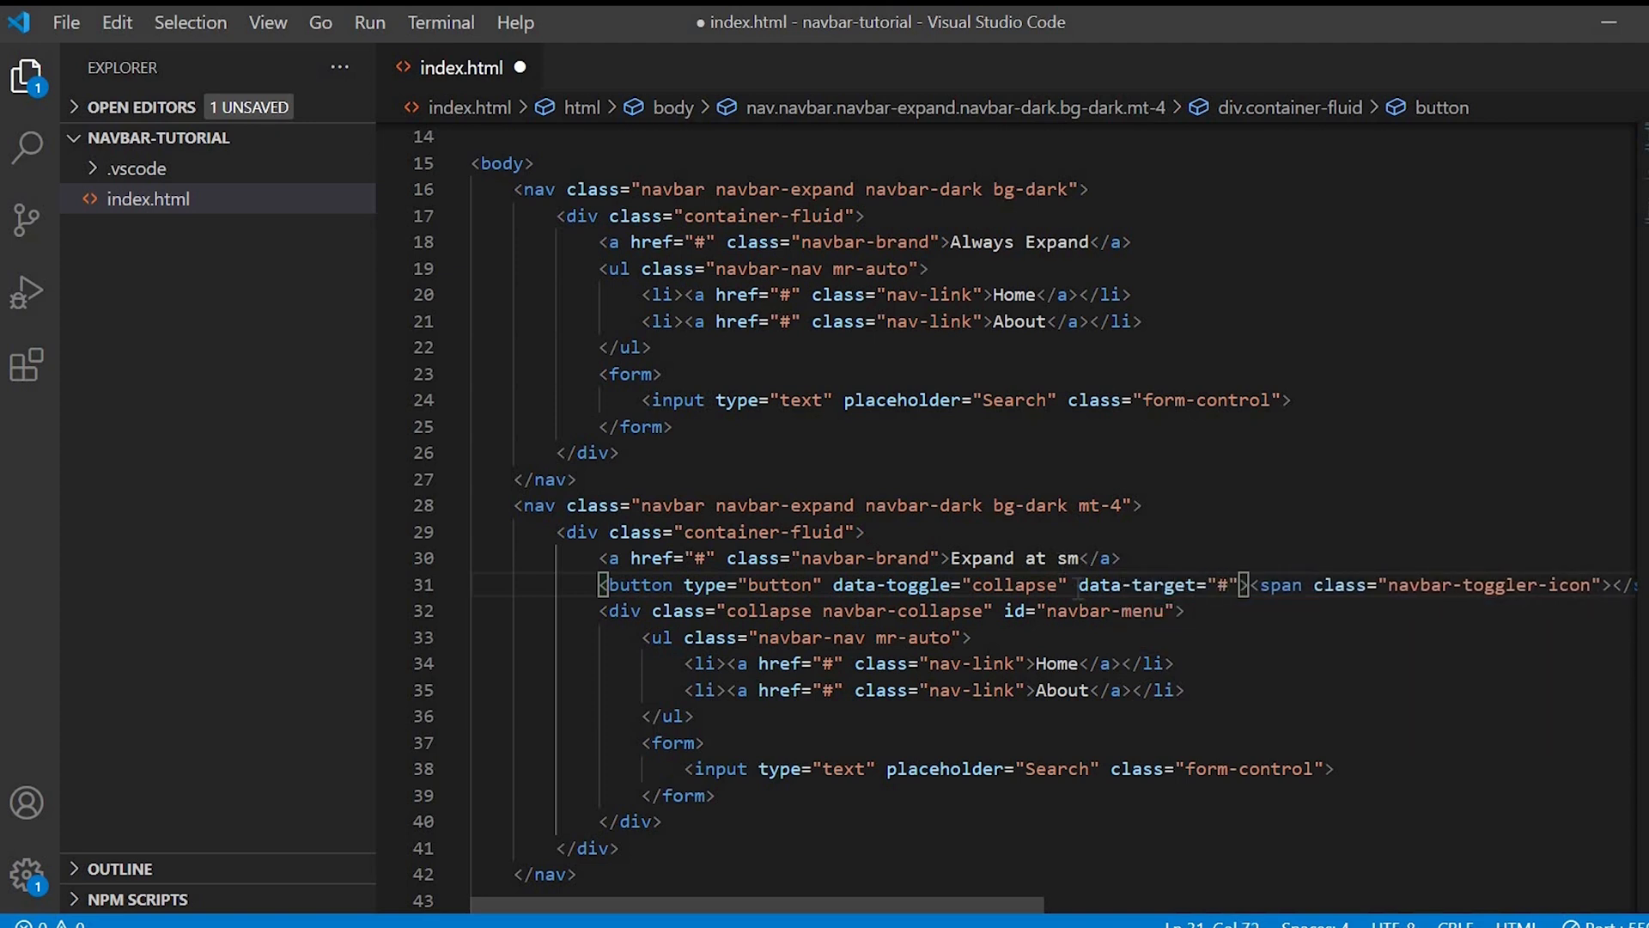
{"action": "double_click", "coordinate": [1104, 611]}
{"action": "type", "text": "navbar-menu"}
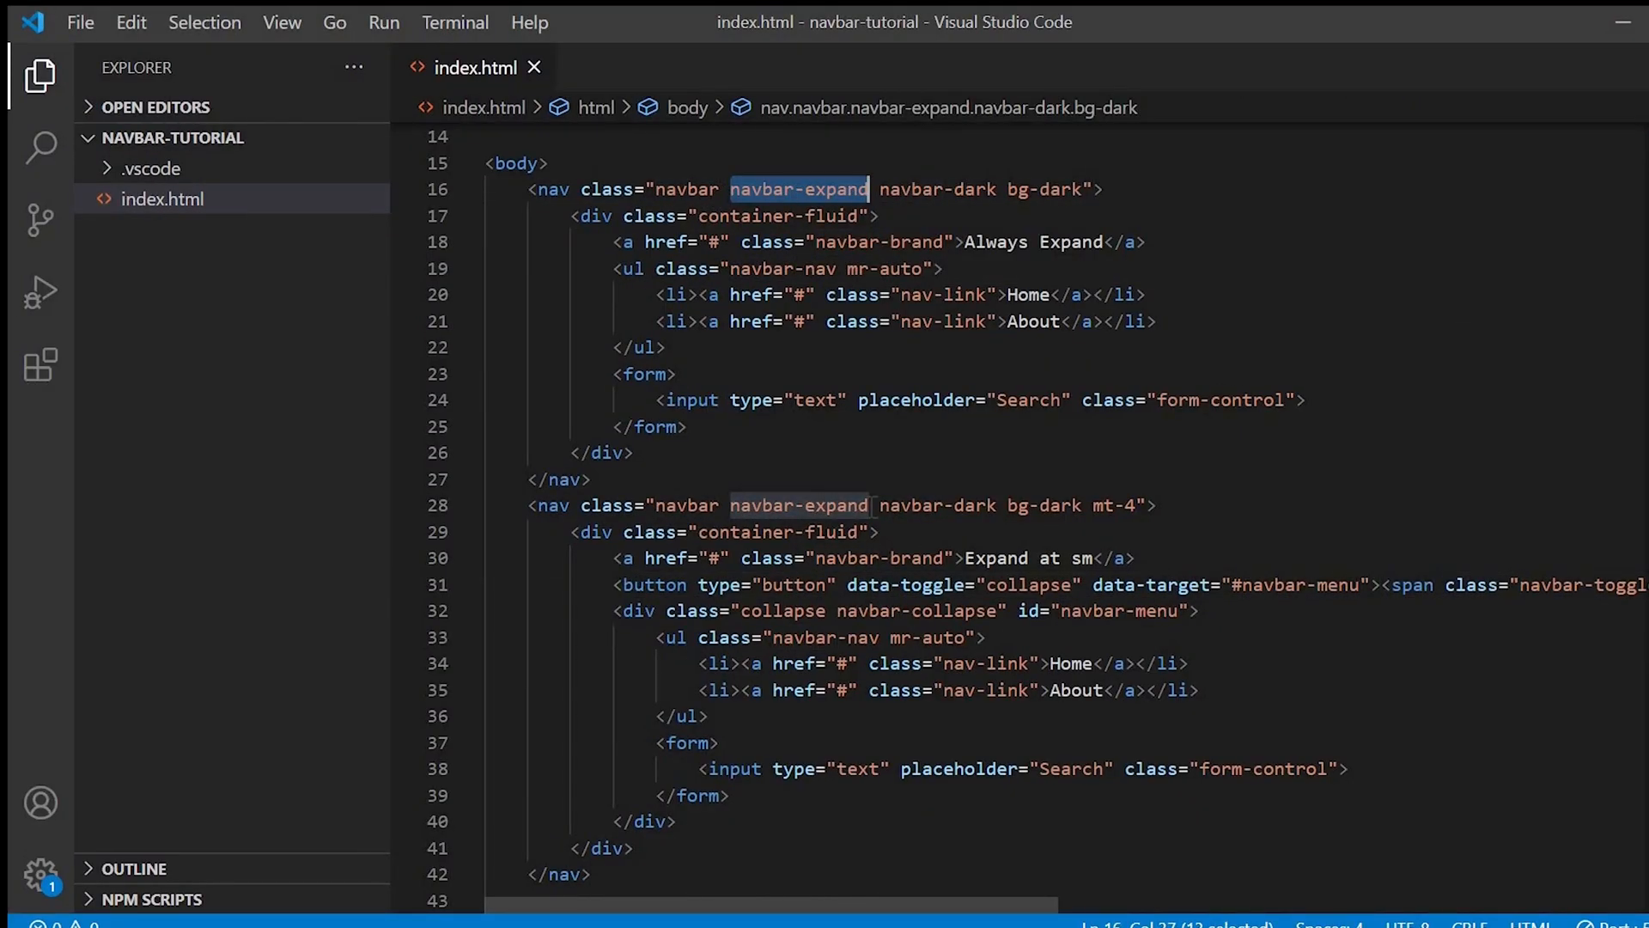
Step: Change the second nav to navbar-expand-sm and give its button the navbar-toggler class
{"action": "type", "text": "-sm"}
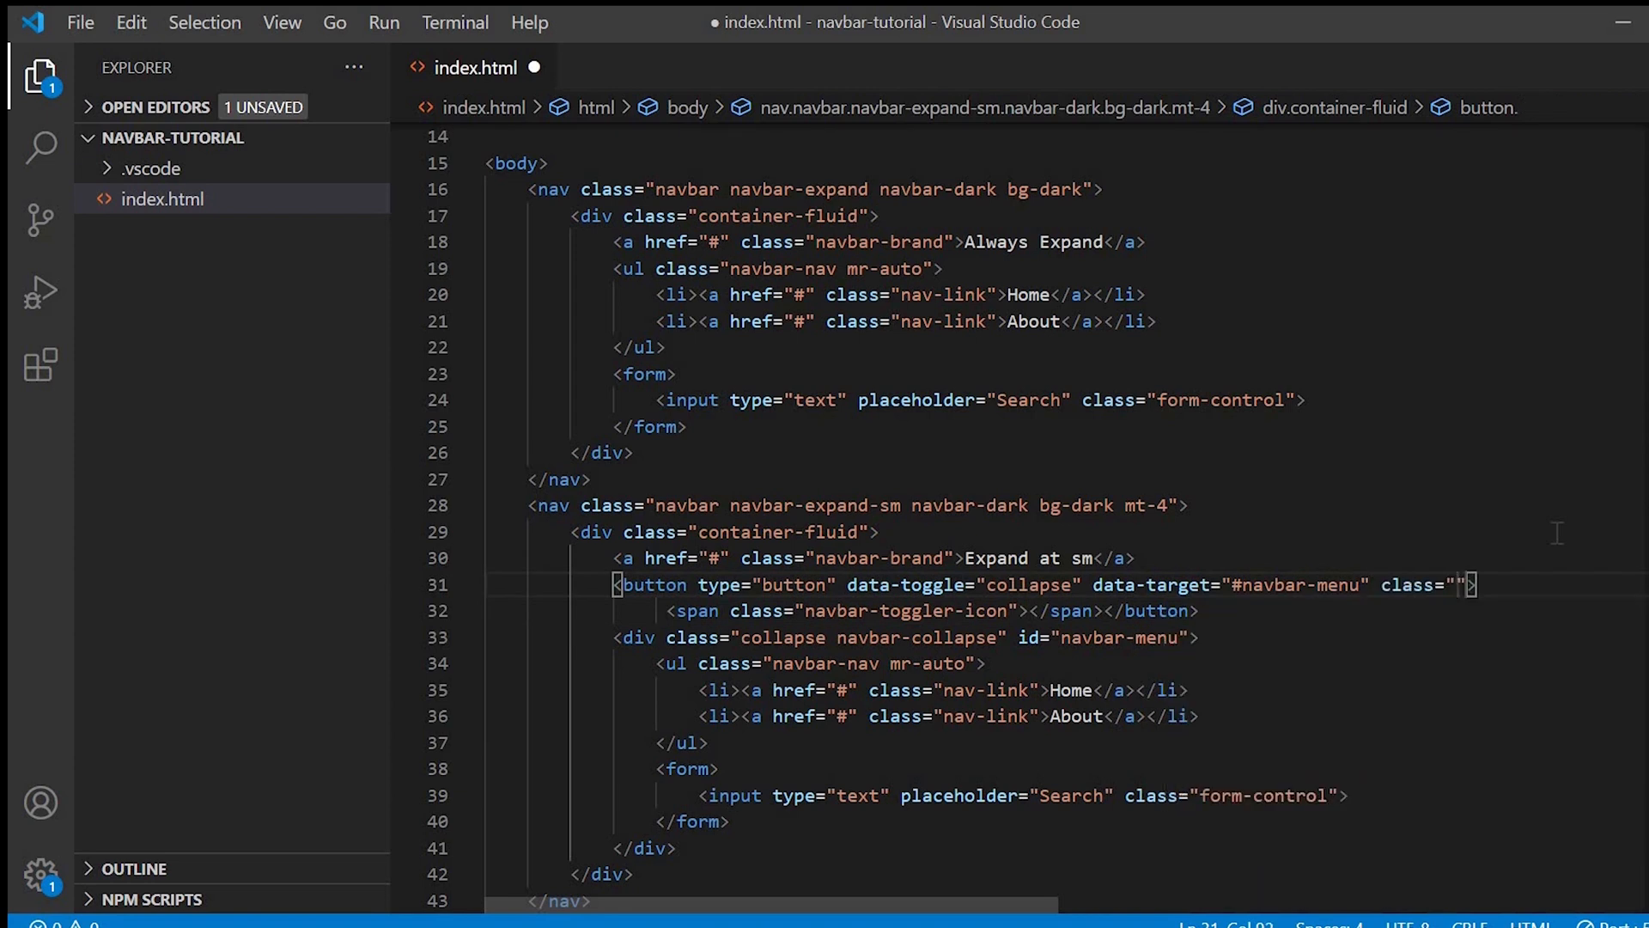
{"action": "type", "text": "navbar-toggler"}
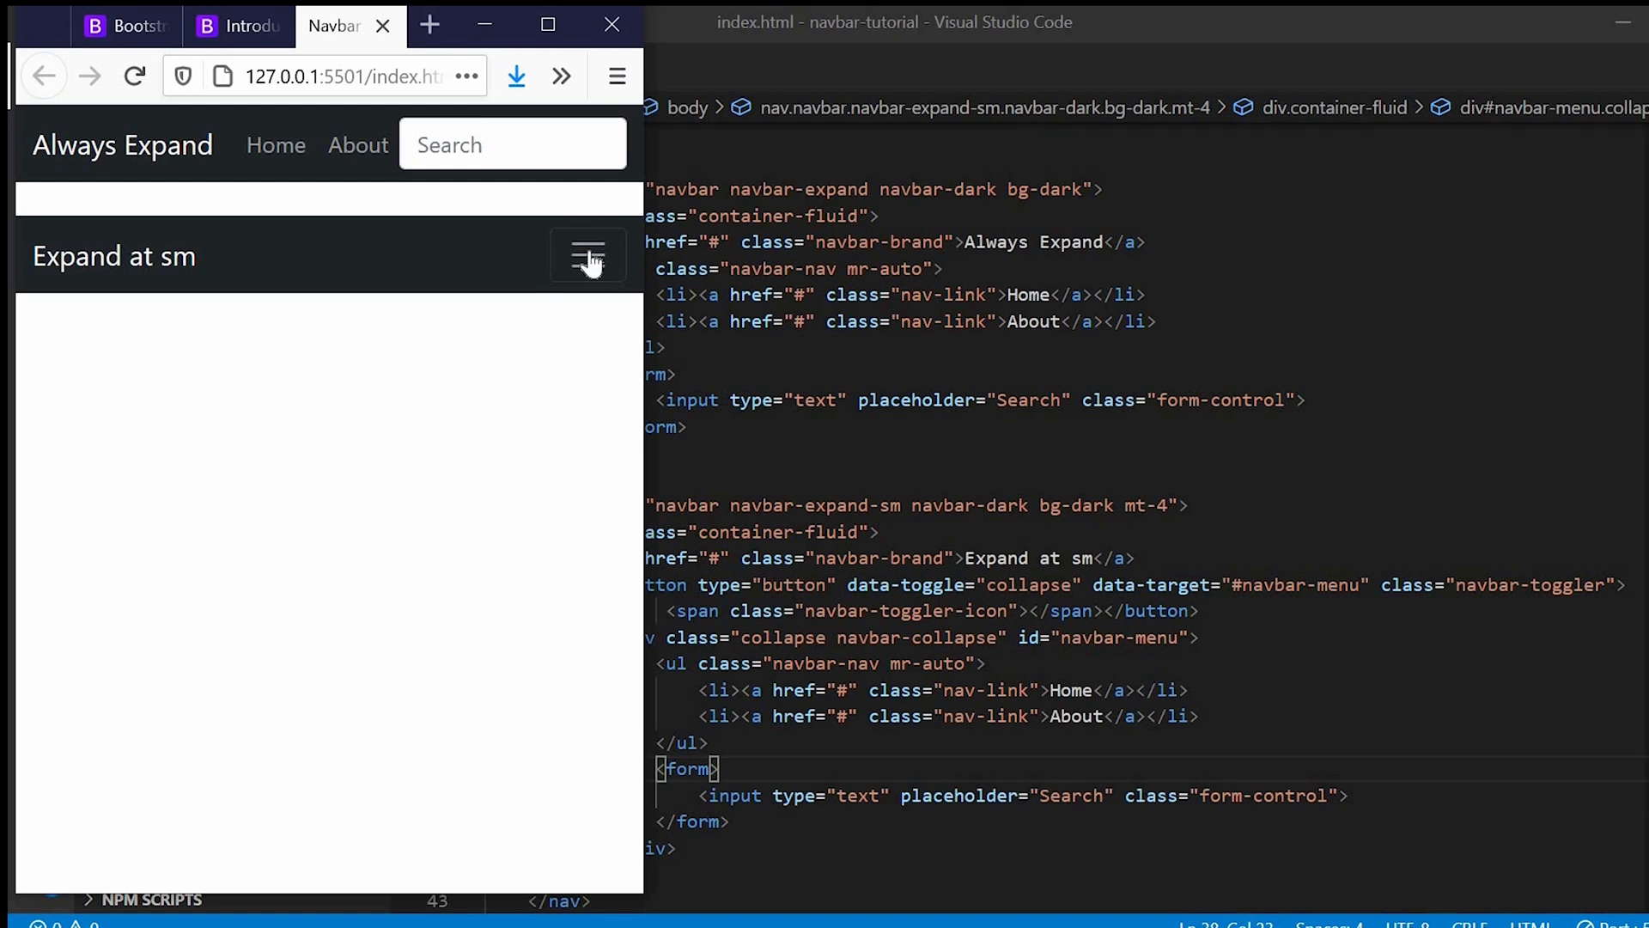
Step: Test the collapsed Expand at sm toggler in Firefox, then resize the preview window
{"action": "left_click", "coordinate": [587, 256]}
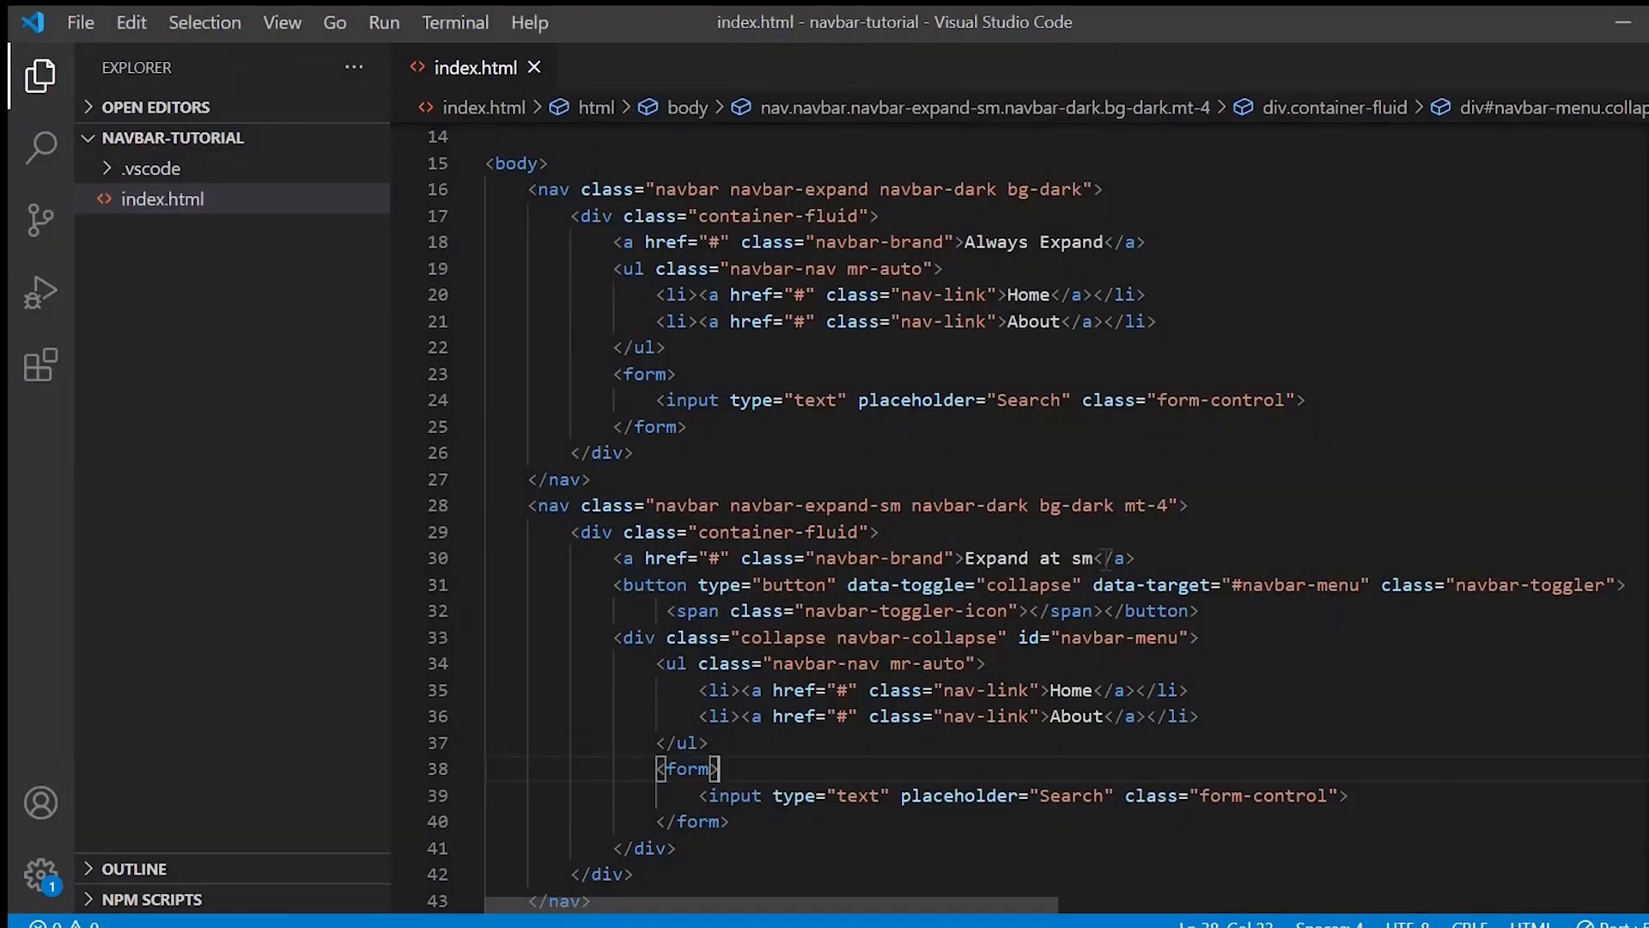
{"action": "key", "text": "Backspace"}
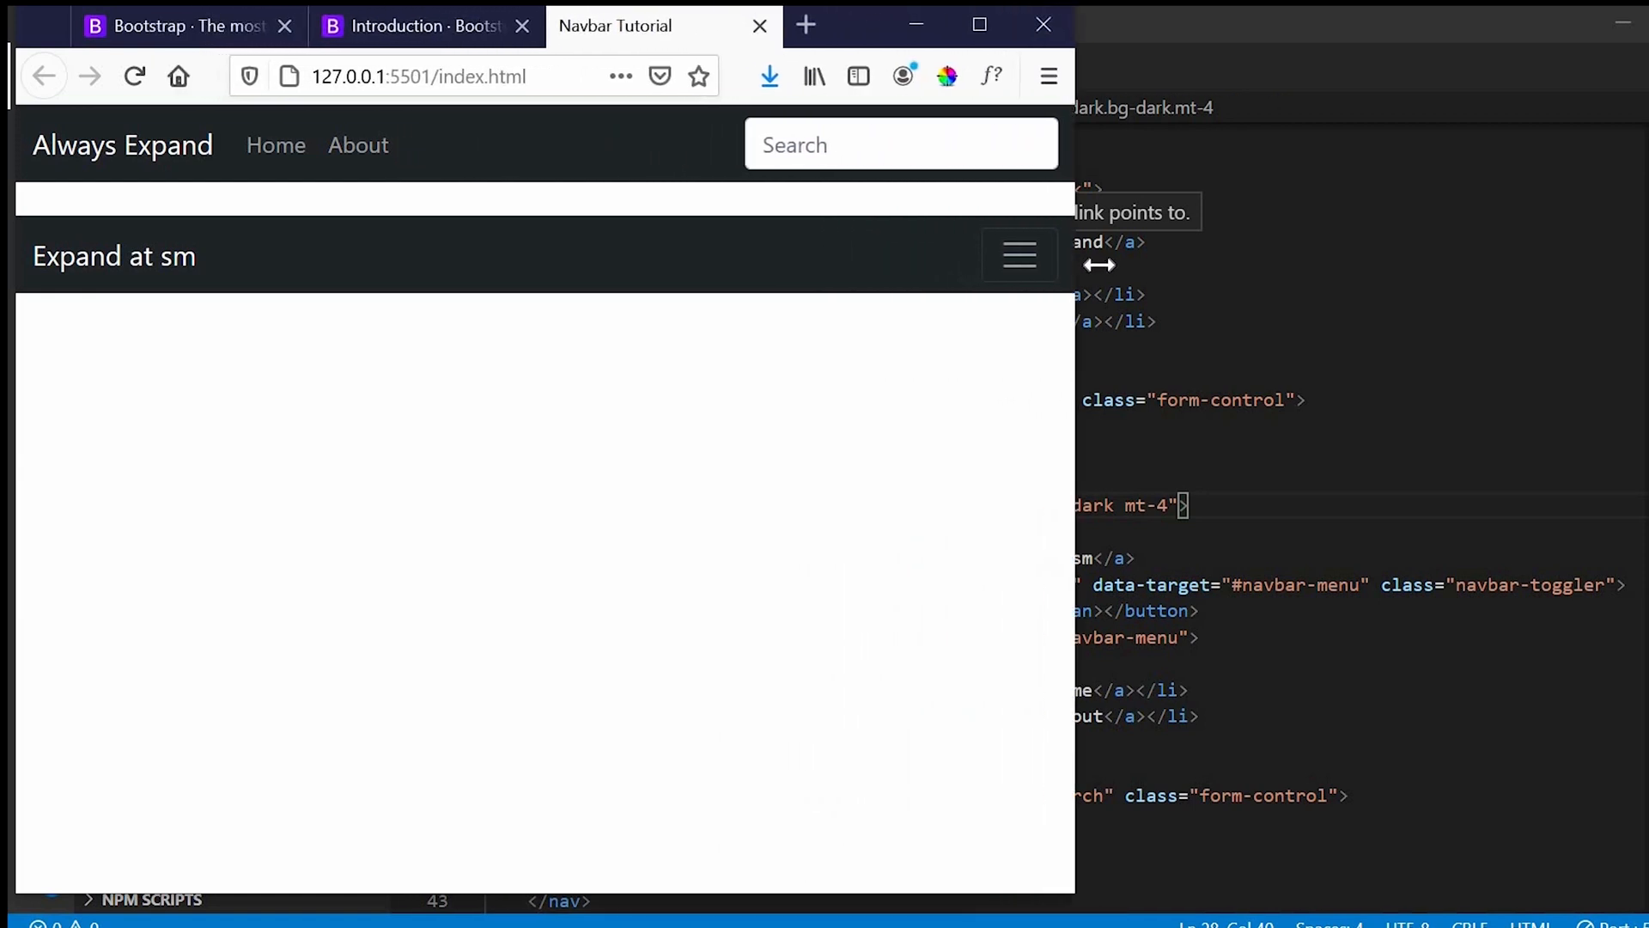
{"action": "left_click", "coordinate": [1575, 24]}
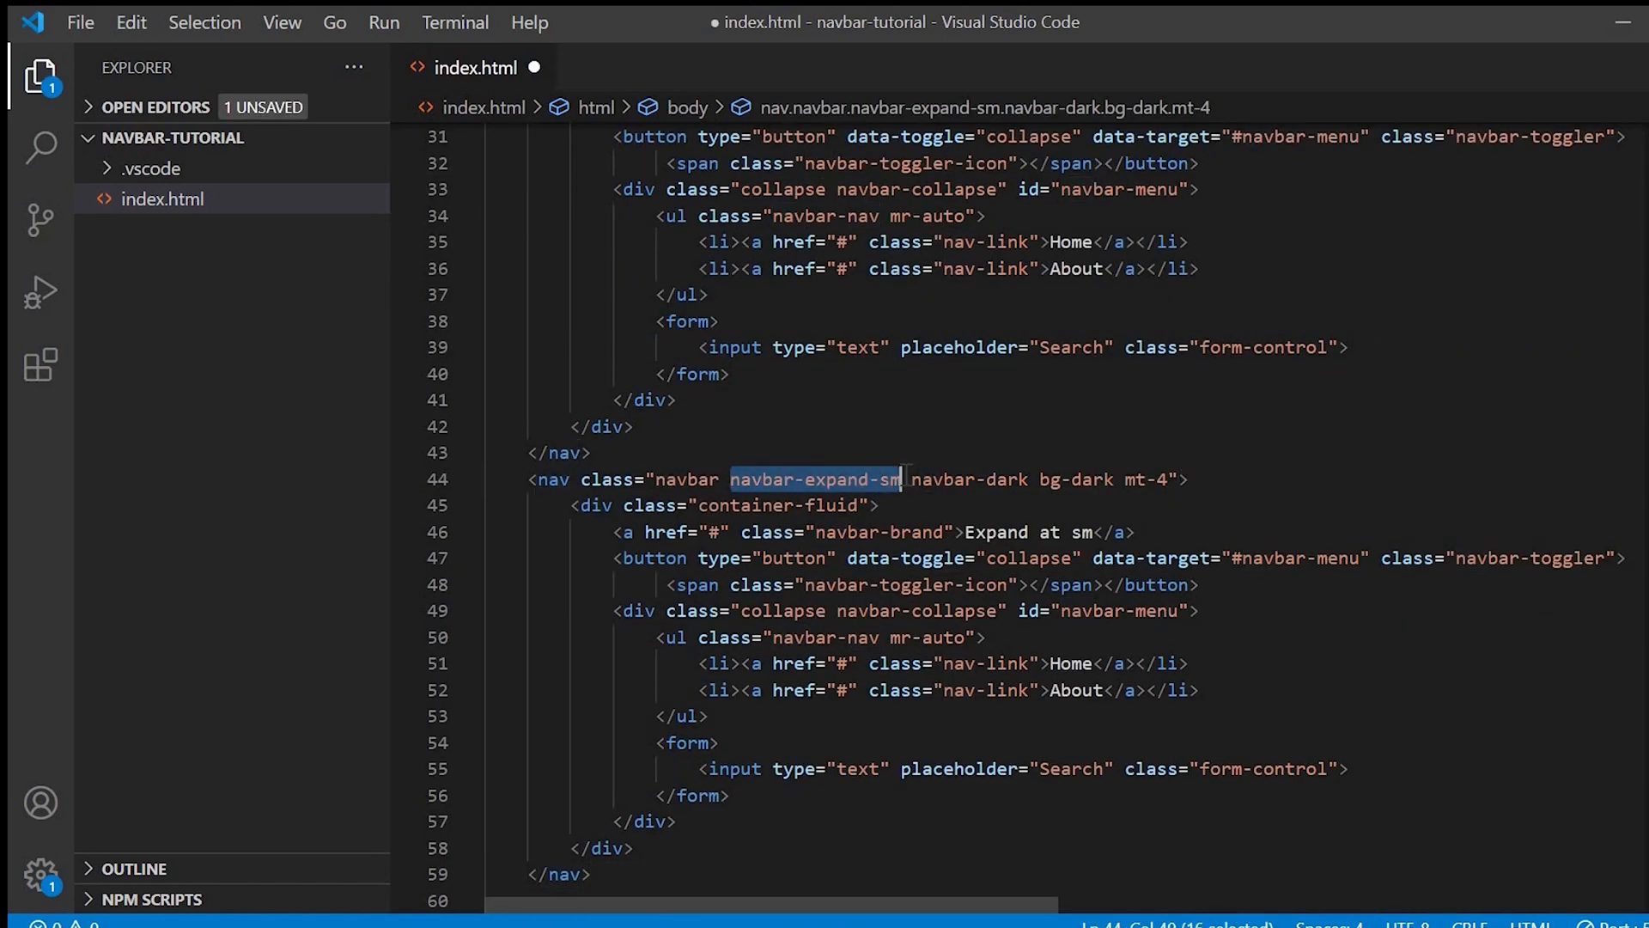
Step: Remove navbar-expand-sm from the third nav, rename its id to navbar-menu1, and label it Never Expand
{"action": "key", "text": "Delete"}
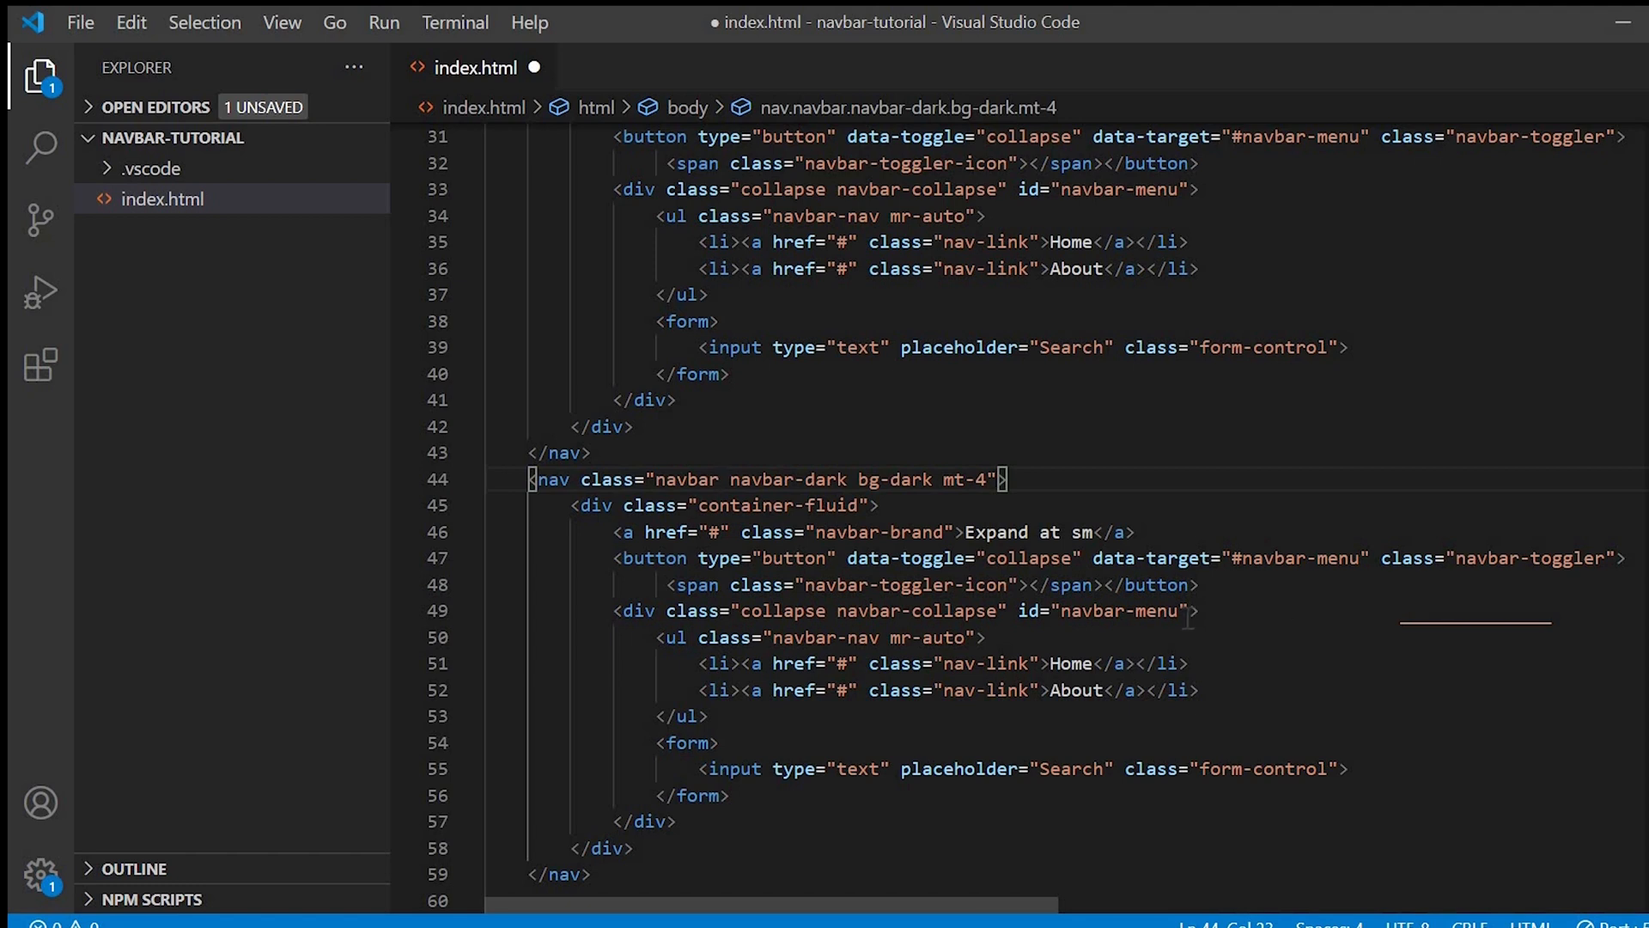
{"action": "type", "text": "1"}
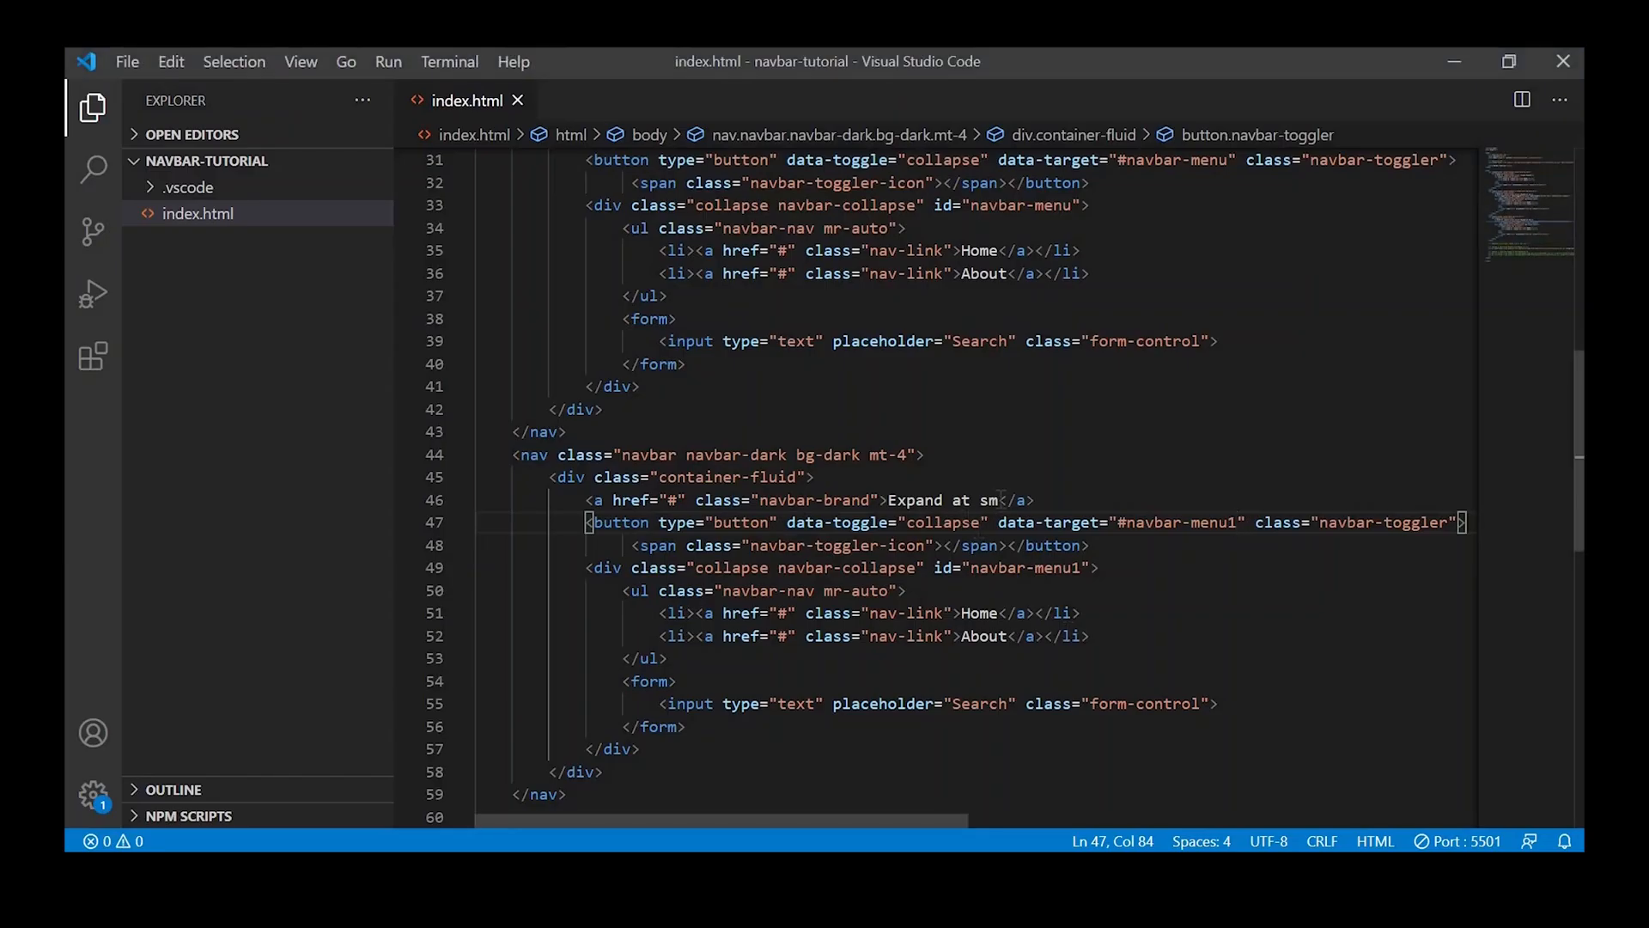
{"action": "type", "text": "N"}
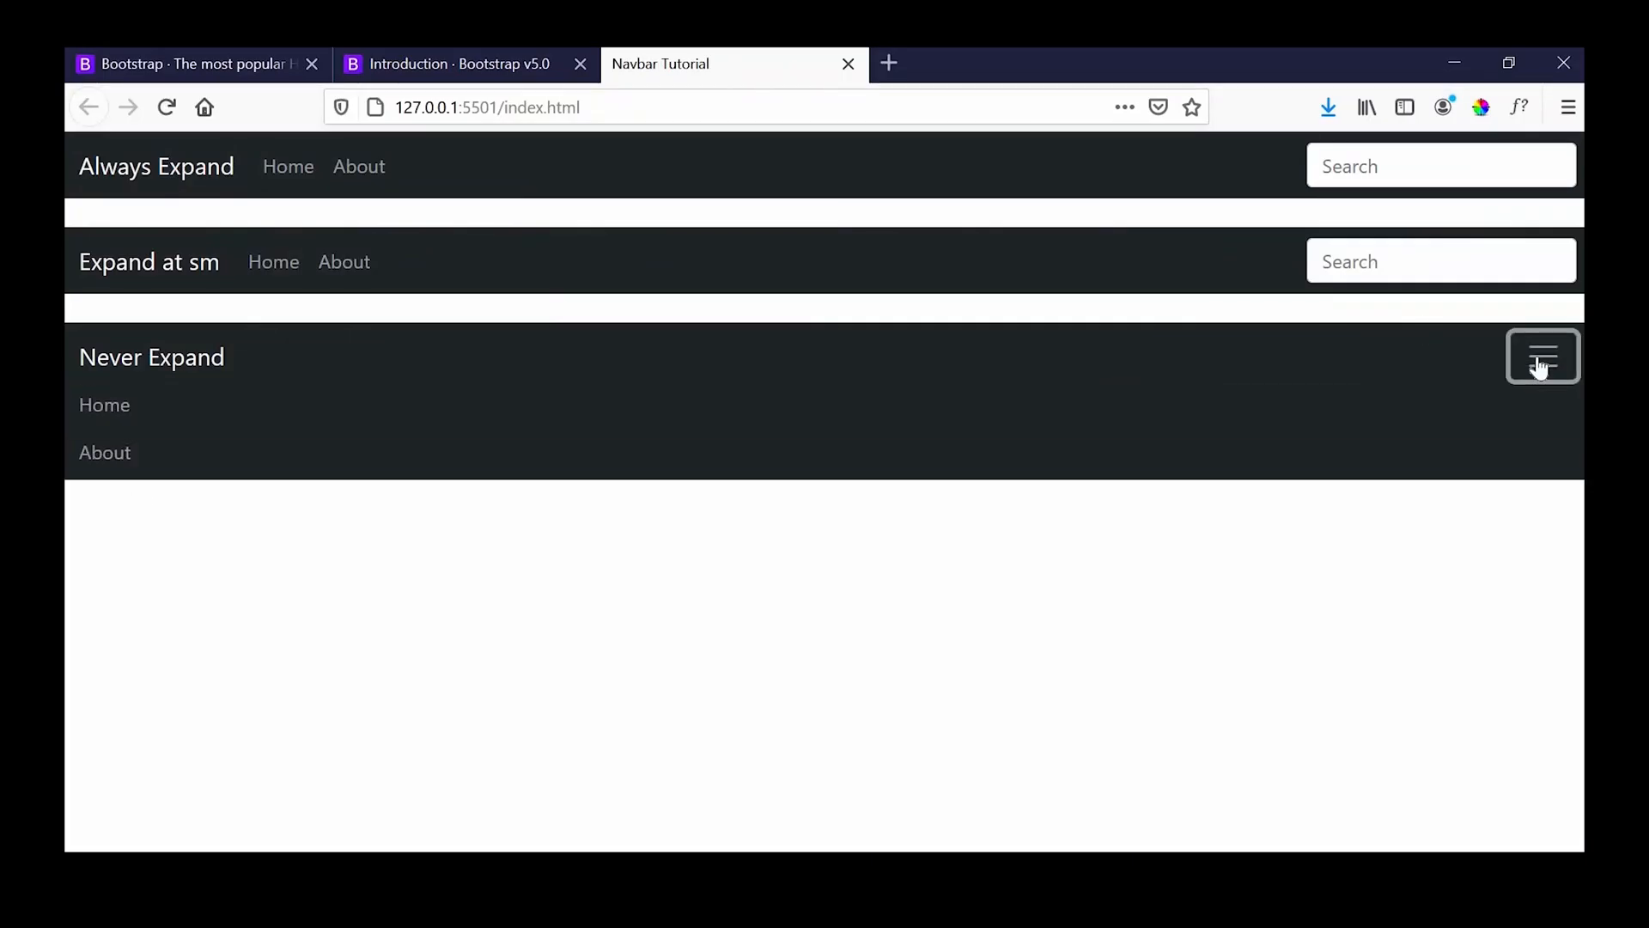
Step: Click the Never Expand toggler to collapse its open menu
{"action": "left_click", "coordinate": [1541, 355]}
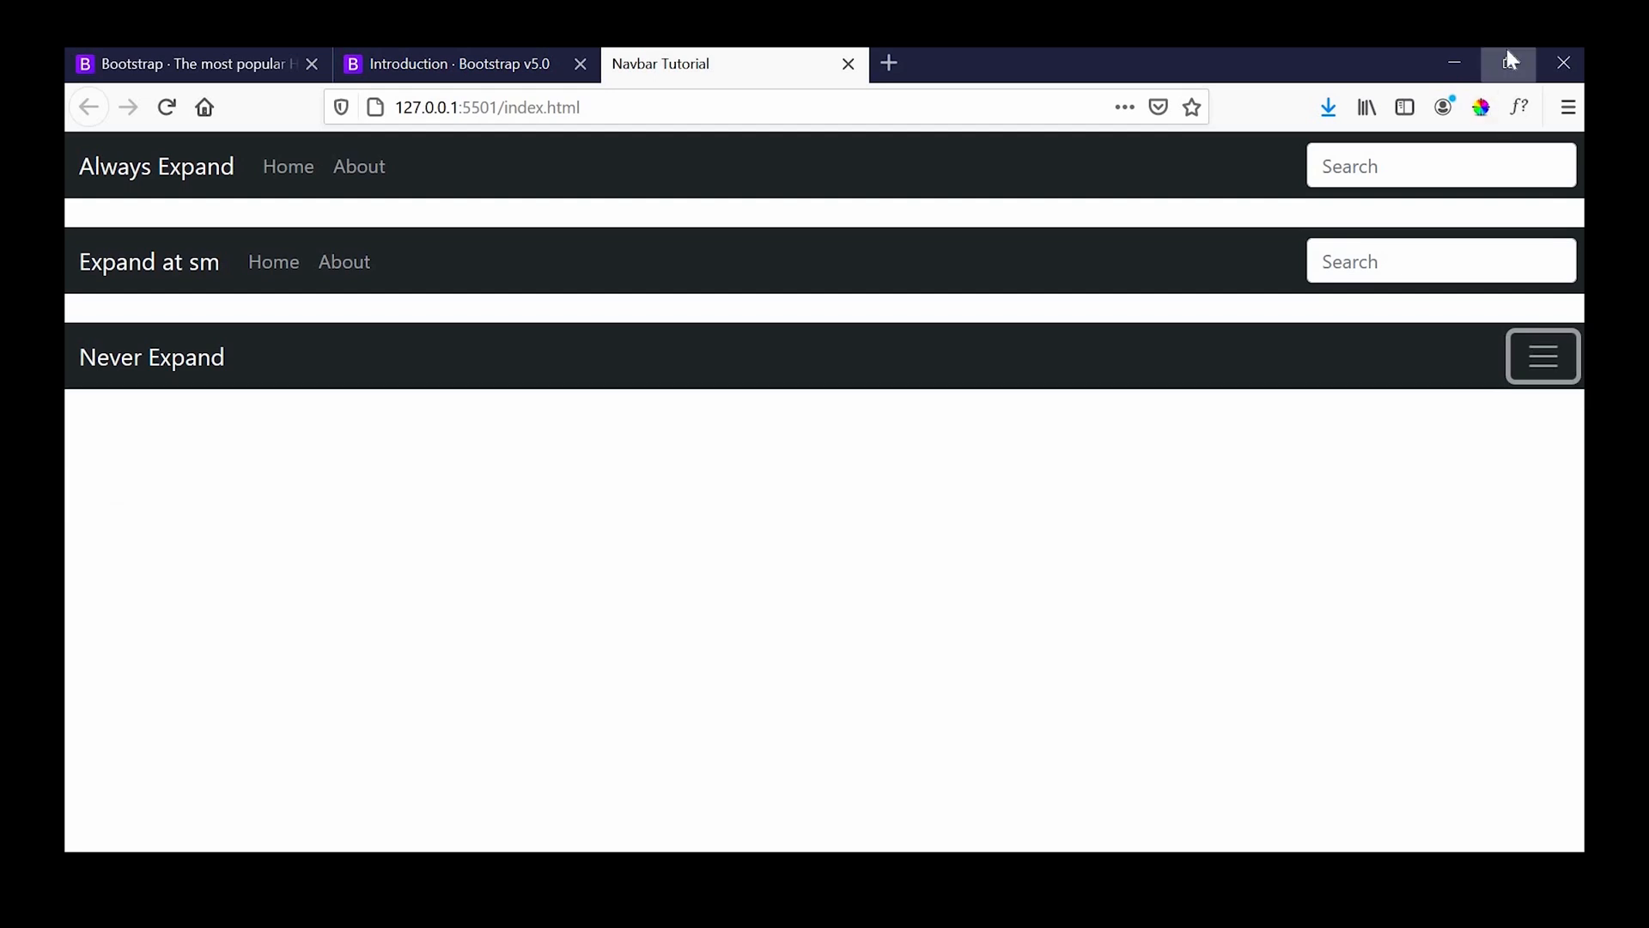